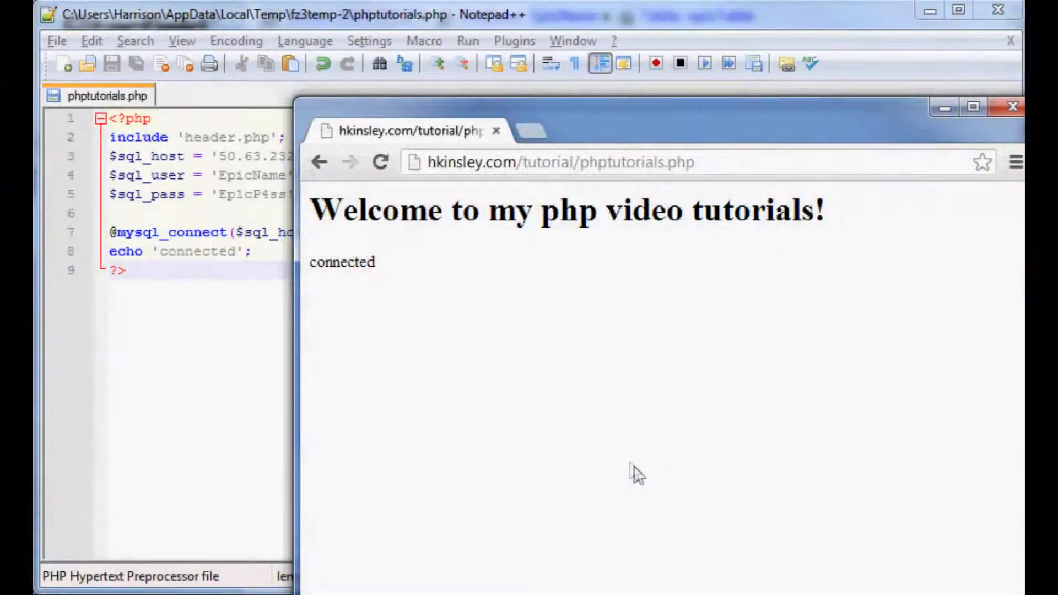
mouse_move(608, 429)
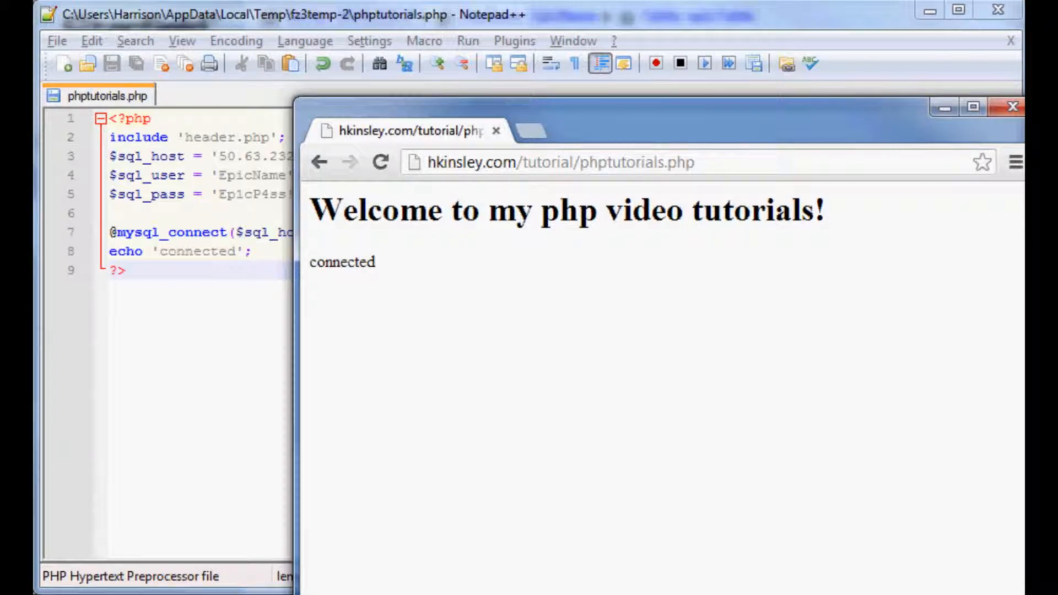
mouse_move(448, 80)
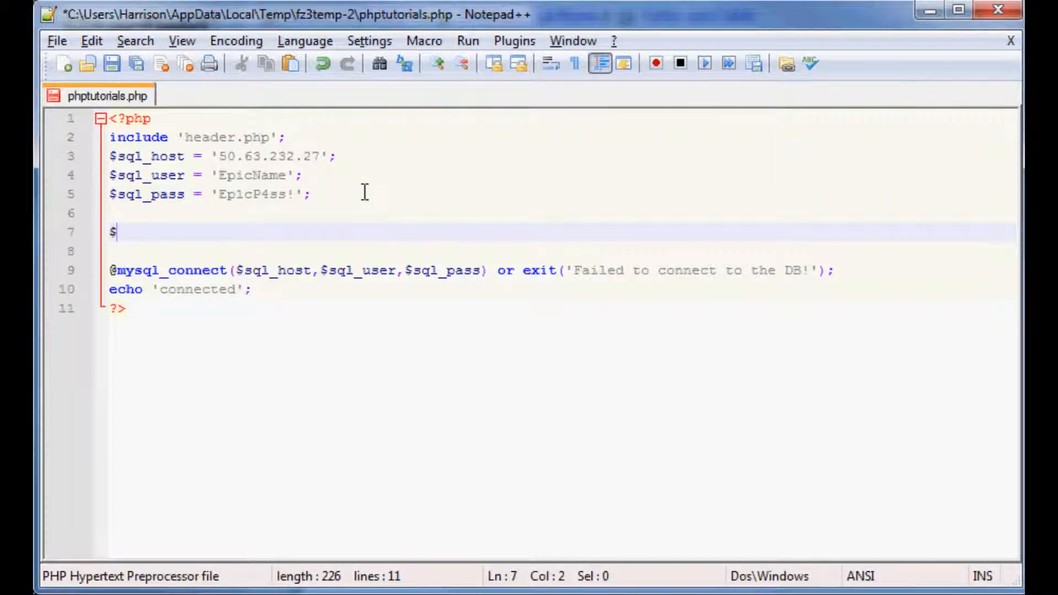
Step: Add $sql_db = 'EpicName'; and change the connect error from DB! to server!
text(sql_db)
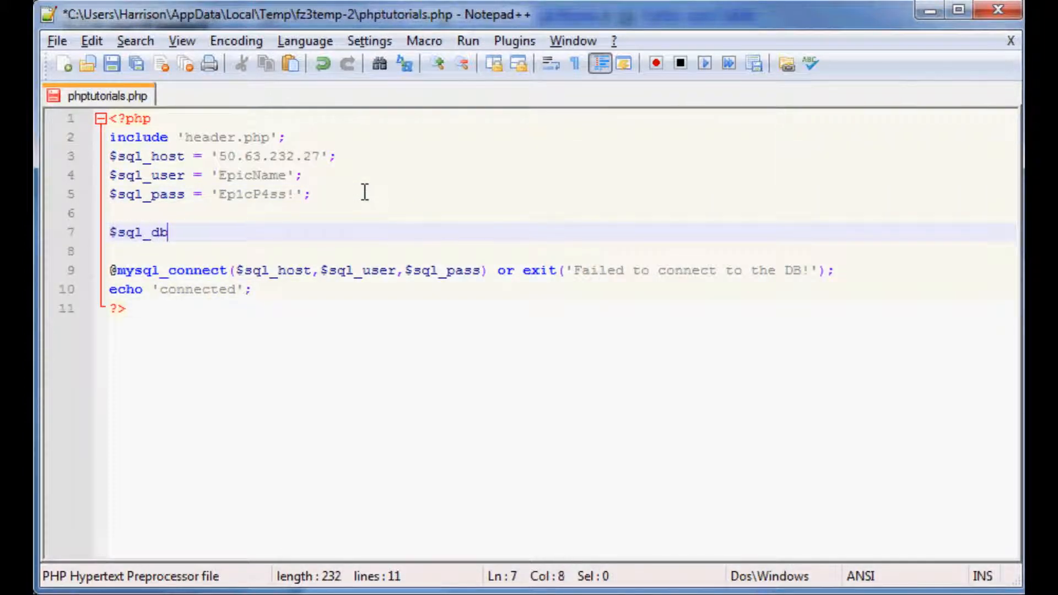
text(=)
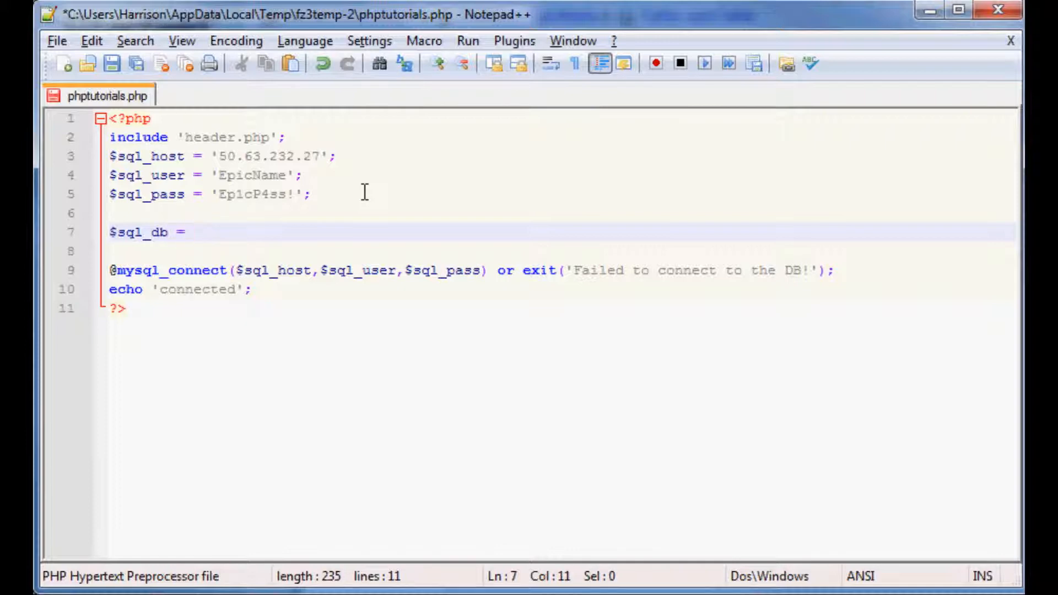
text('E)
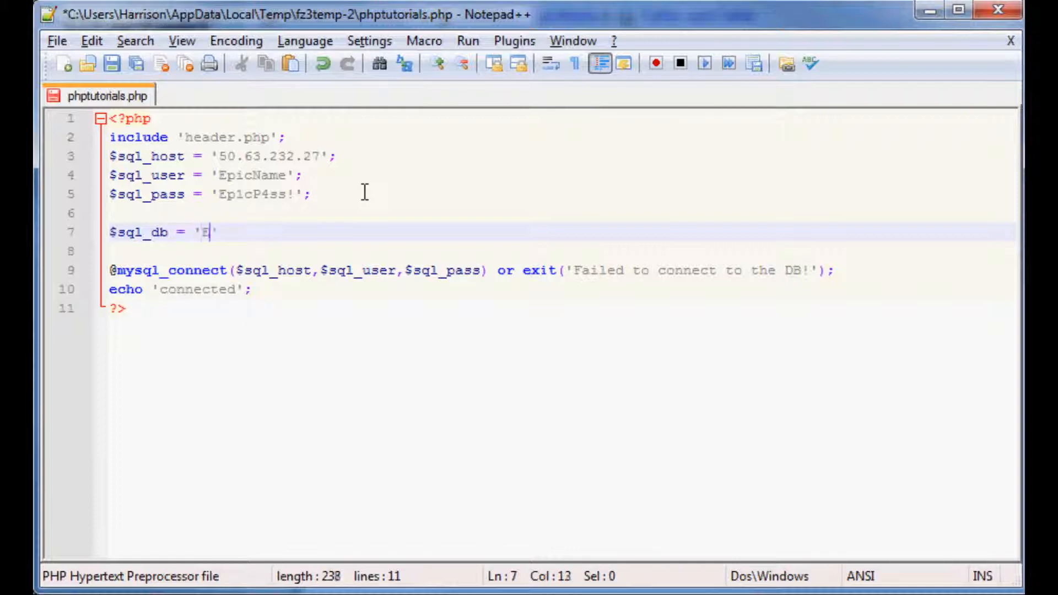
text(picN)
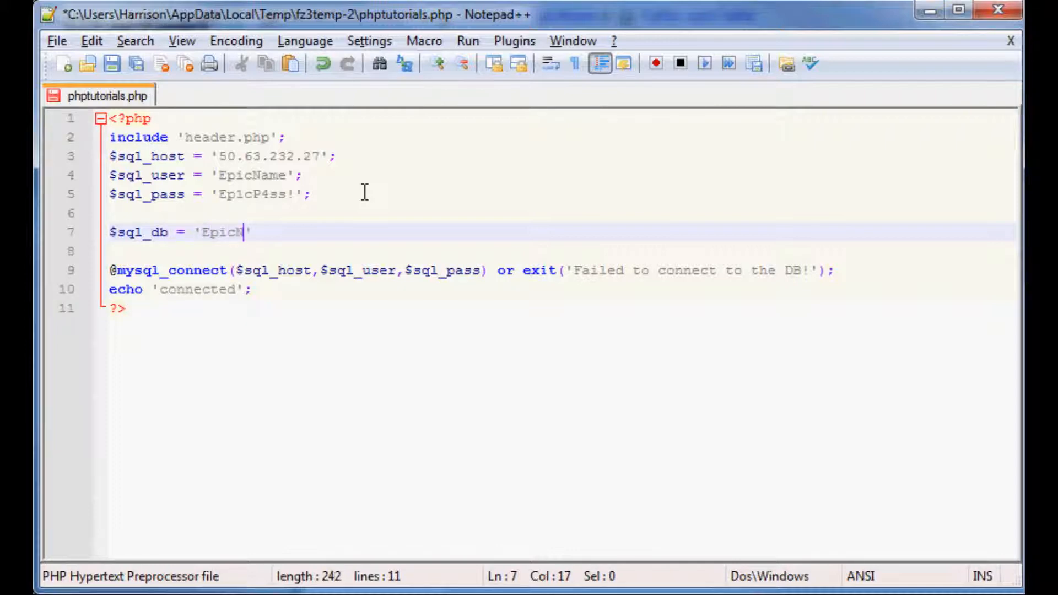
text(ame';)
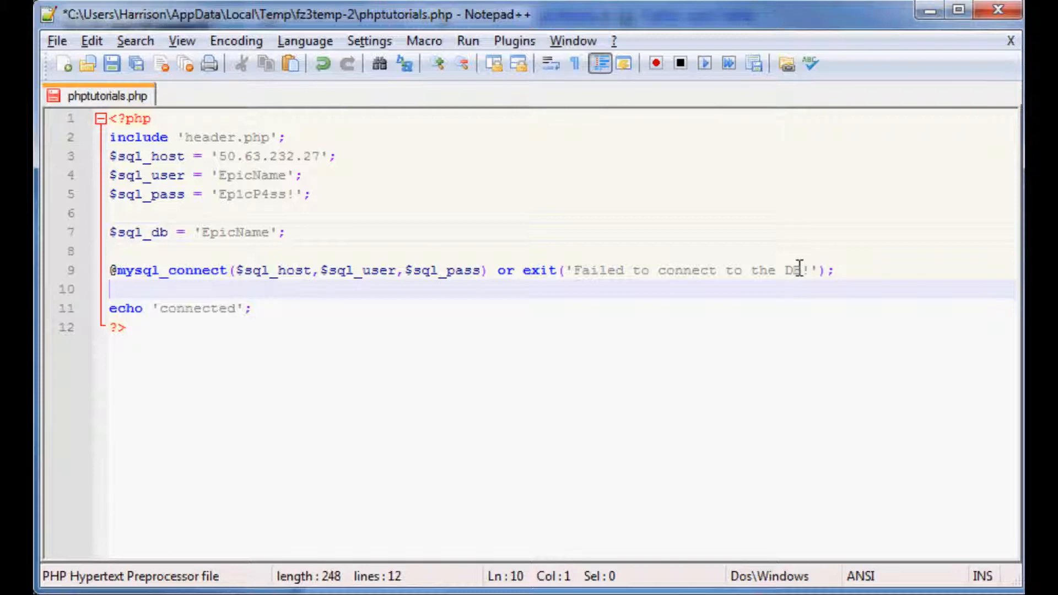
text(server)
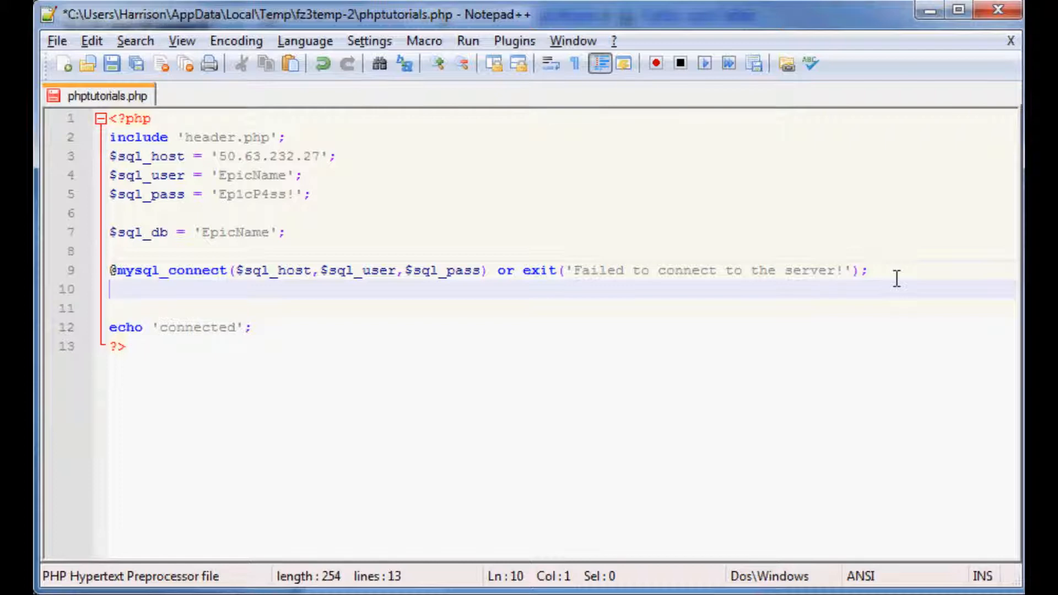
text(@my)
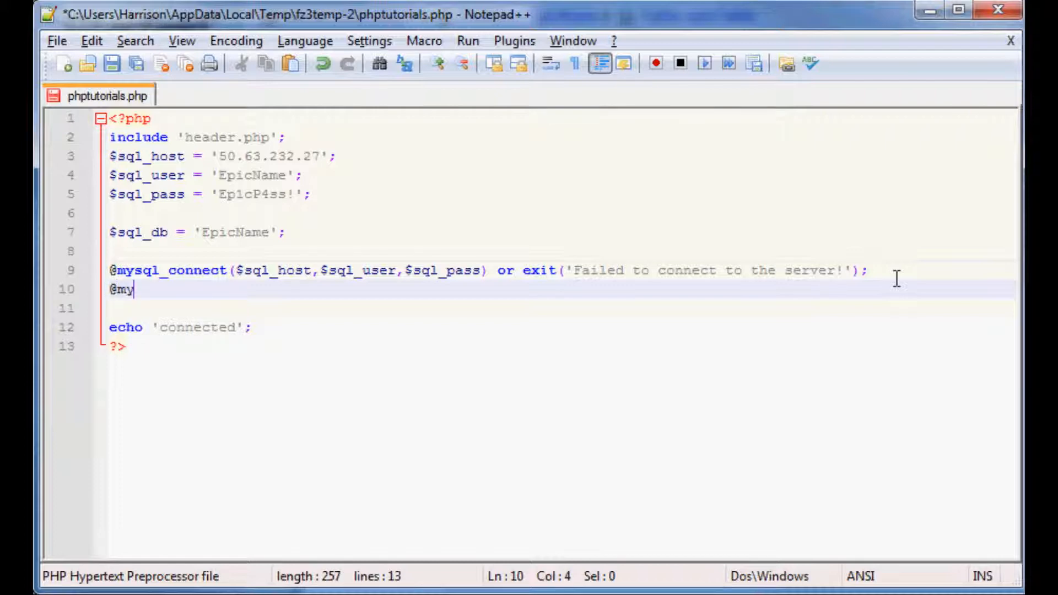
text(sql_)
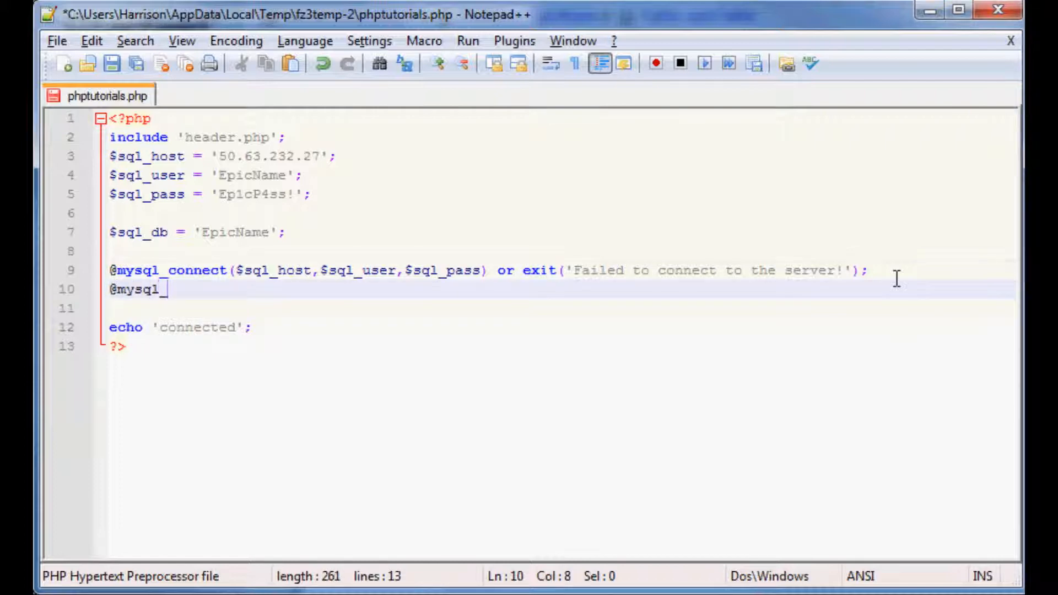
text(select_d)
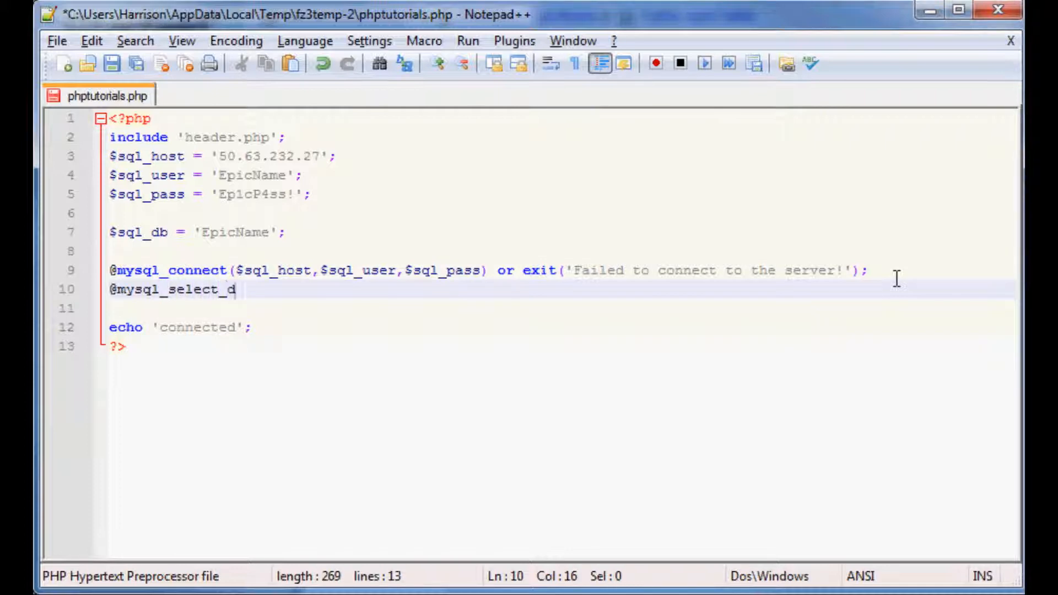
text(b)
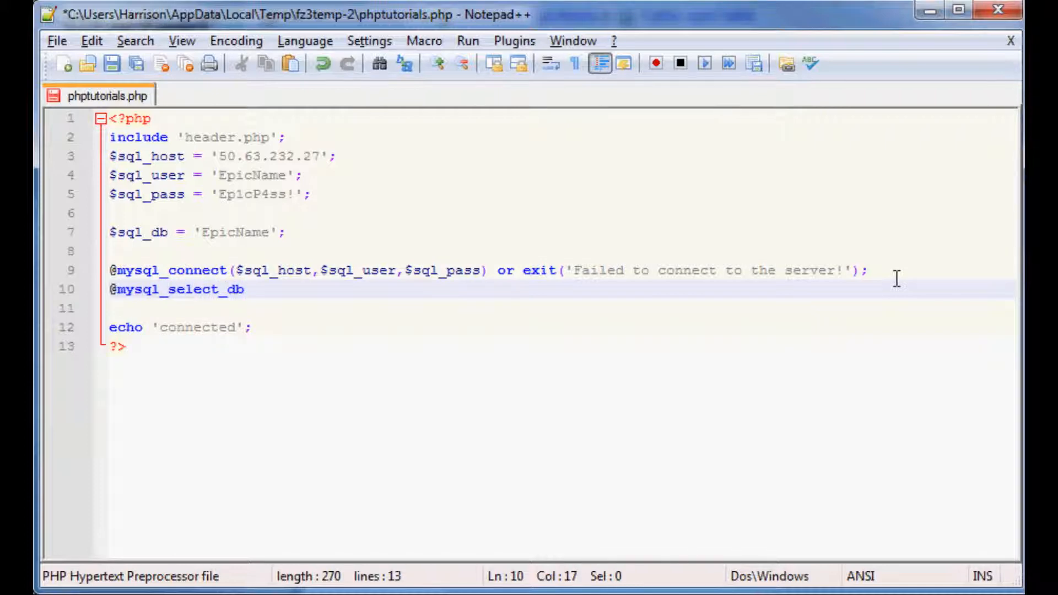
text(())
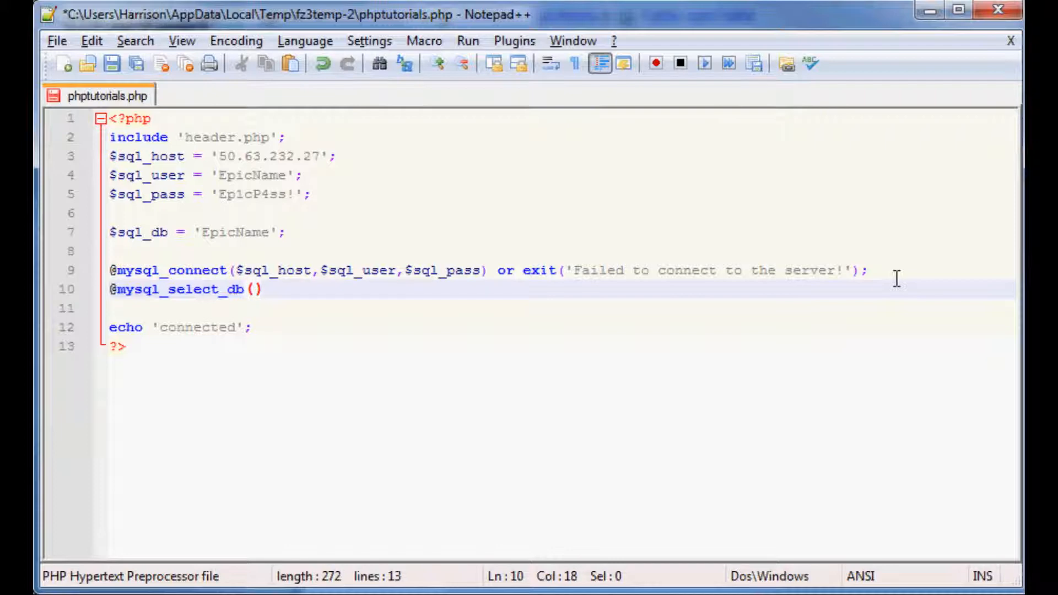
text($s)
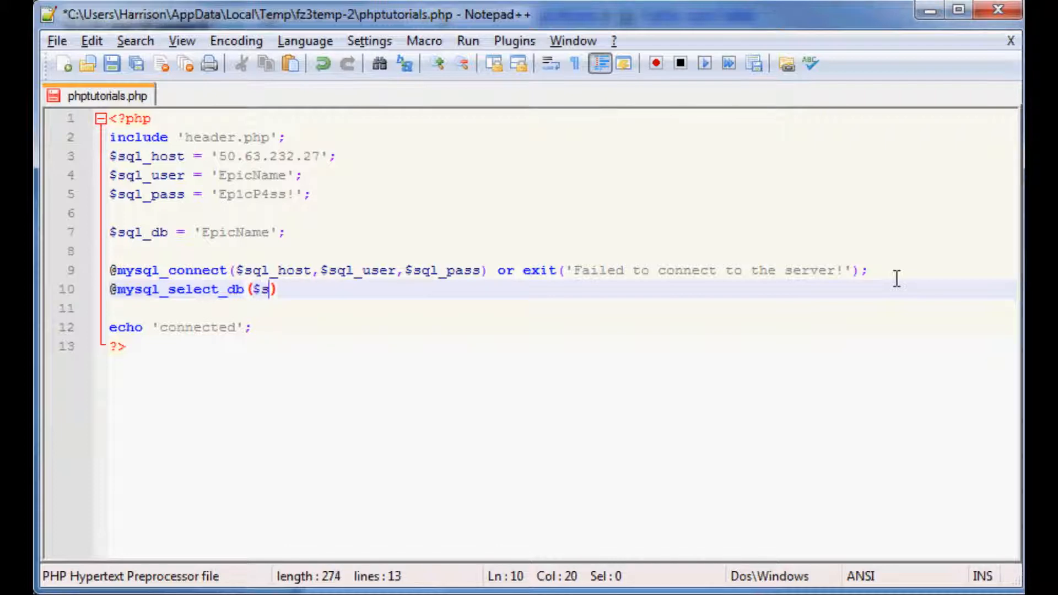
text(ql_d)
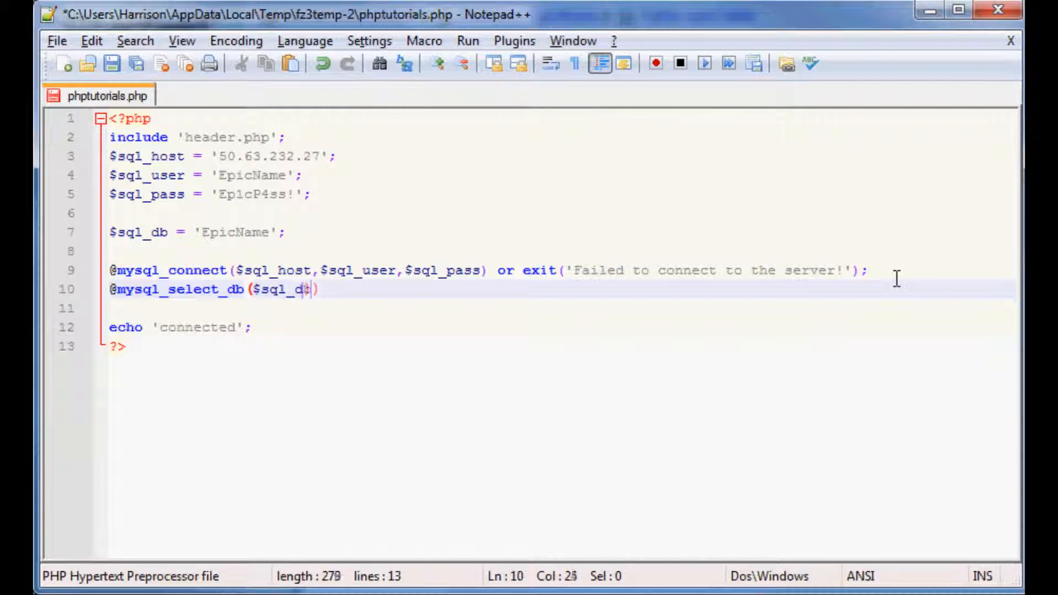
text(b)
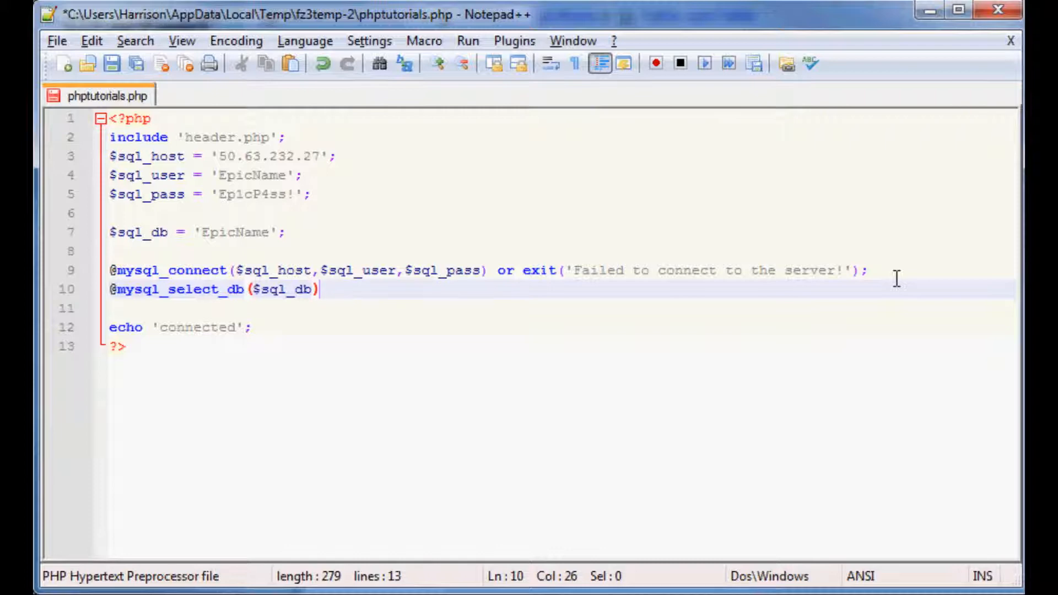
text(or die)
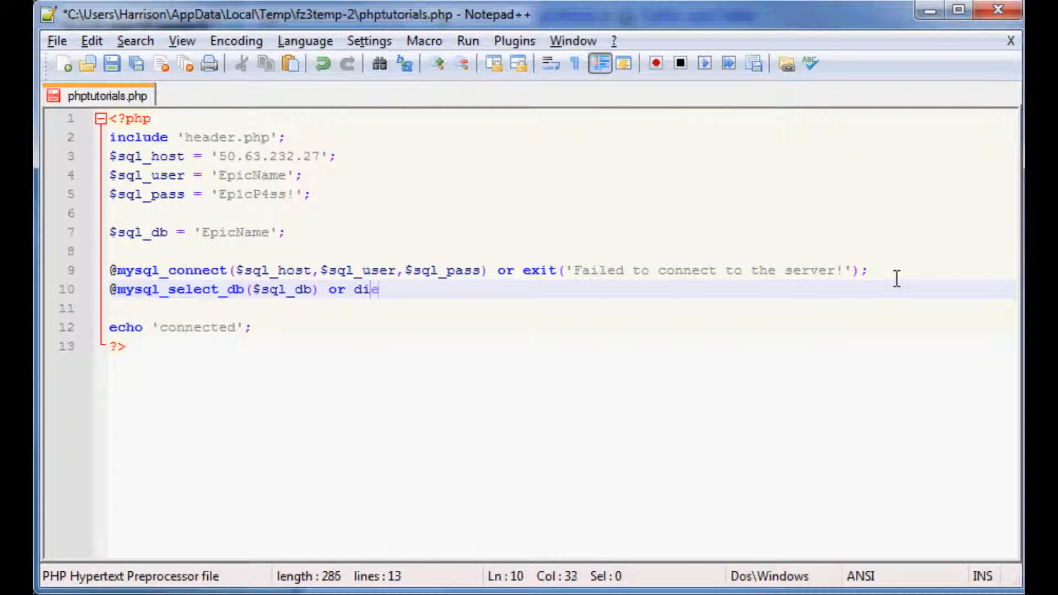
text(())
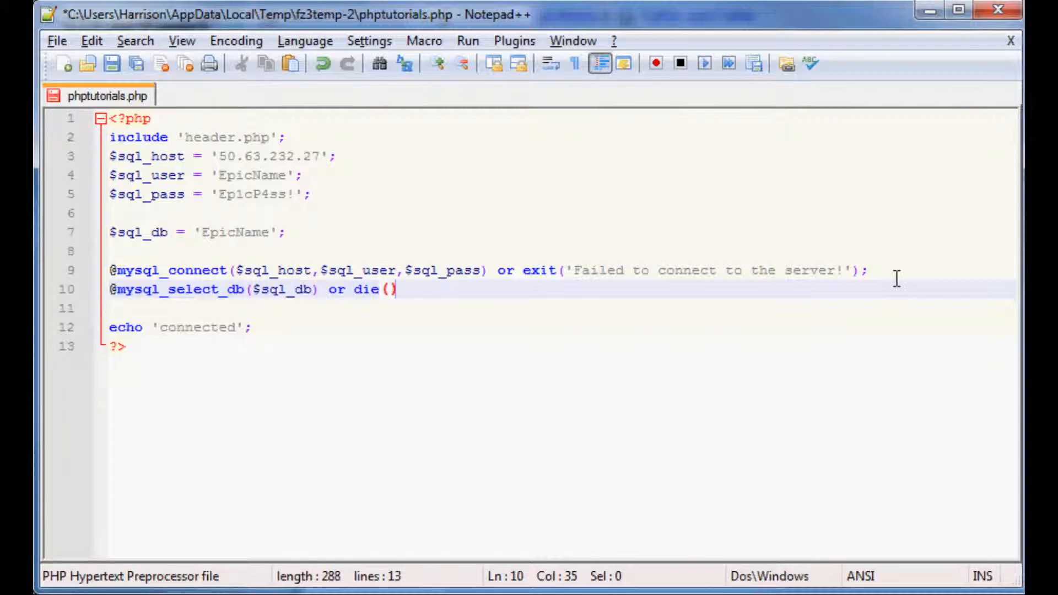
text('')
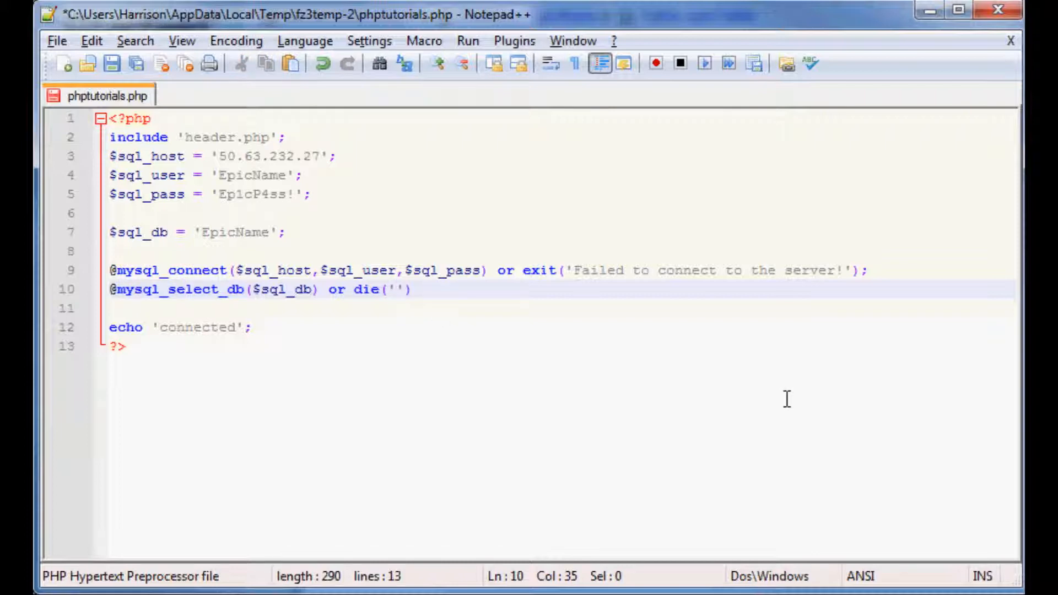
text(failed to connect to the DB)
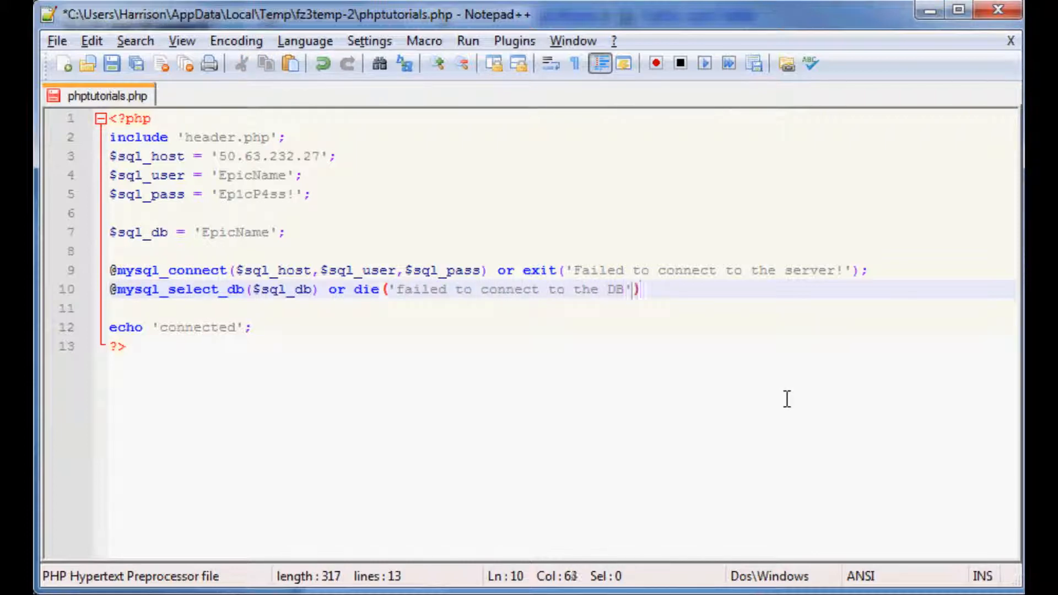
text(;)
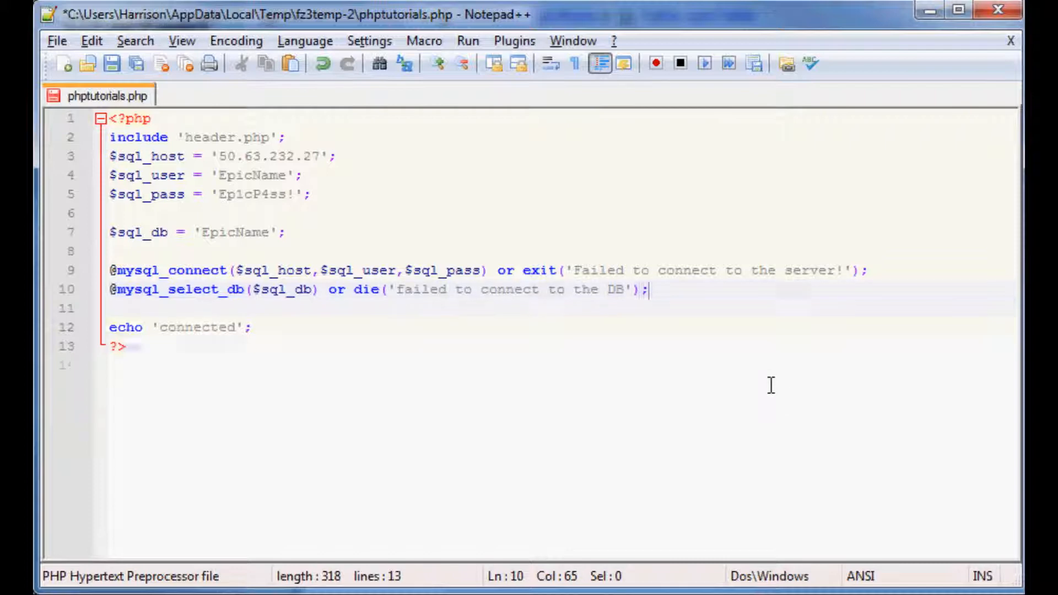
Step: Remove the stray, half-typed echo line
text(echo)
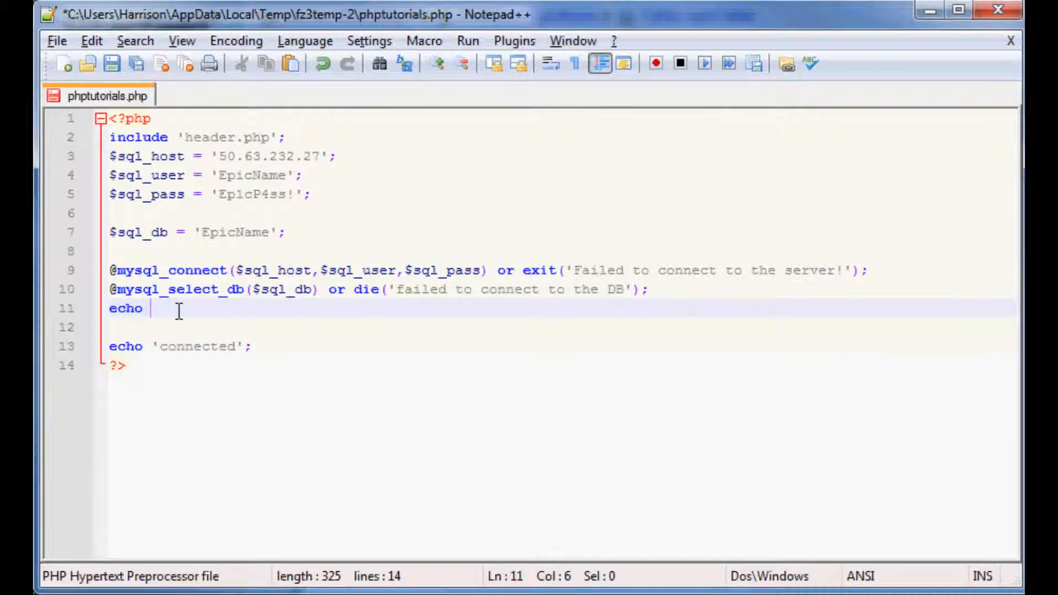
text('con)
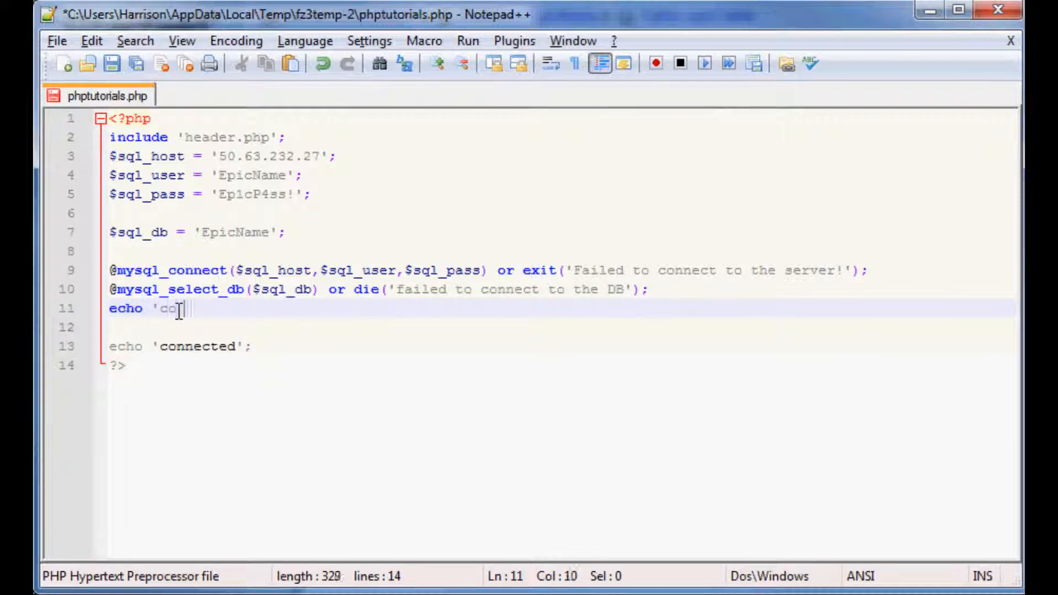
key(BackSpace)
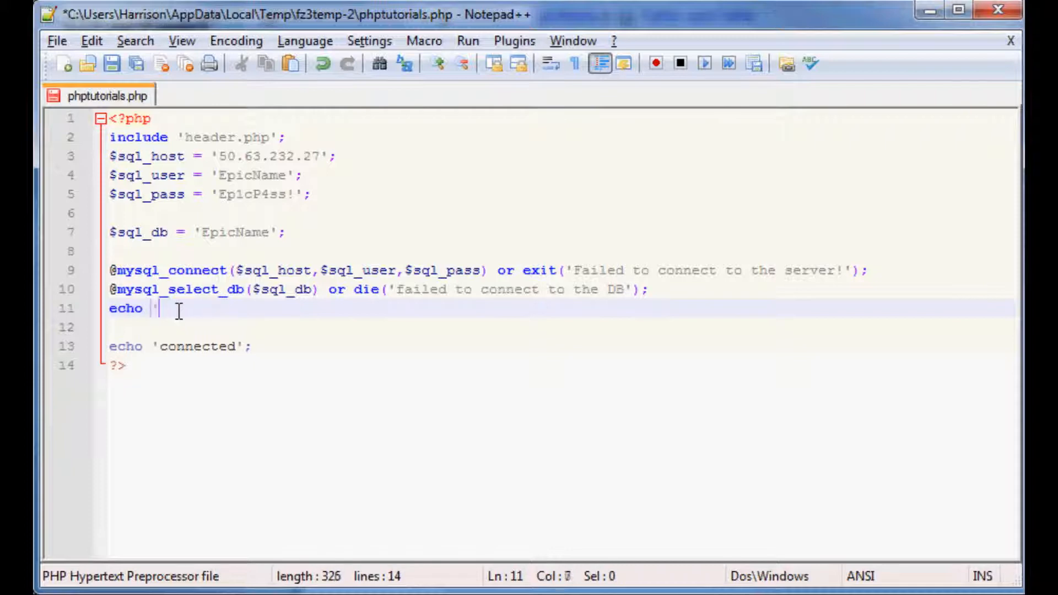
key(Backspace)
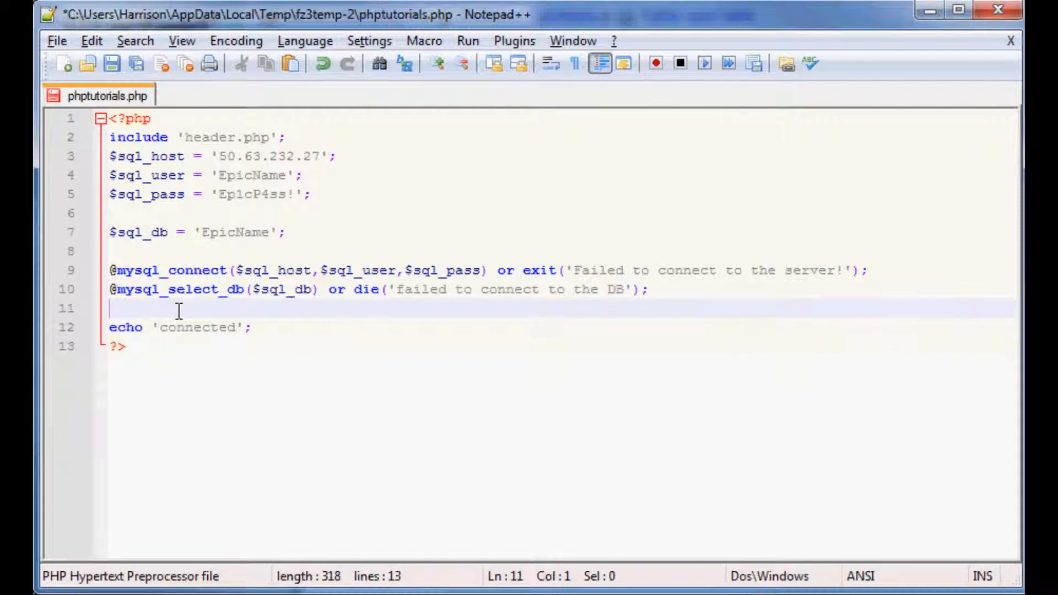
Step: Add '!' to the connected message, then reload Chrome to see 'connected!'
click(112, 63)
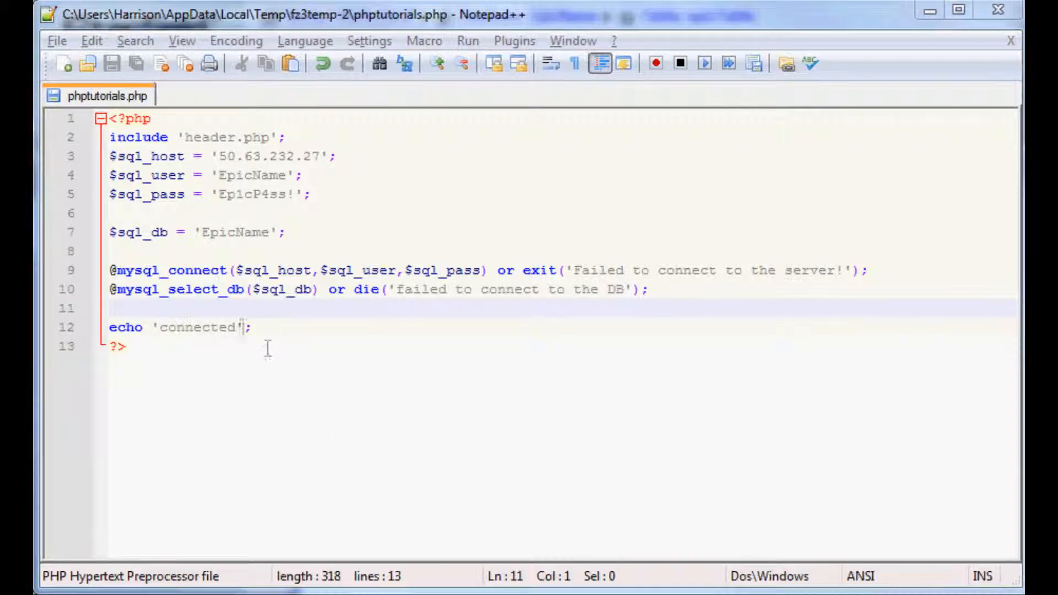
text(!)
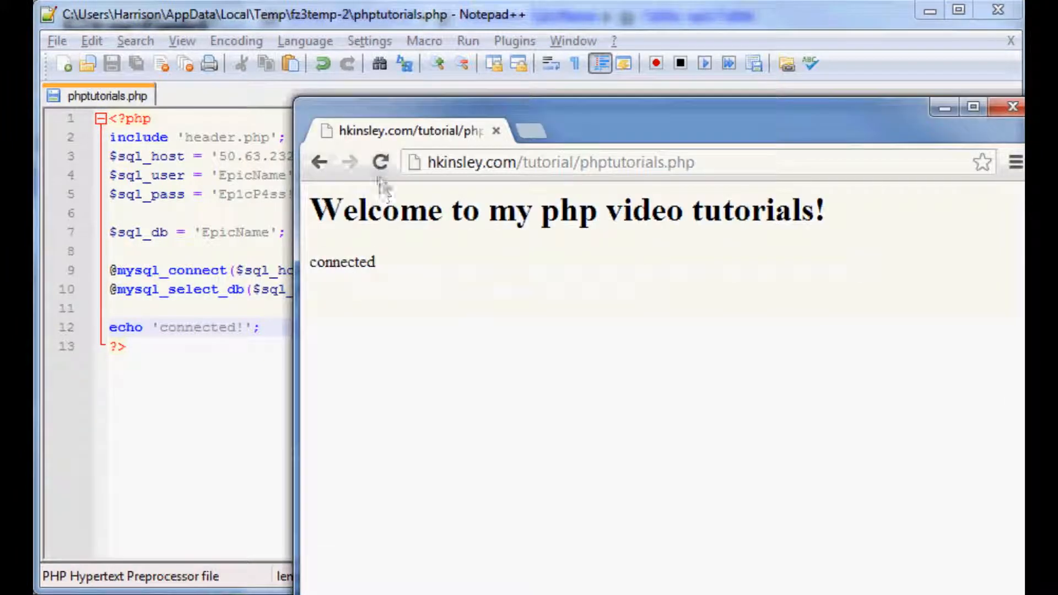
click(380, 163)
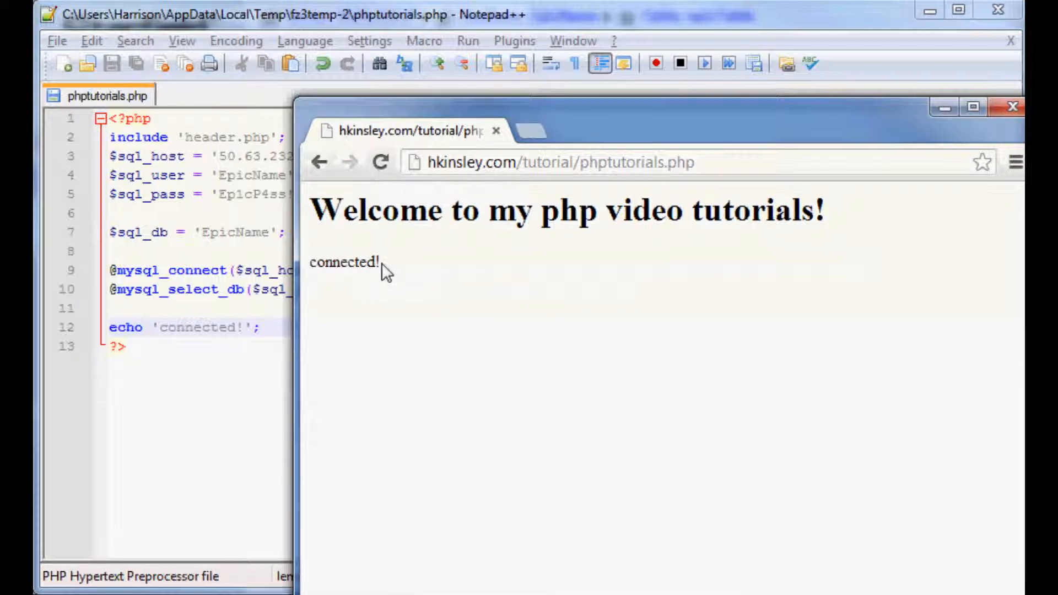
double_click(345, 263)
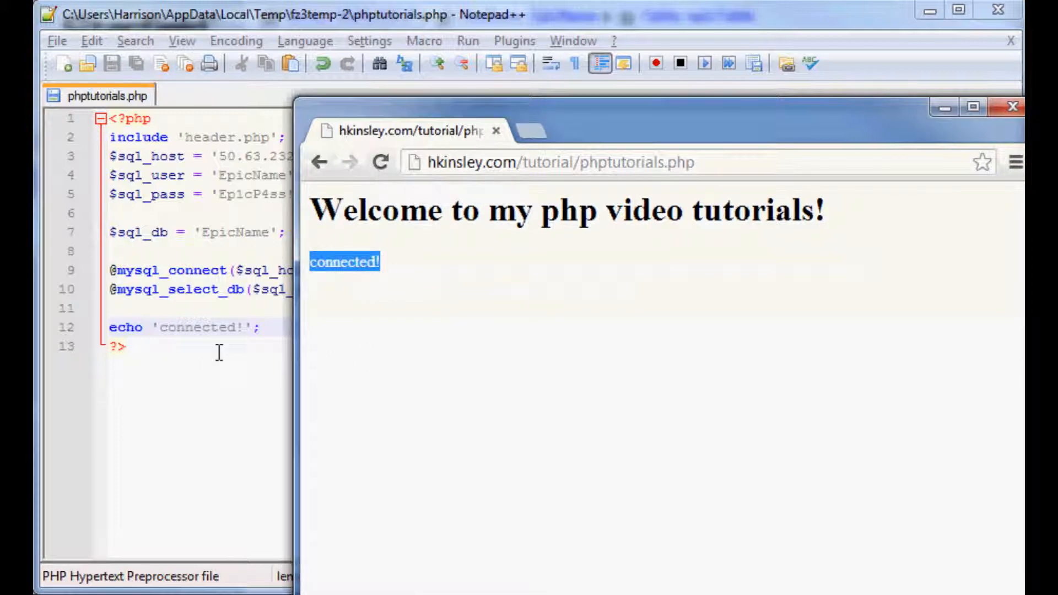
mouse_move(234, 376)
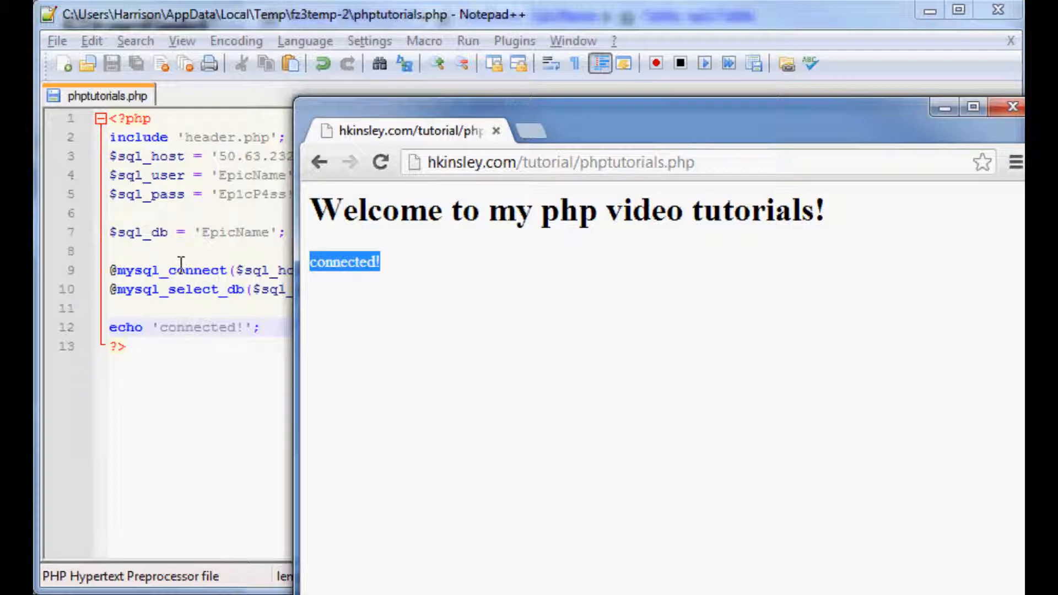
mouse_move(168, 206)
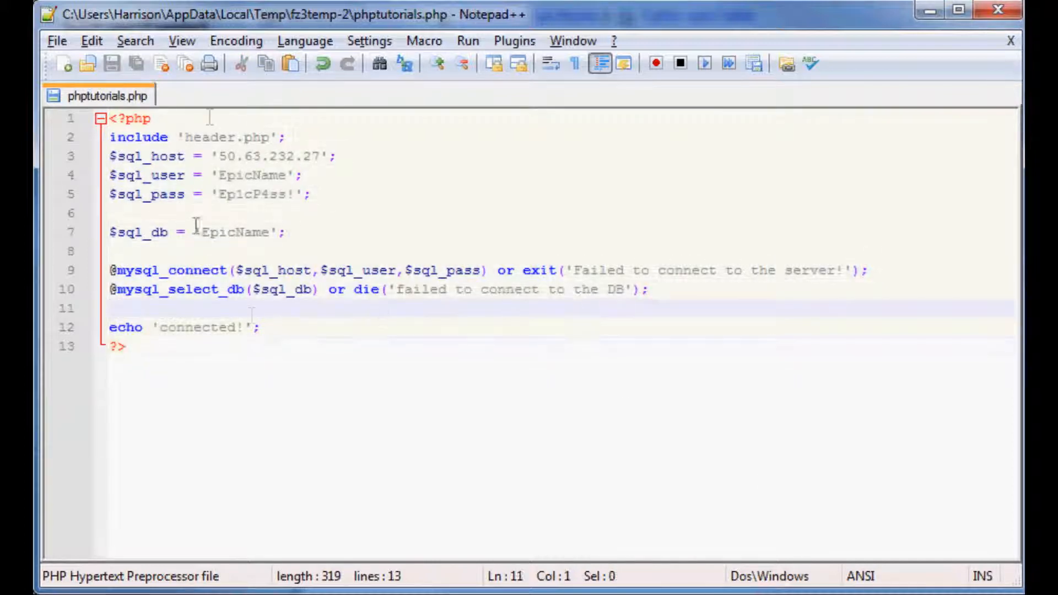
Step: Create connect.php and copy the database connection code into it
key(ctrl+a)
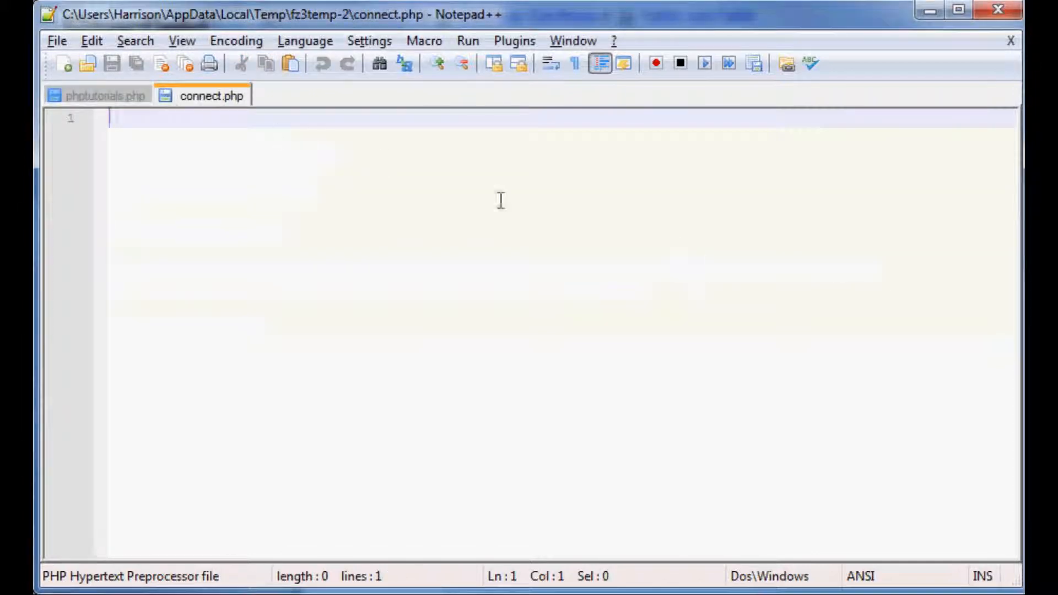
click(105, 95)
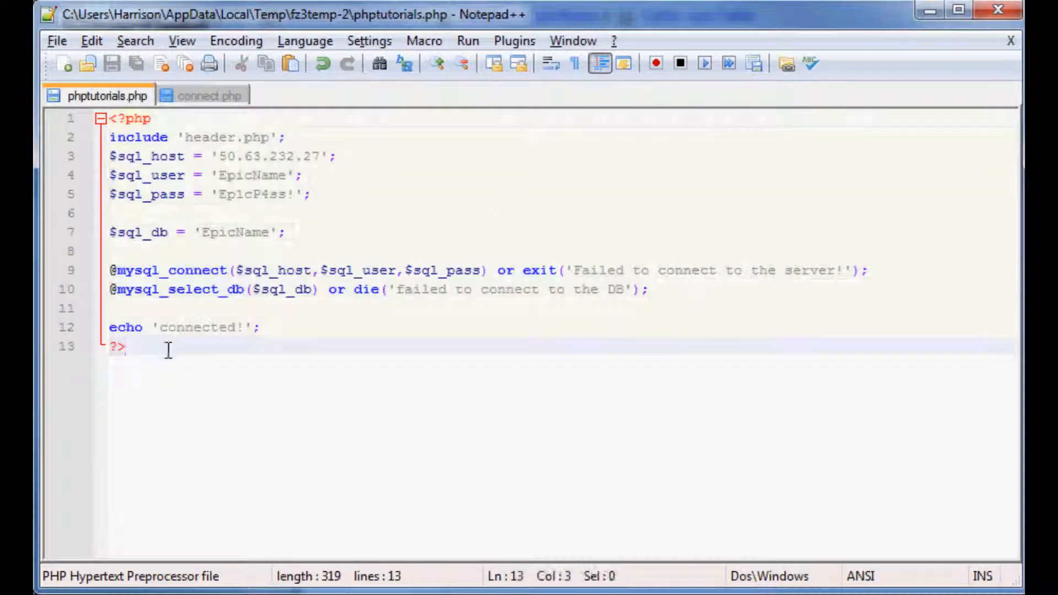
click(211, 94)
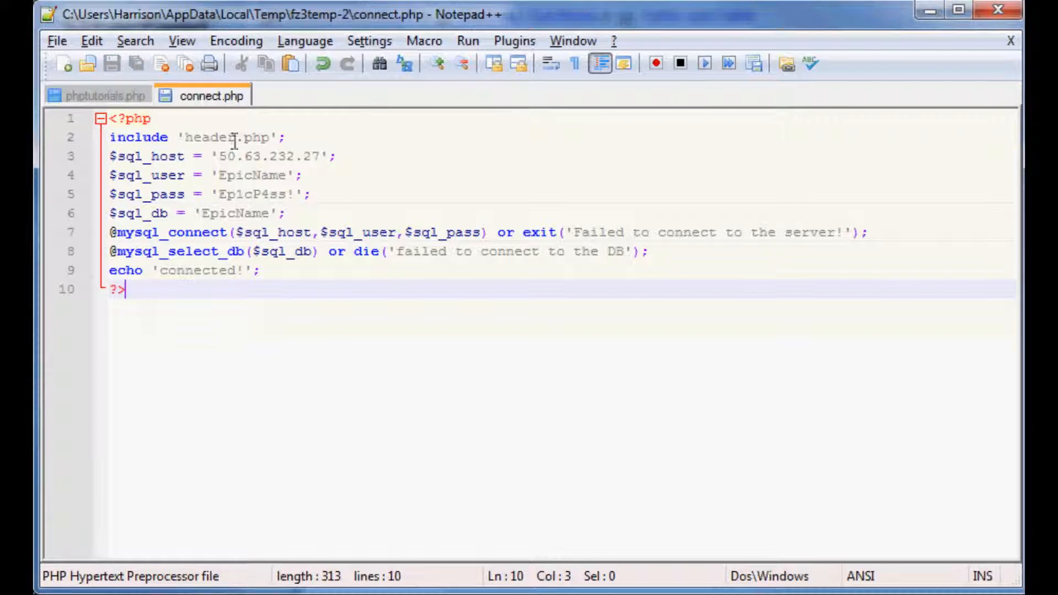
Step: In phptutorials.php, add require 'connect.php'; in place of the connection lines
click(105, 95)
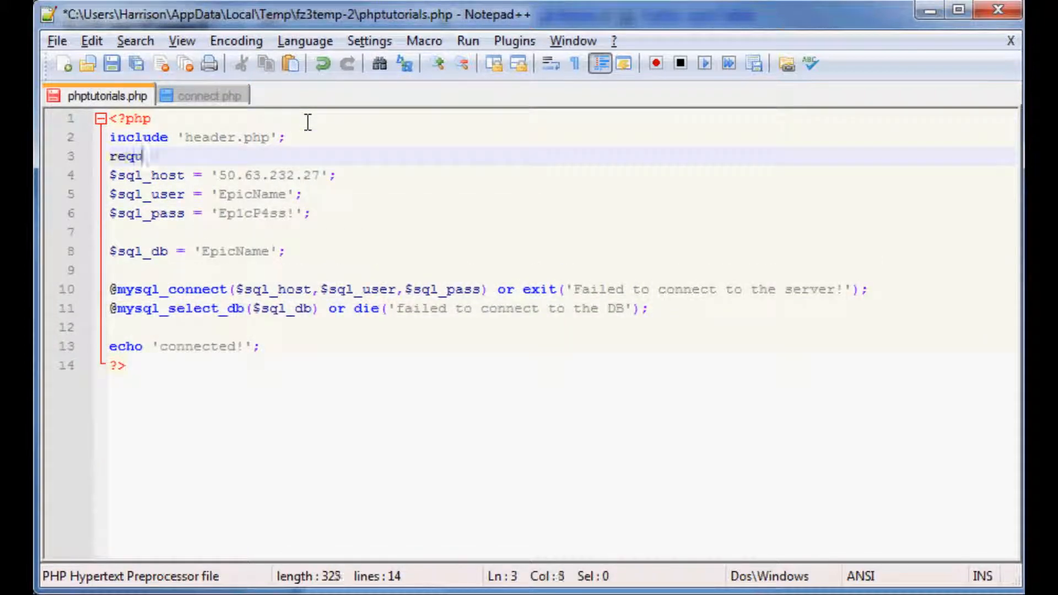
text(ire ')
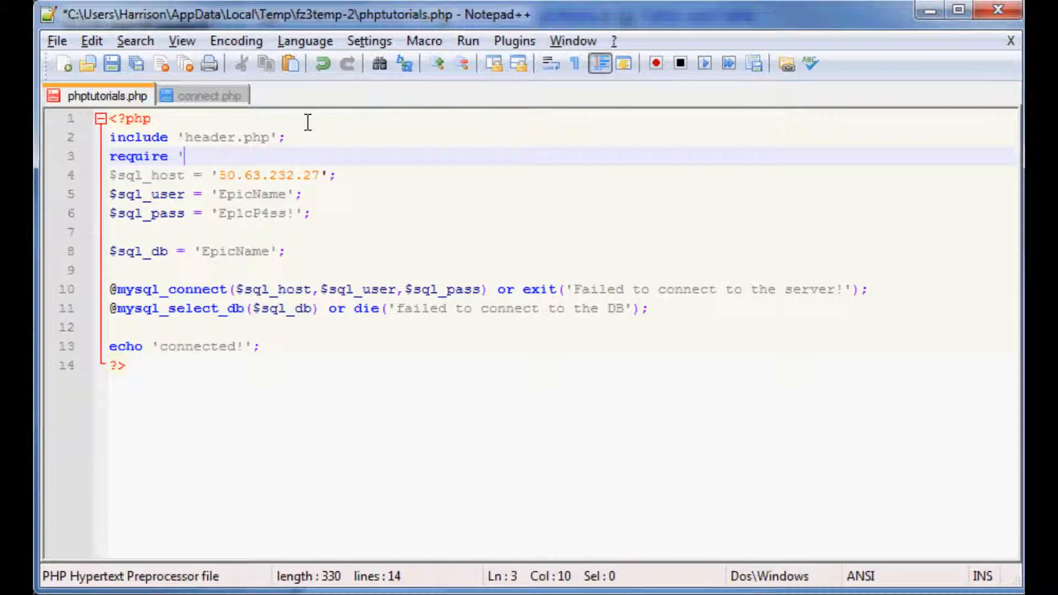
text(connect.php')
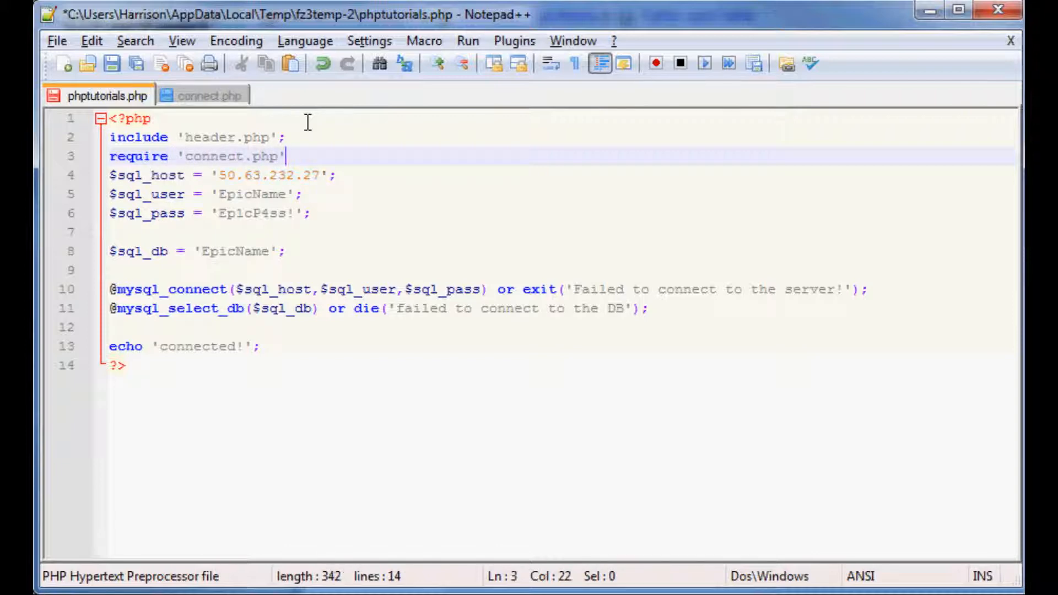
text(;)
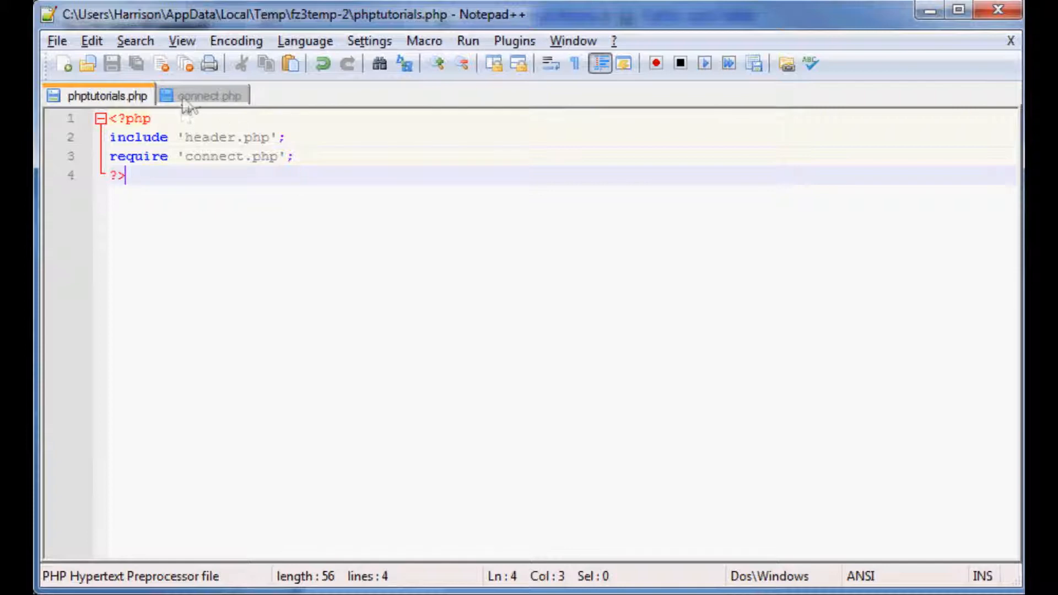
Step: Reload the page to test the split files, then delete connect.php's header.php include
click(210, 96)
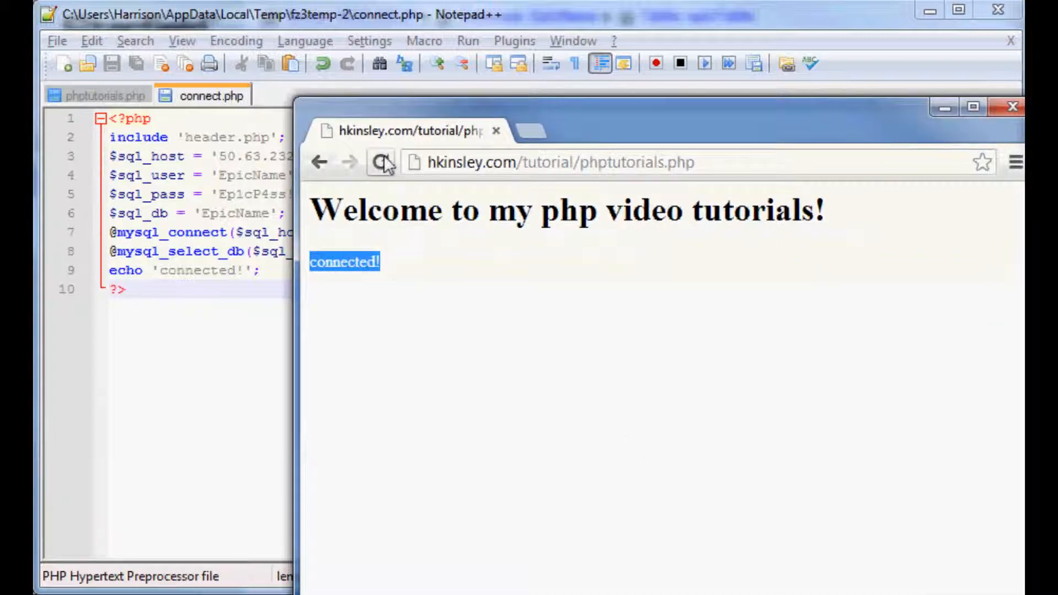
click(384, 162)
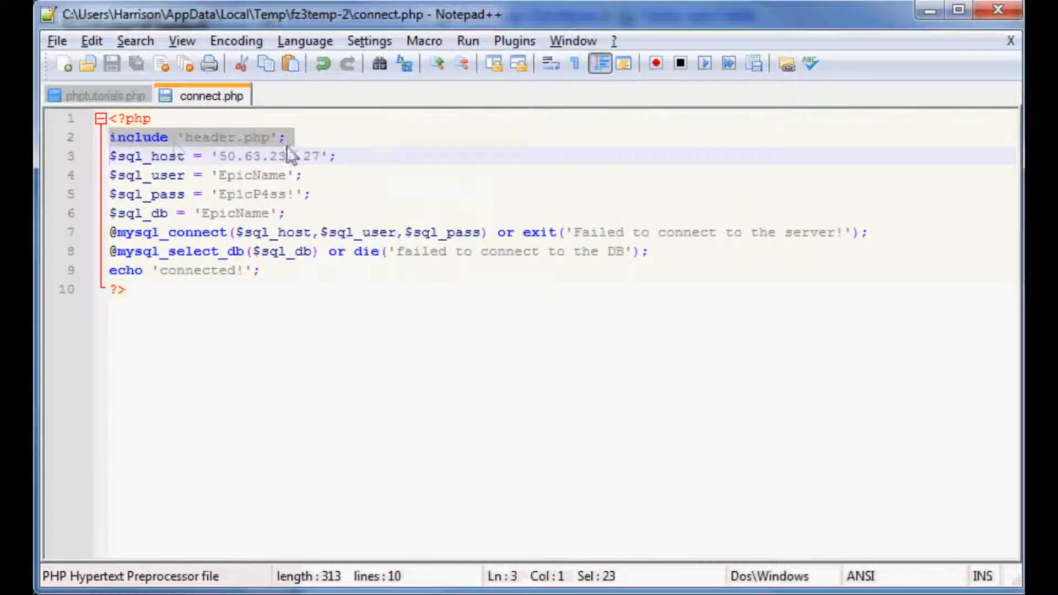
key(Delete)
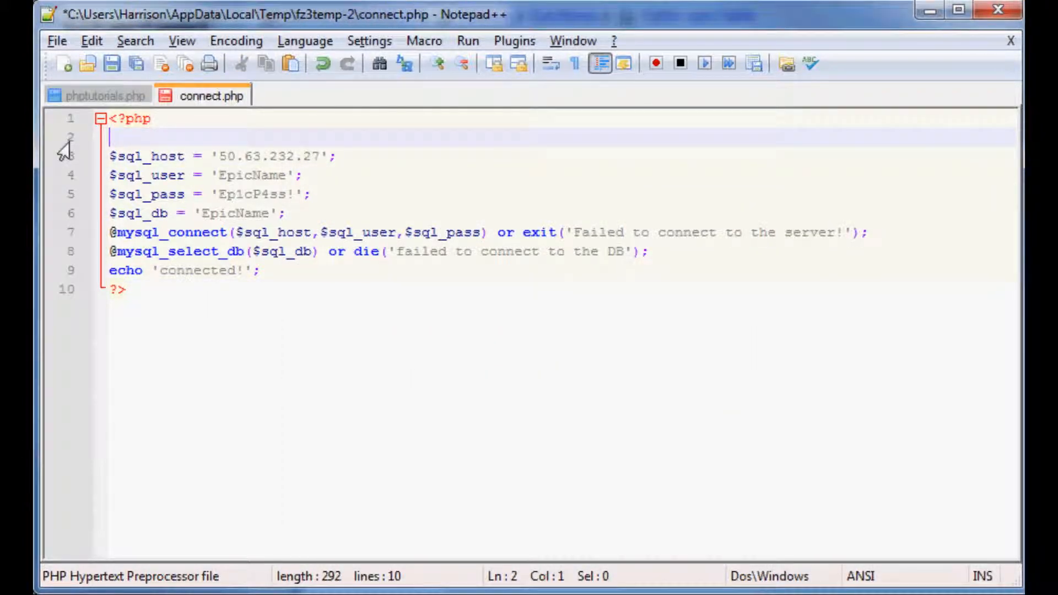
key(Backspace)
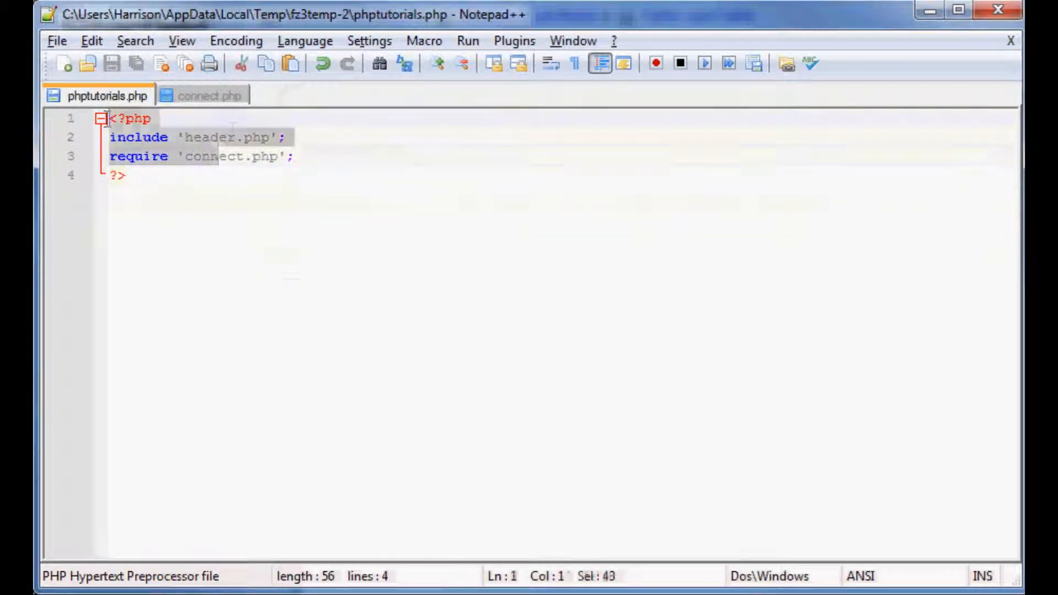
Step: Below the require line, type $sql = "SELECT * FROM `epicTable`
click(125, 175)
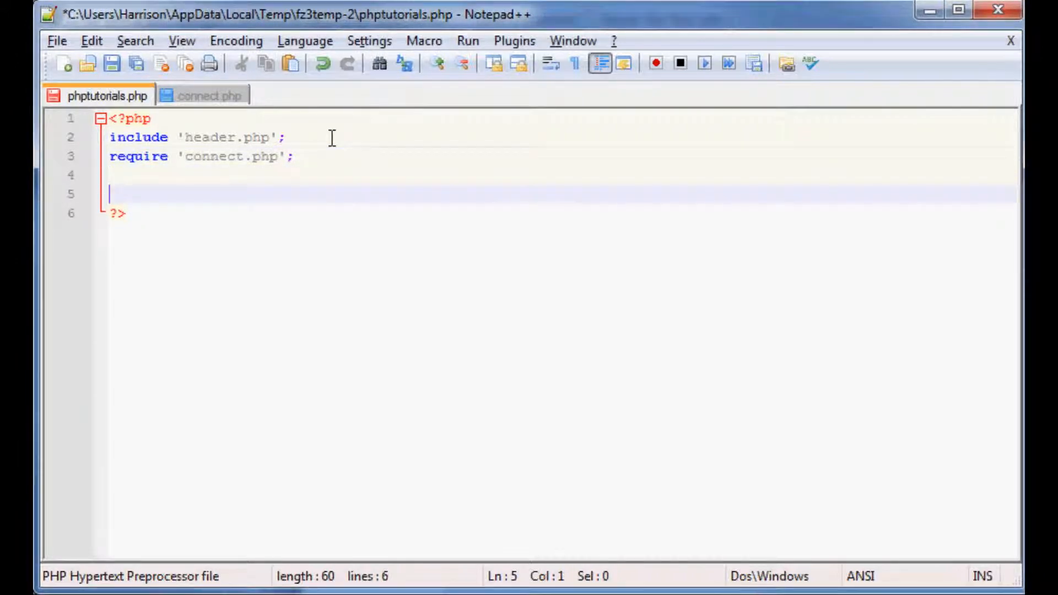
text($)
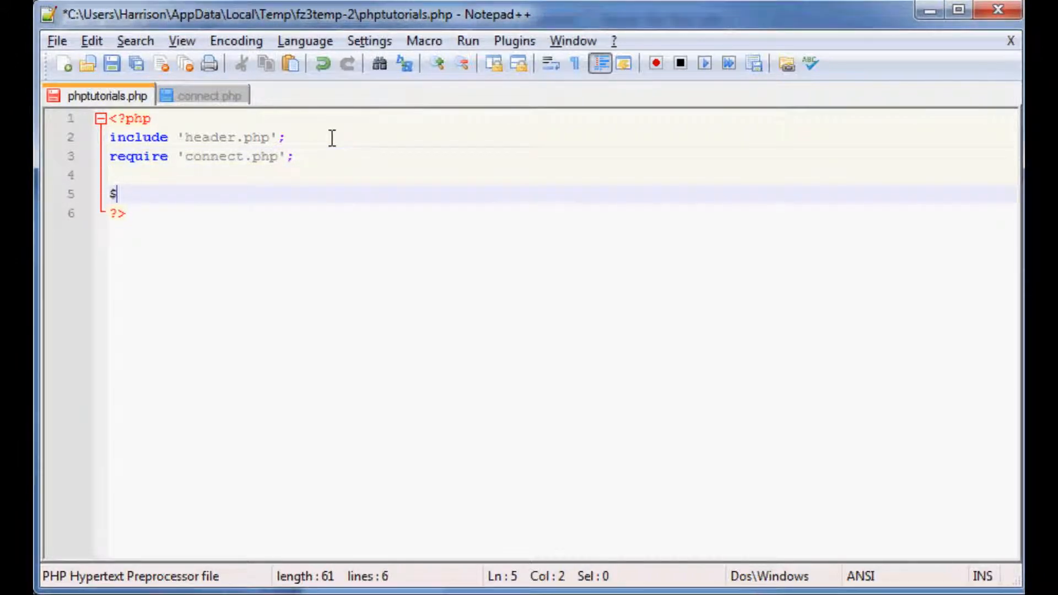
text(sql)
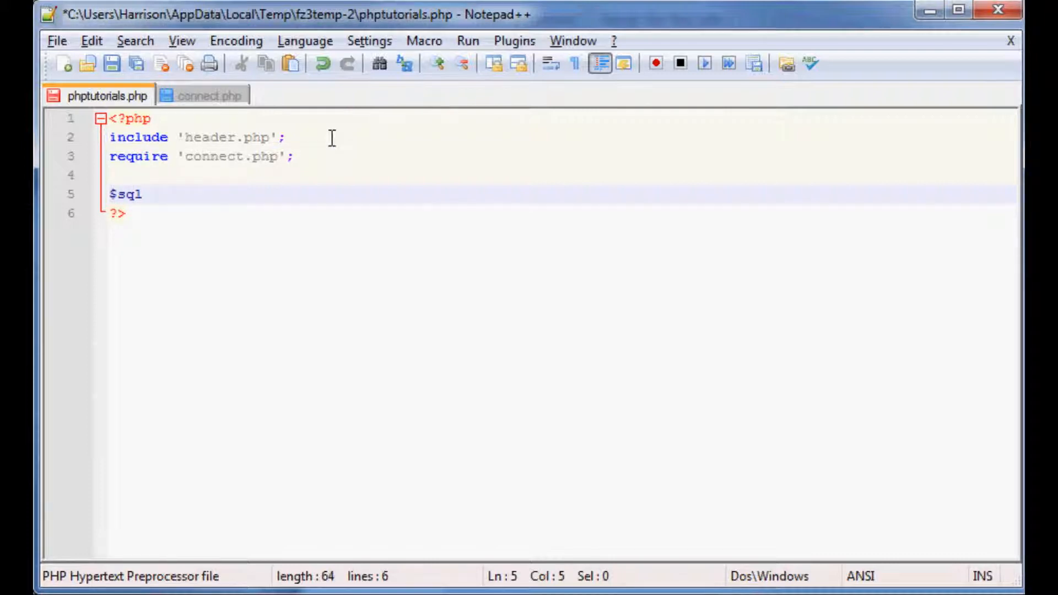
text(=)
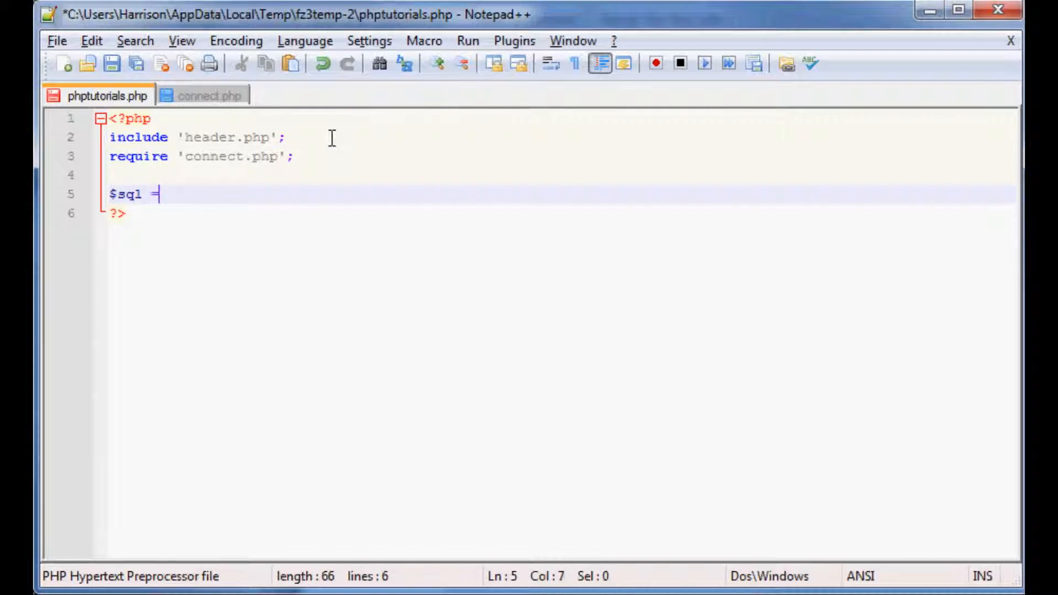
text(")
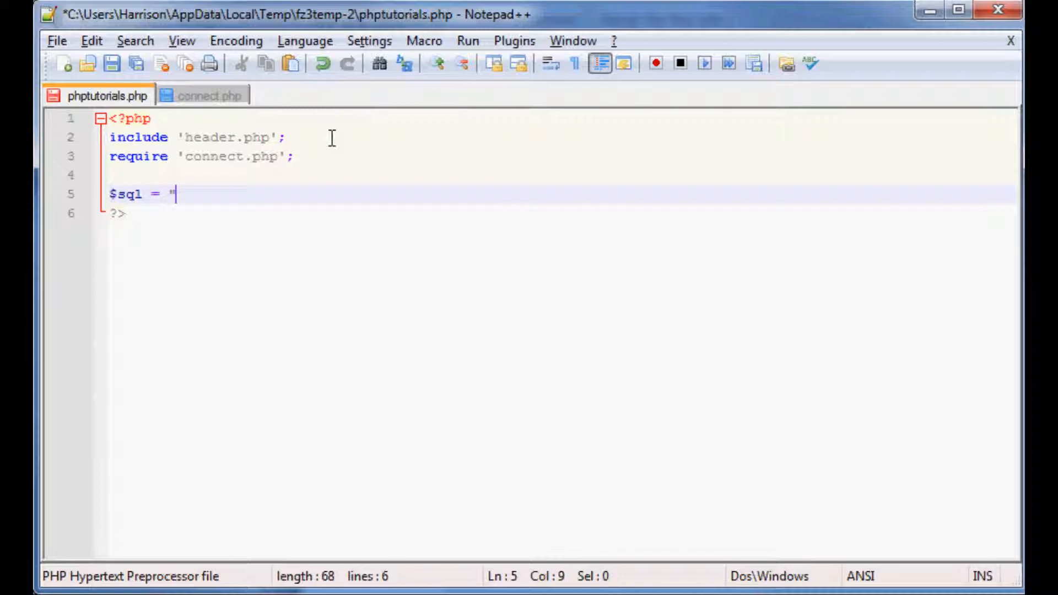
text(SELECT)
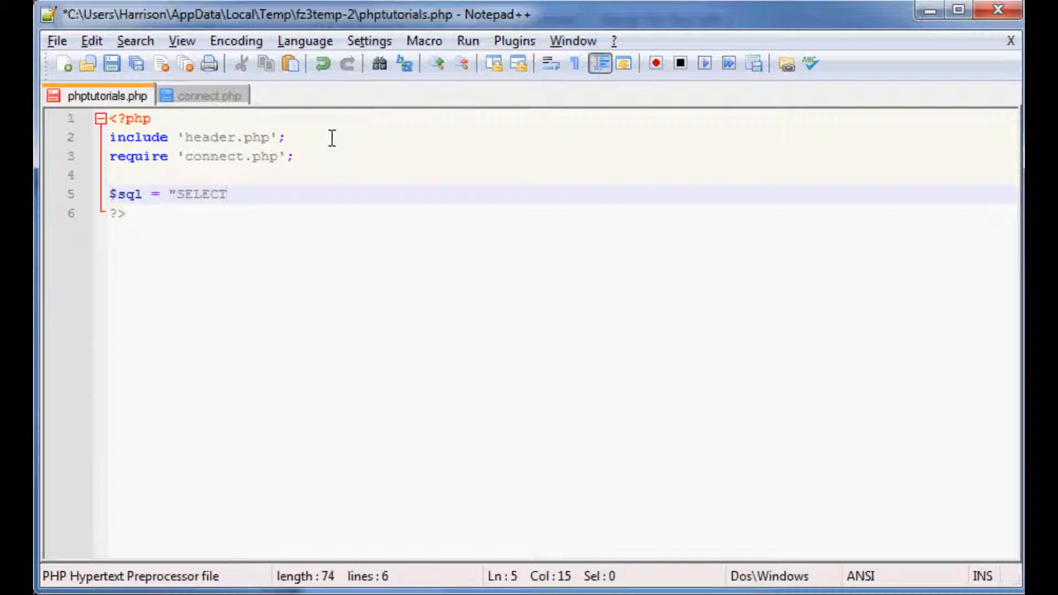
text(*)
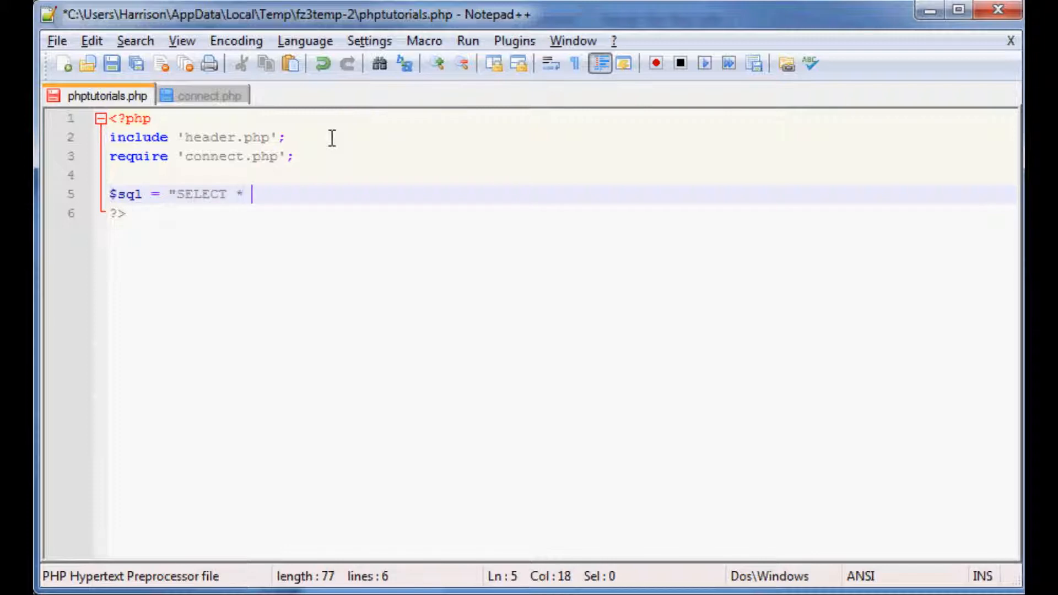
text(FROM)
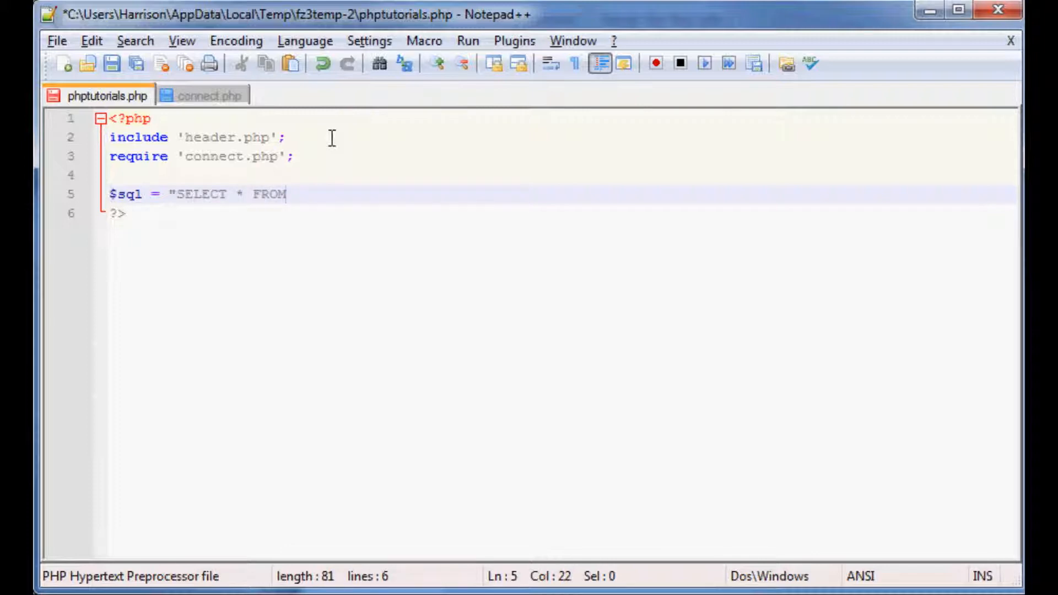
text(``)
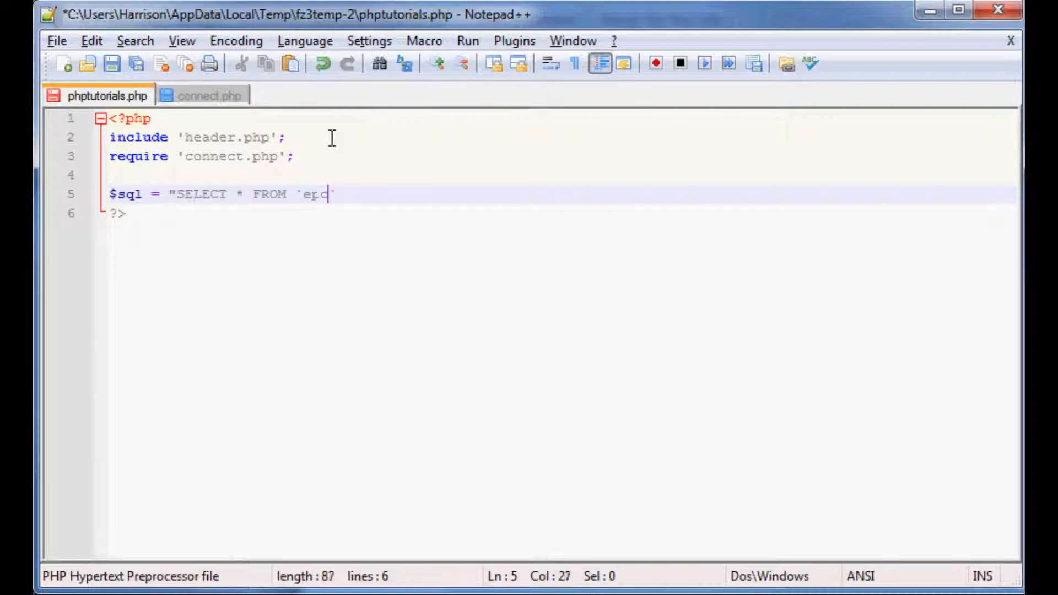
text(icTable)
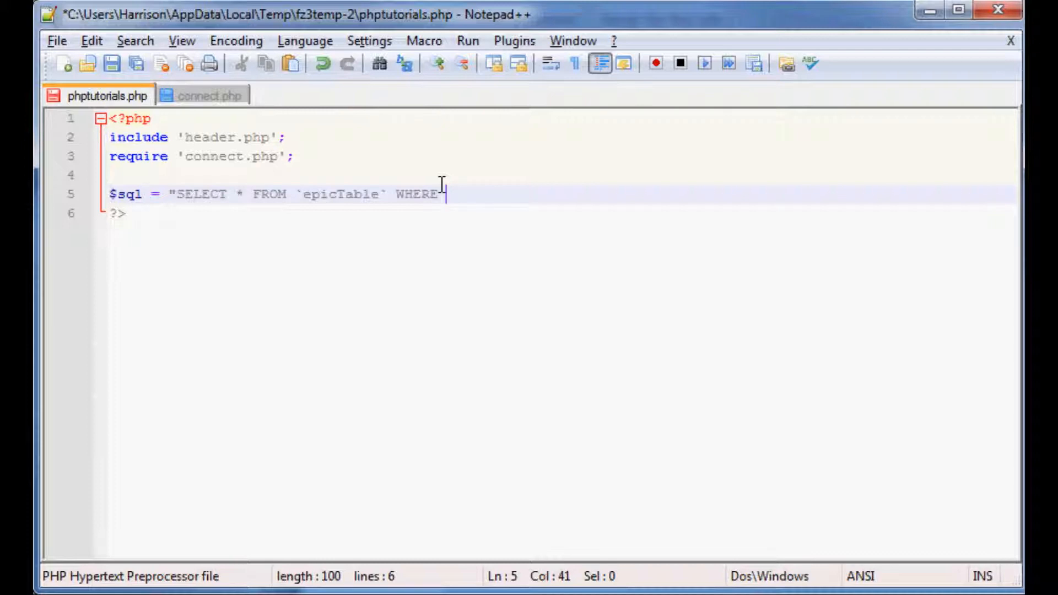
Step: Remove the WHERE and ORDER BY text and close the query string after the table name
key(BackSpace)
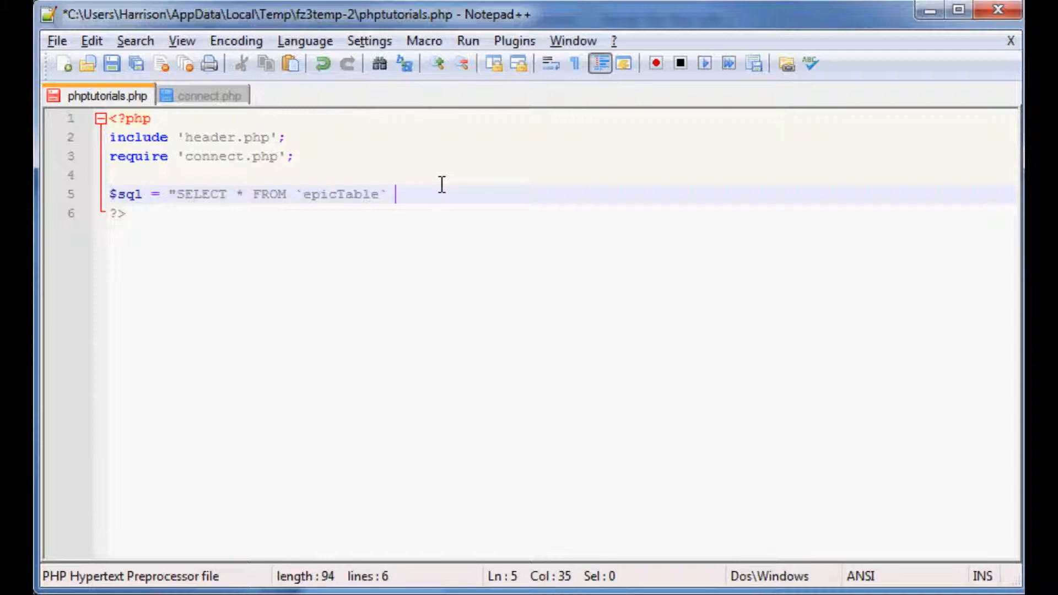
text(ORDER BY)
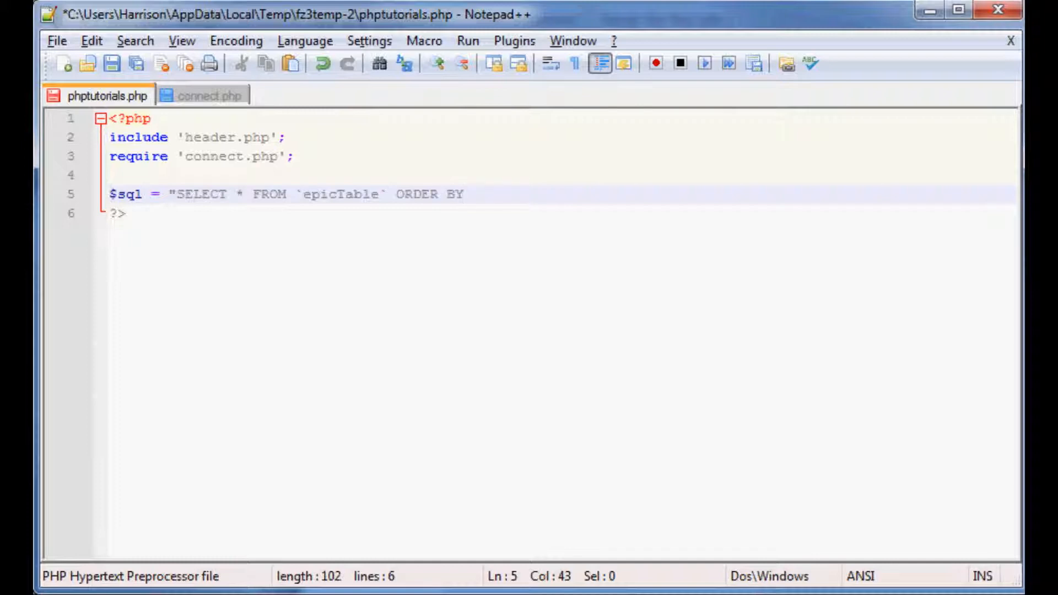
key(Backspace)
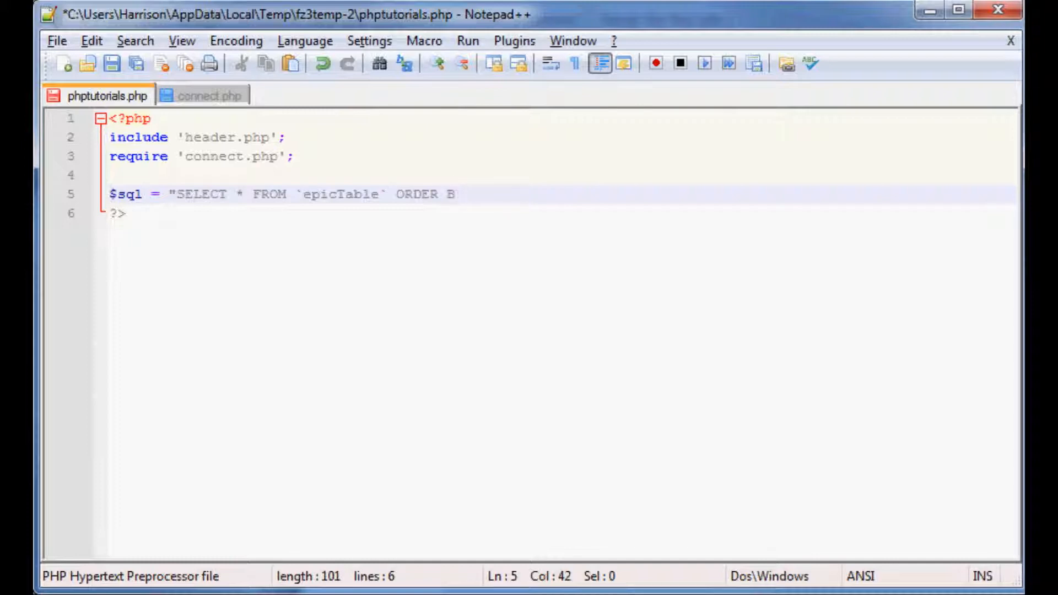
key(BackSpace)
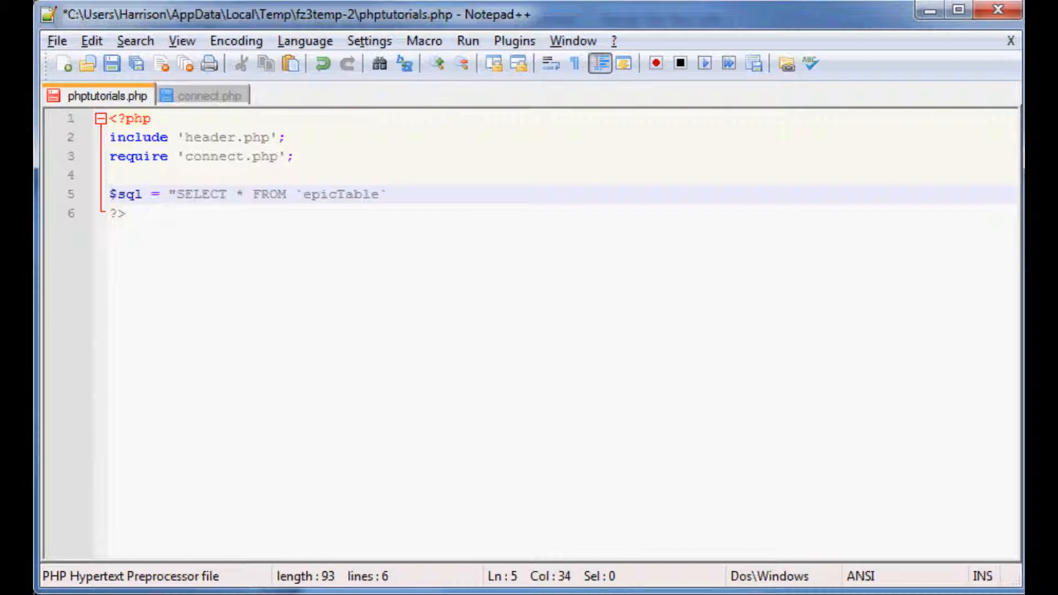
click(387, 195)
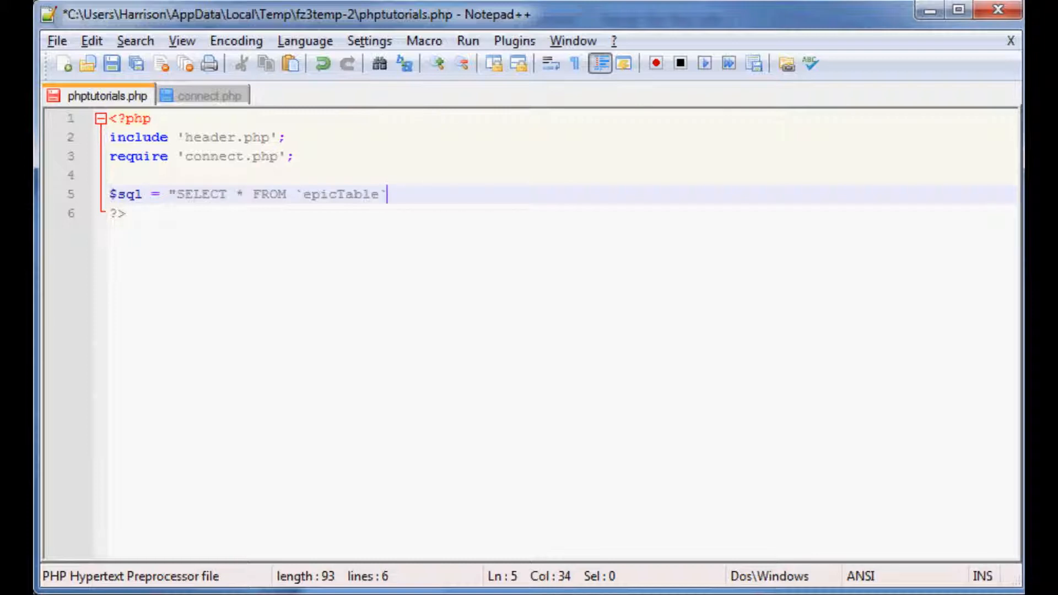
text(";)
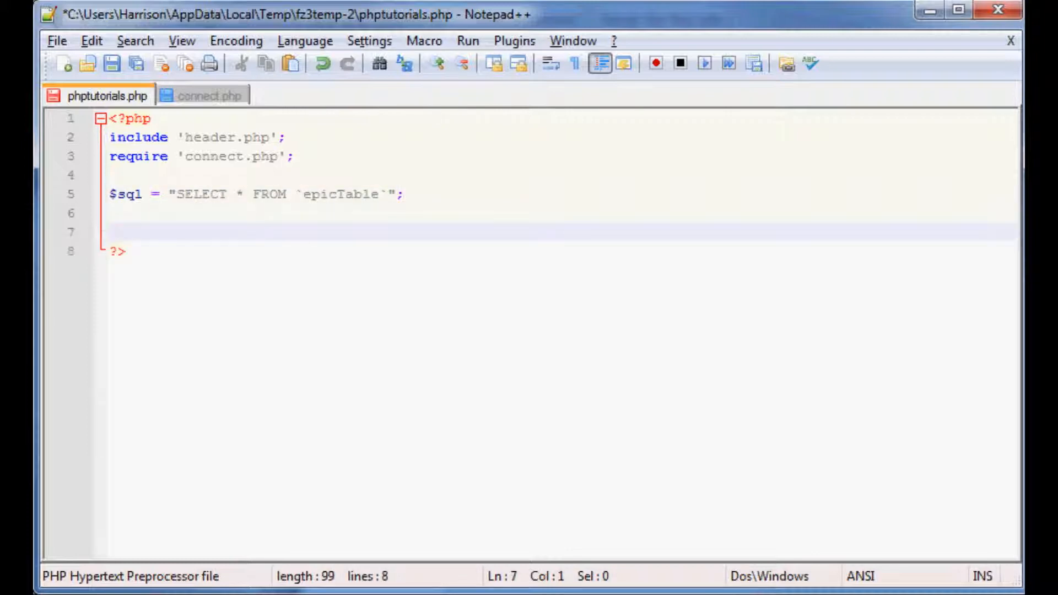
click(111, 195)
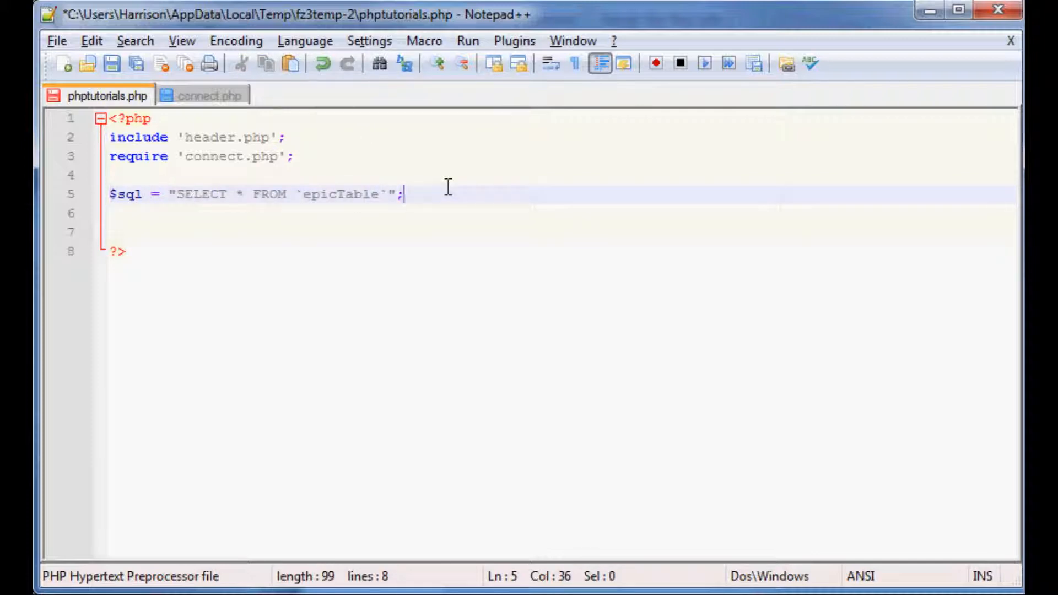
Step: Add $query = mysql_query($sql) or die('query failed');, echo 'query success', and reload the page
key(Enter)
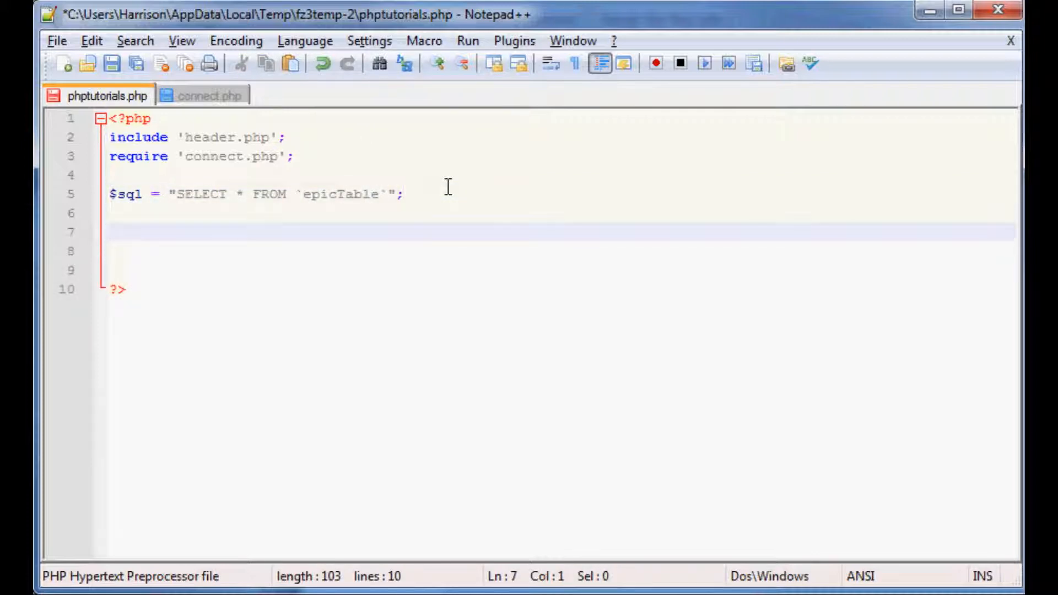
text($query)
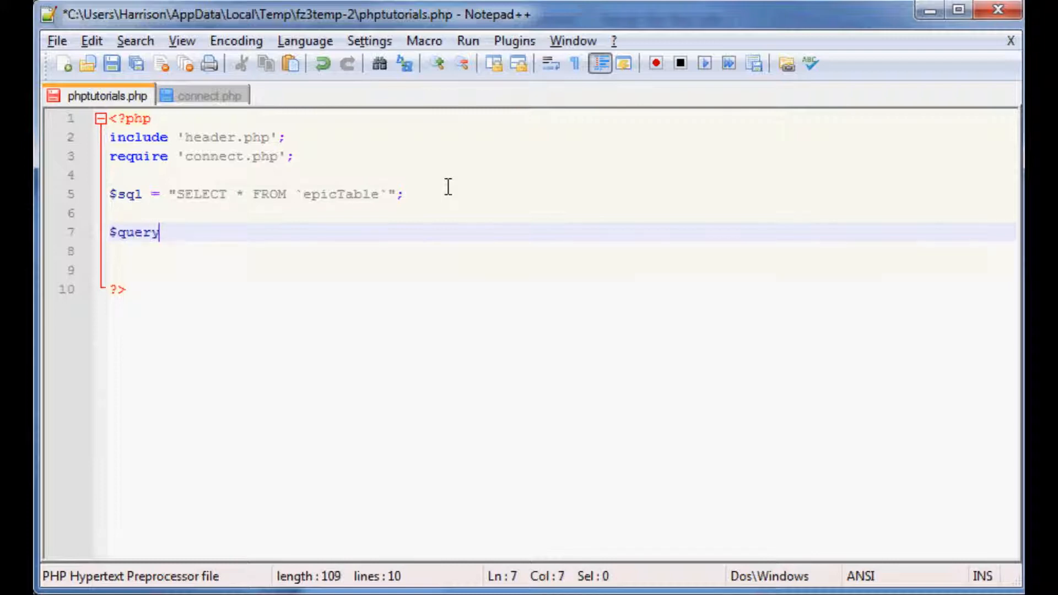
text(=)
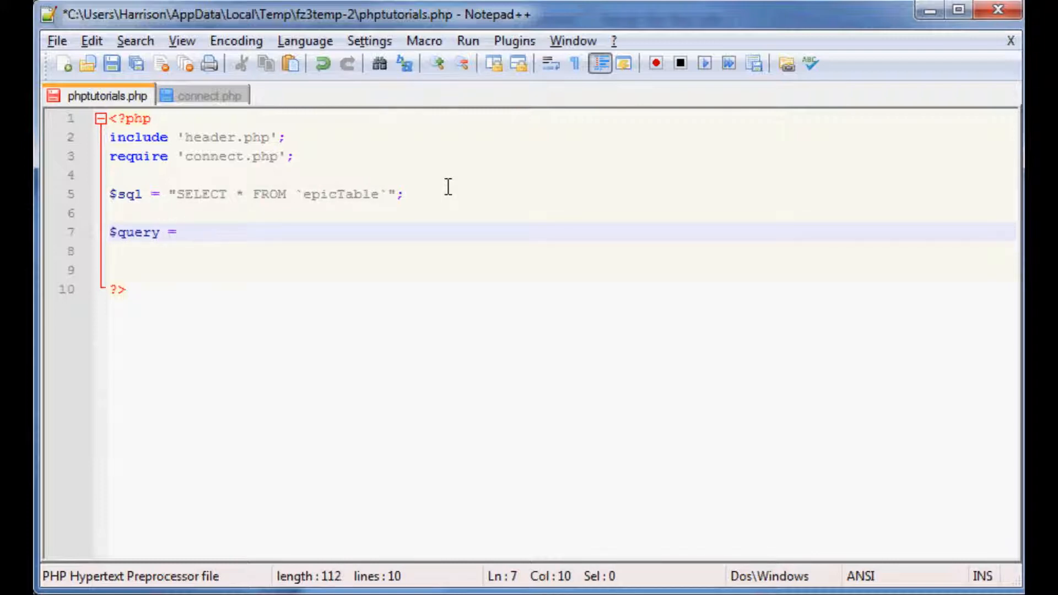
text(mysql_)
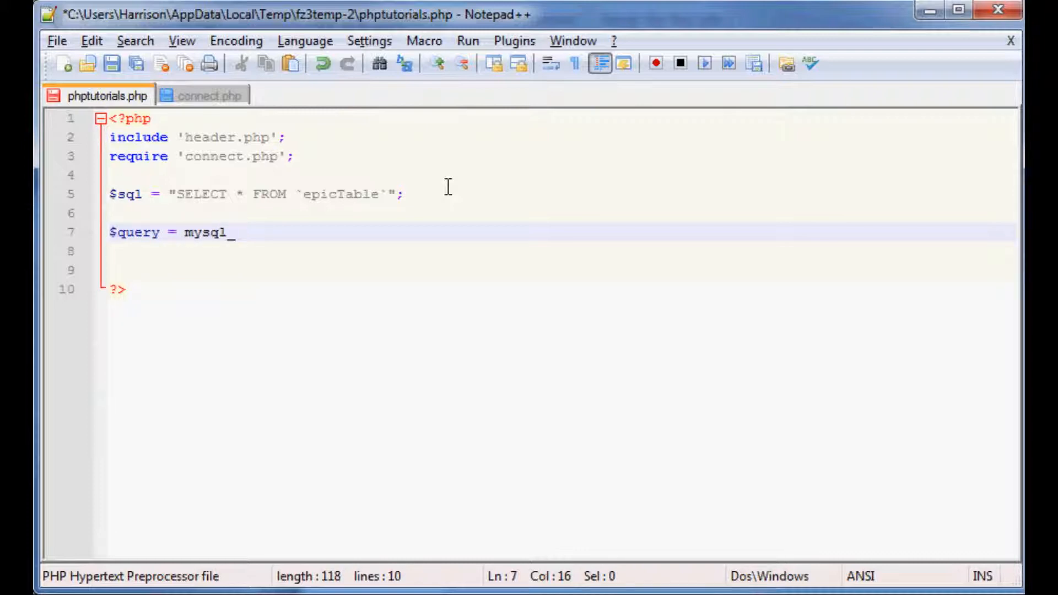
text(query)
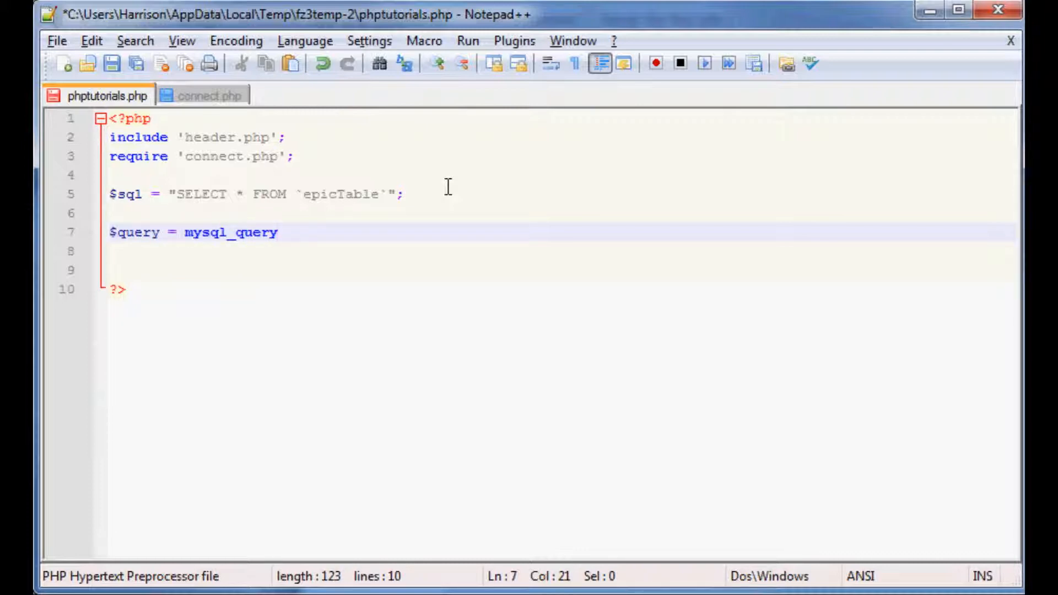
text(($)
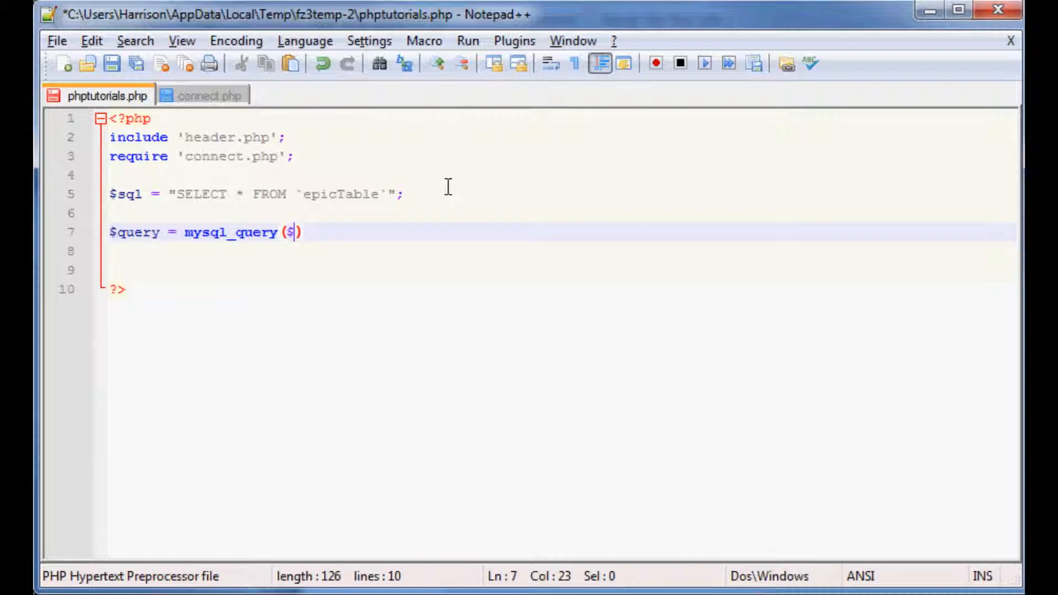
text(sql)
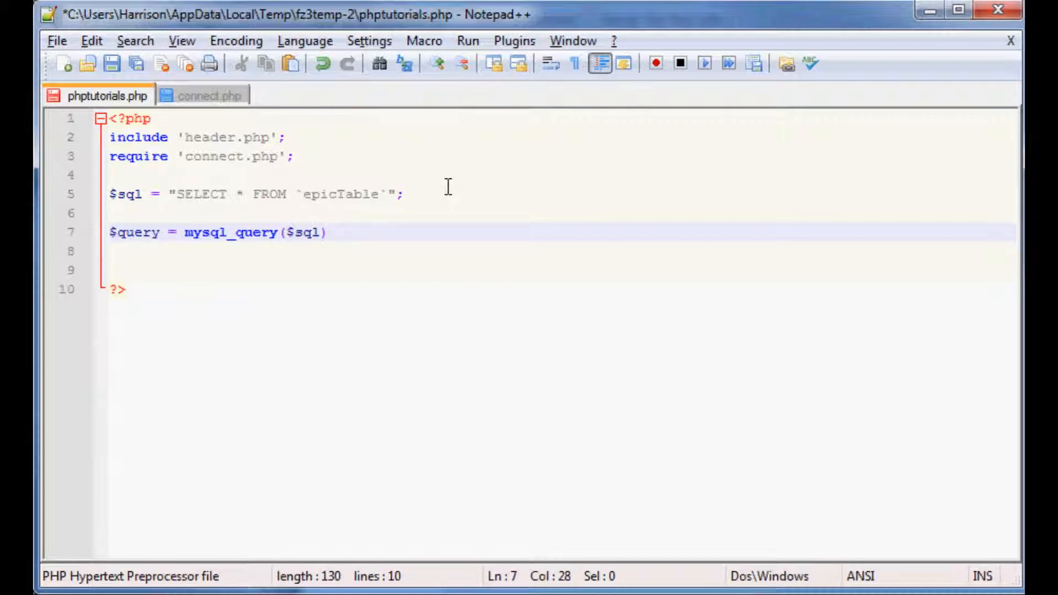
text(or die)
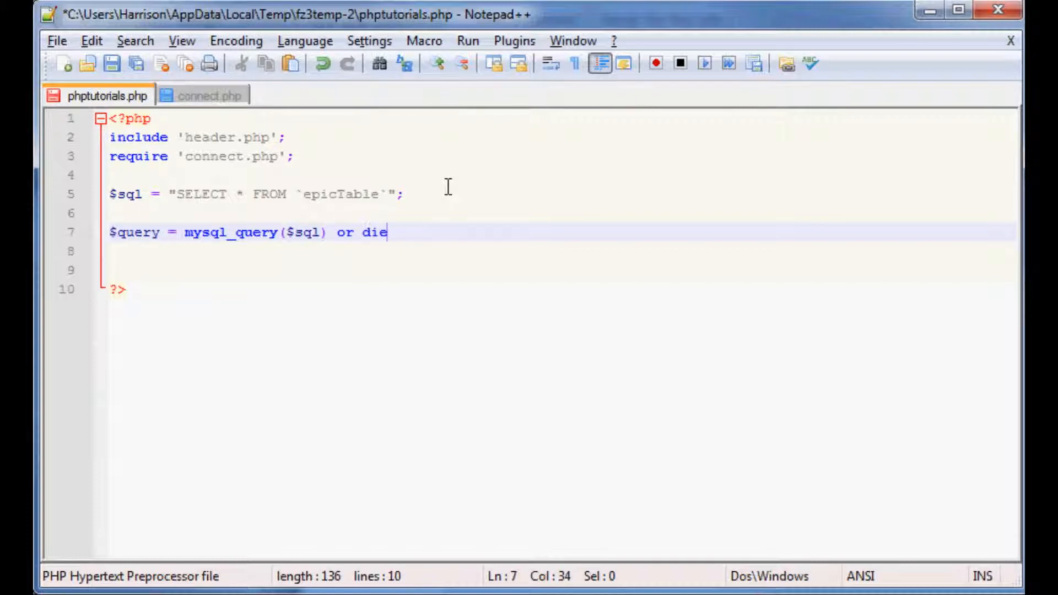
text(())
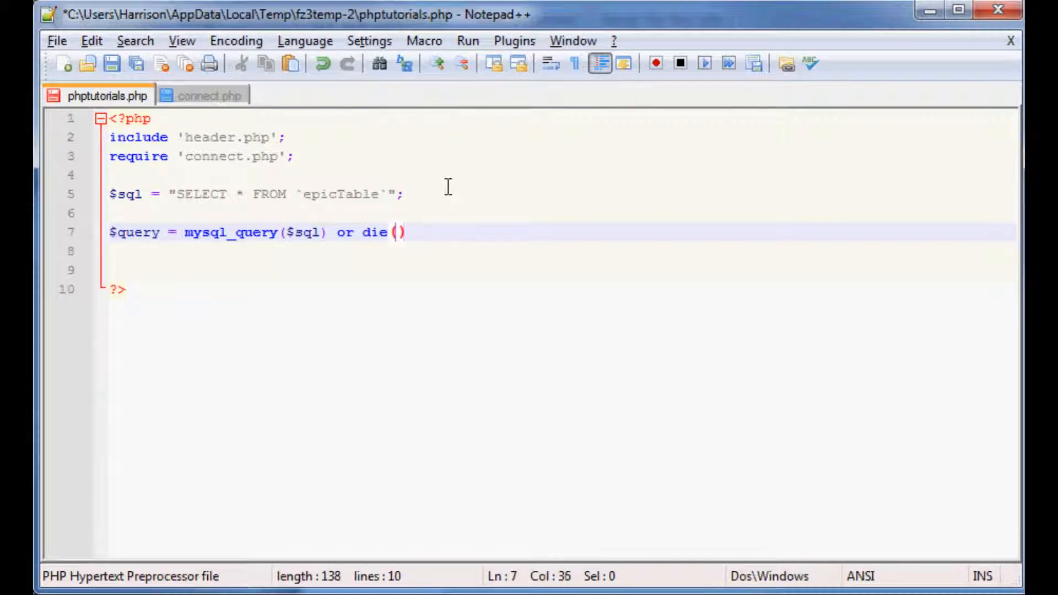
text('query)
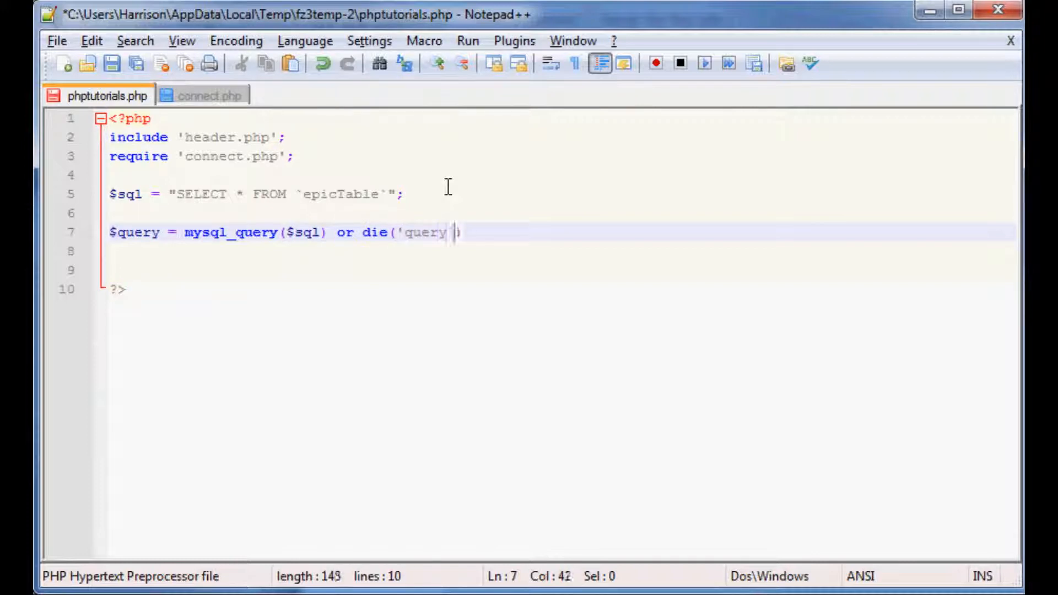
text(failed)
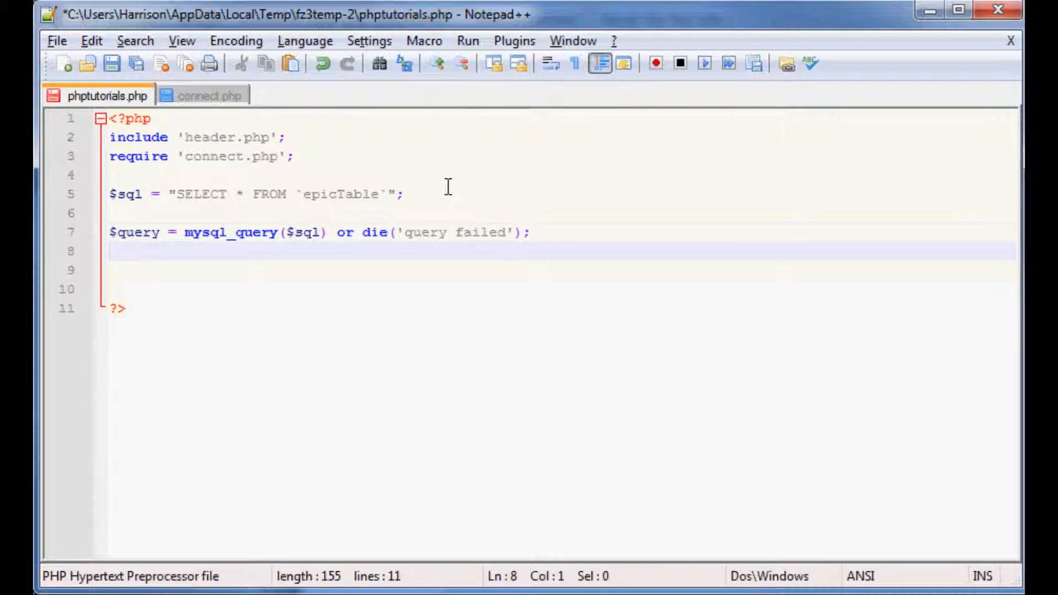
text(echo 'query success';)
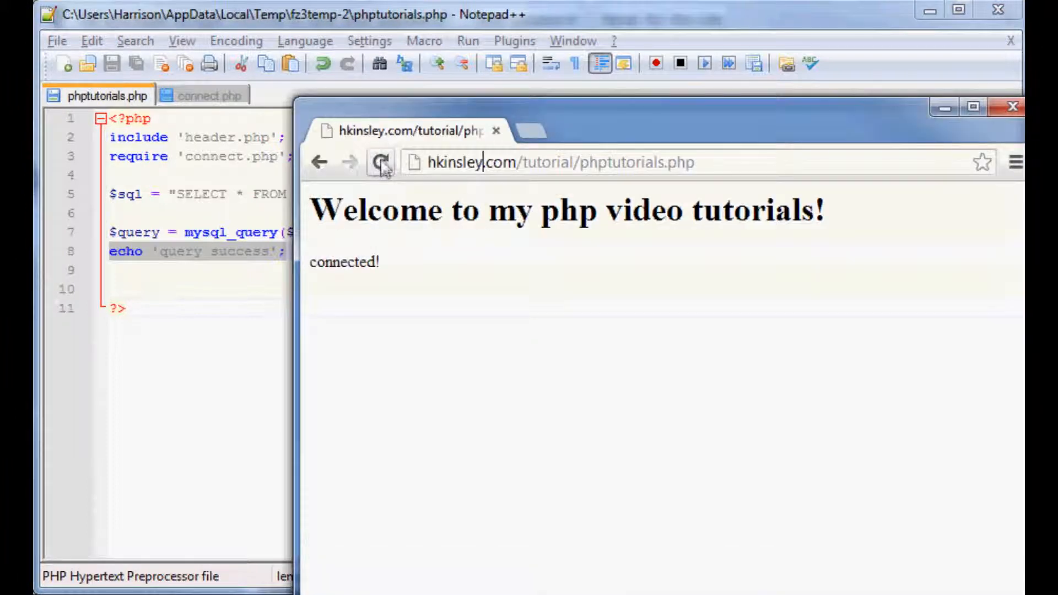
click(380, 162)
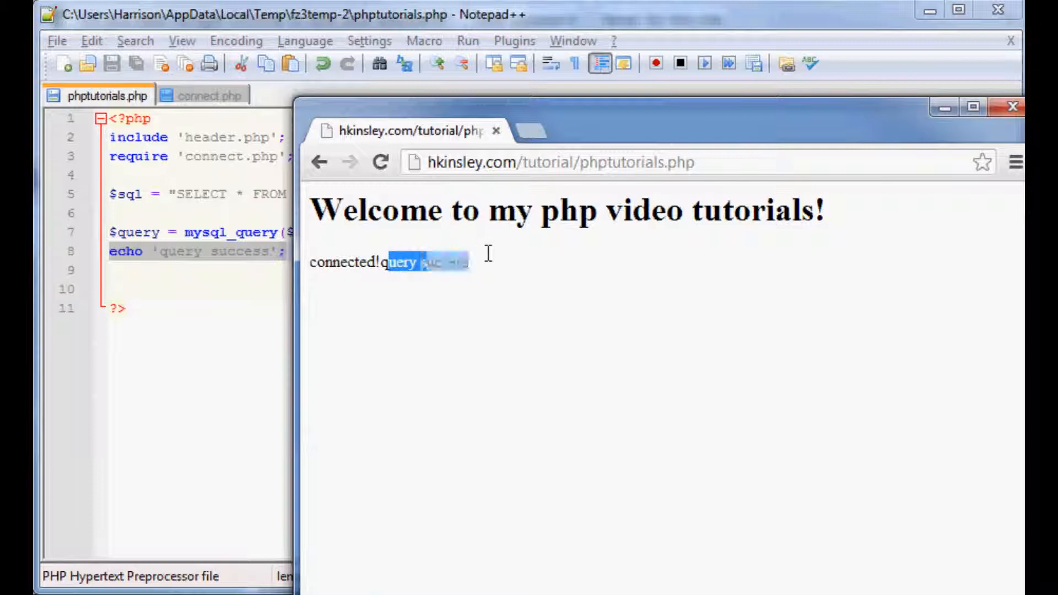
Step: Review connect.php, close its tab, and return to phptutorials.php
click(211, 95)
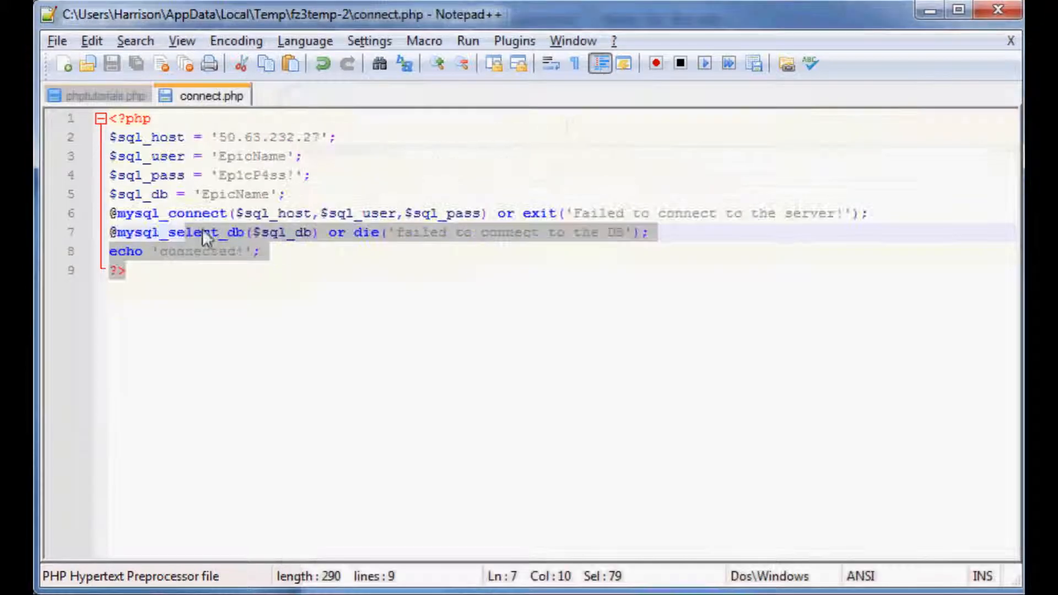
click(271, 252)
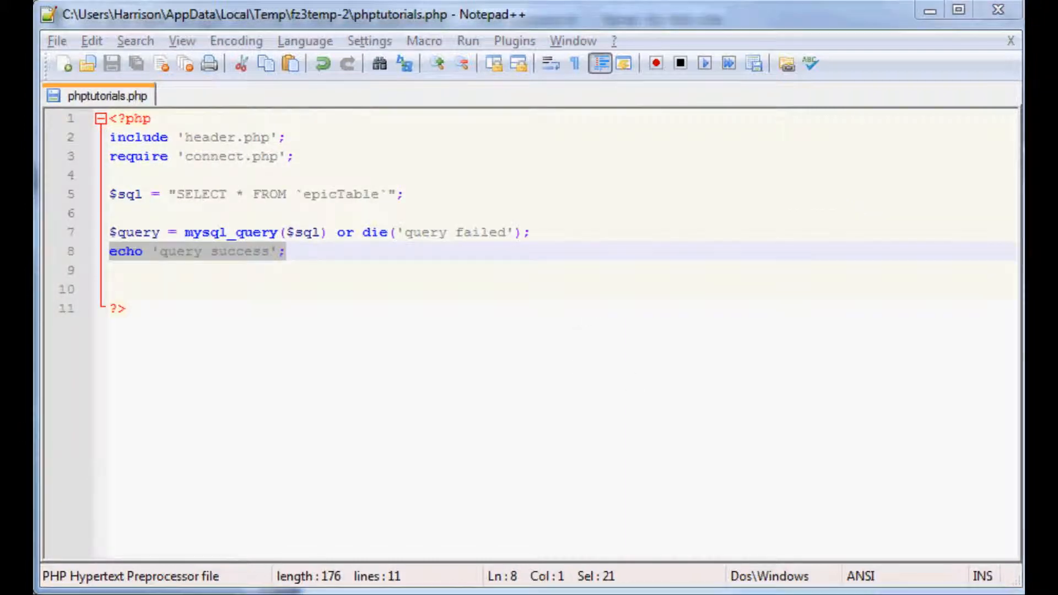
click(125, 308)
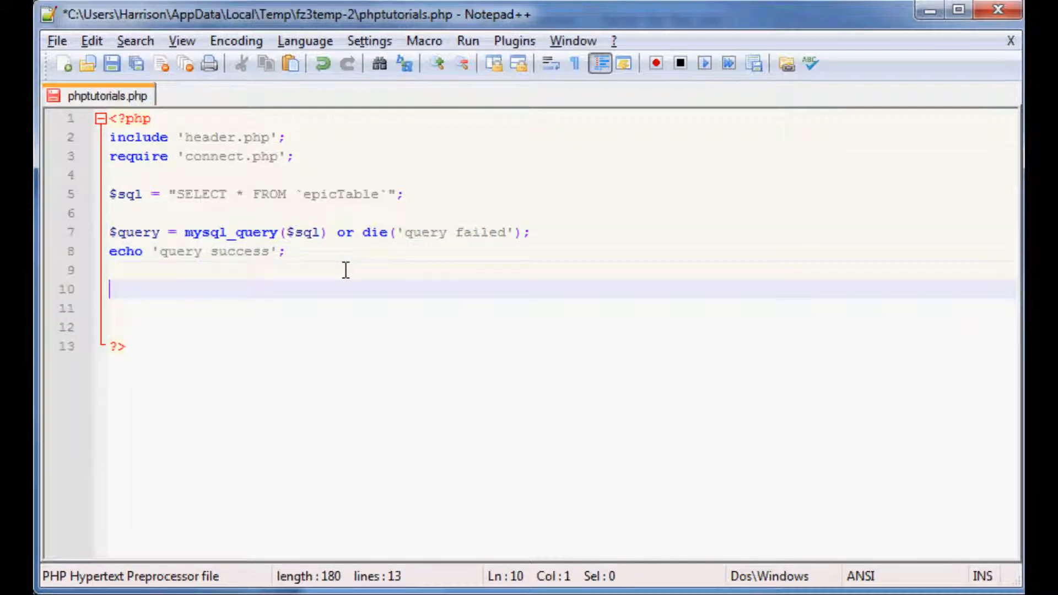
Step: Write a while loop with $row = mysql_fetch_assoc($query) as its condition
text(whil)
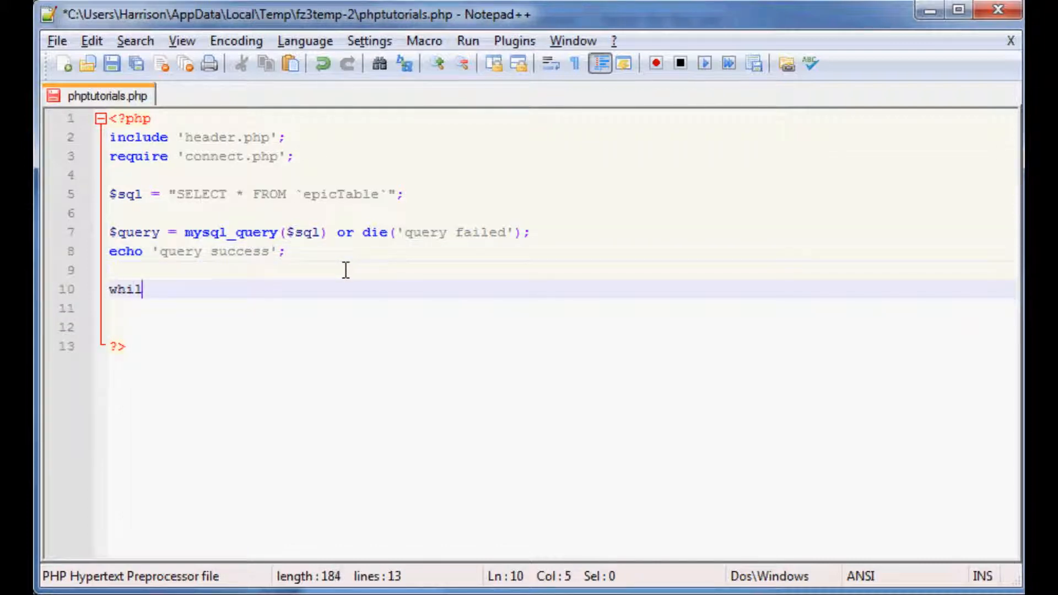
text(e(){)
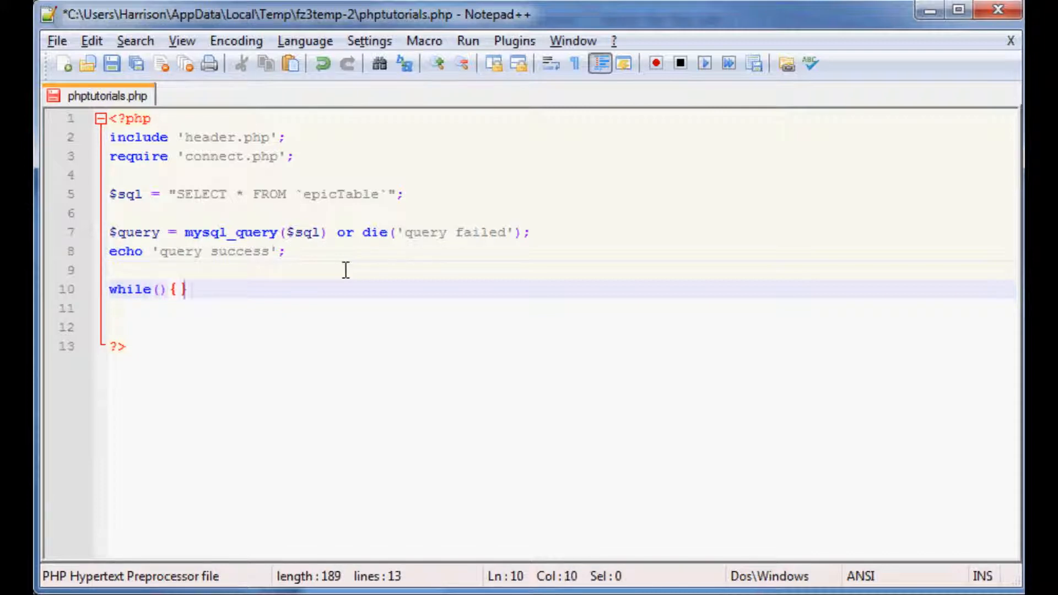
key(enter)
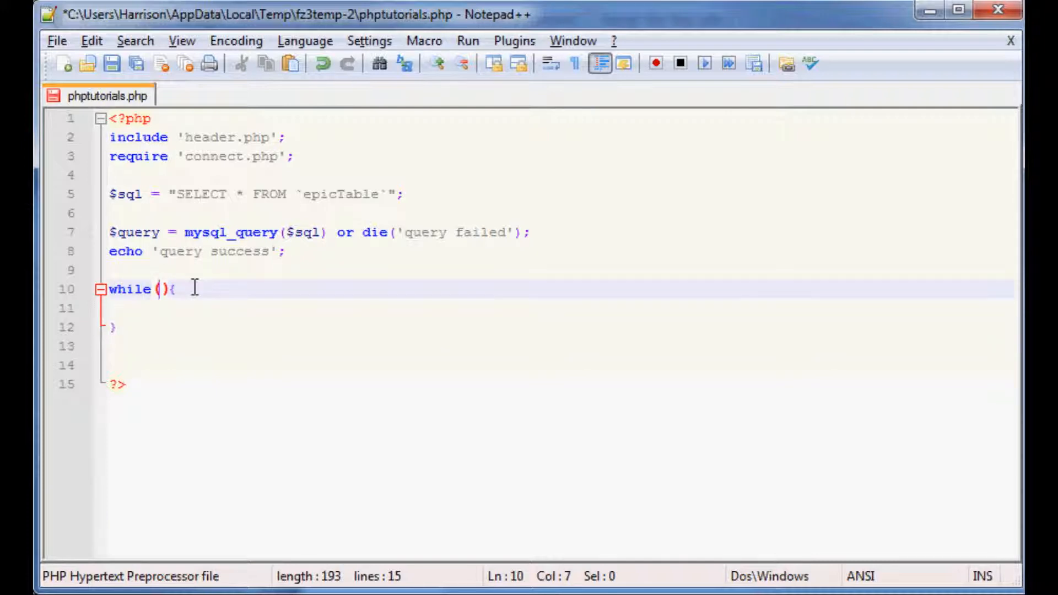
text($)
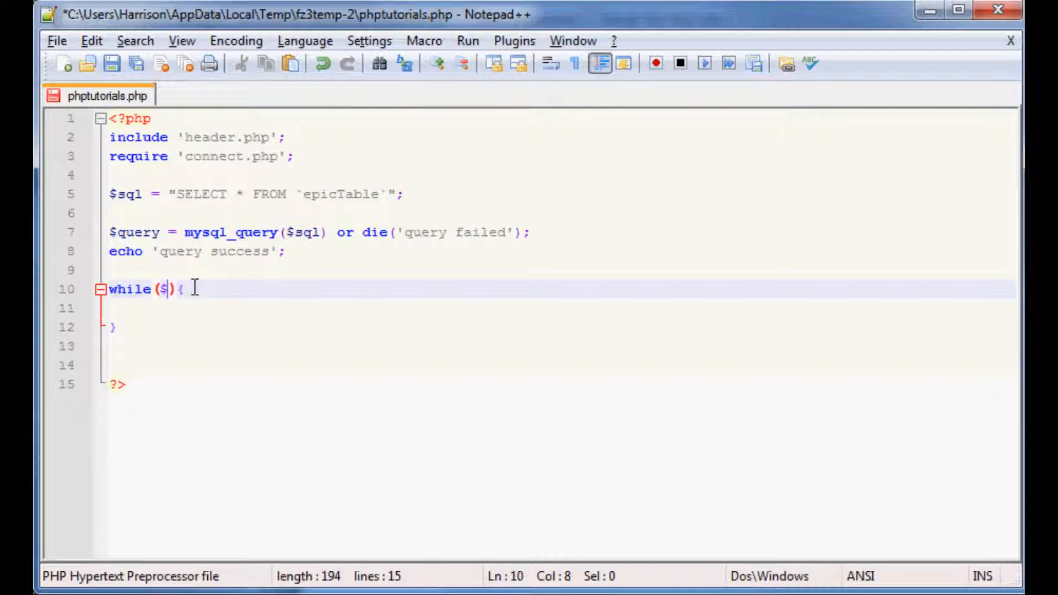
text(row)
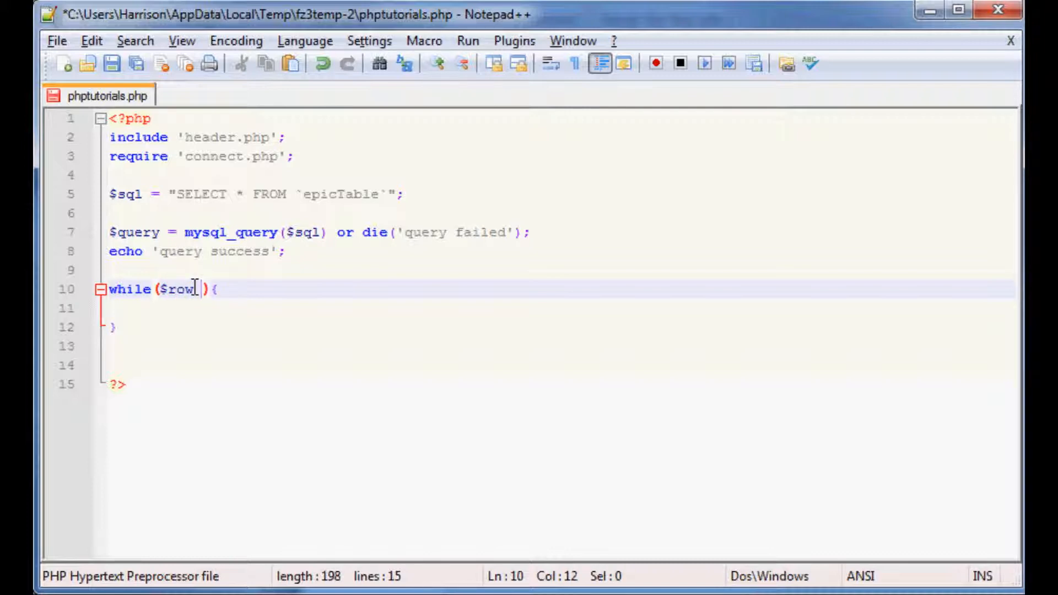
text(= mysq)
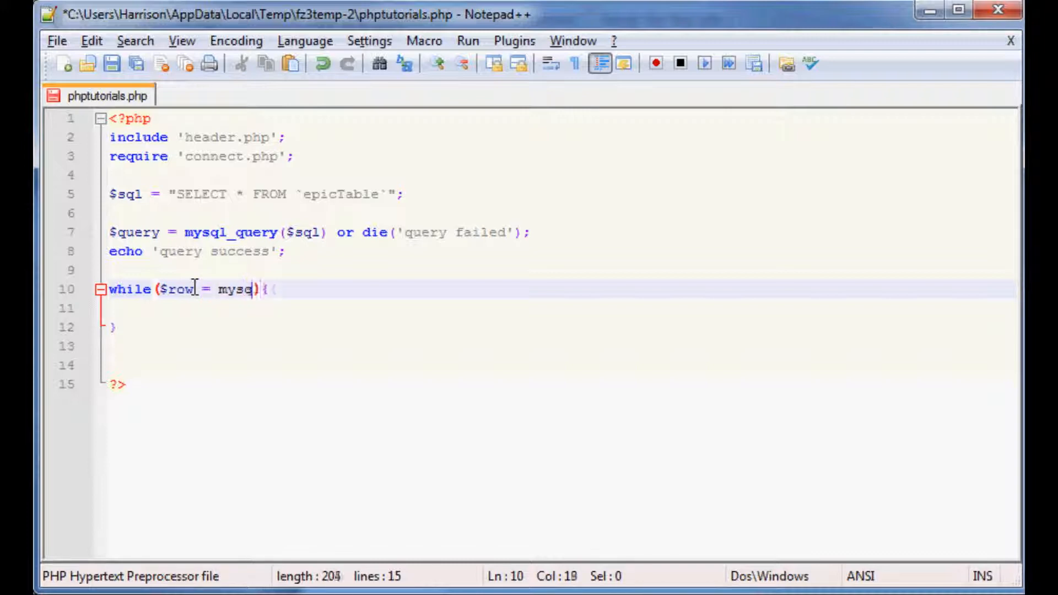
text(l_fet)
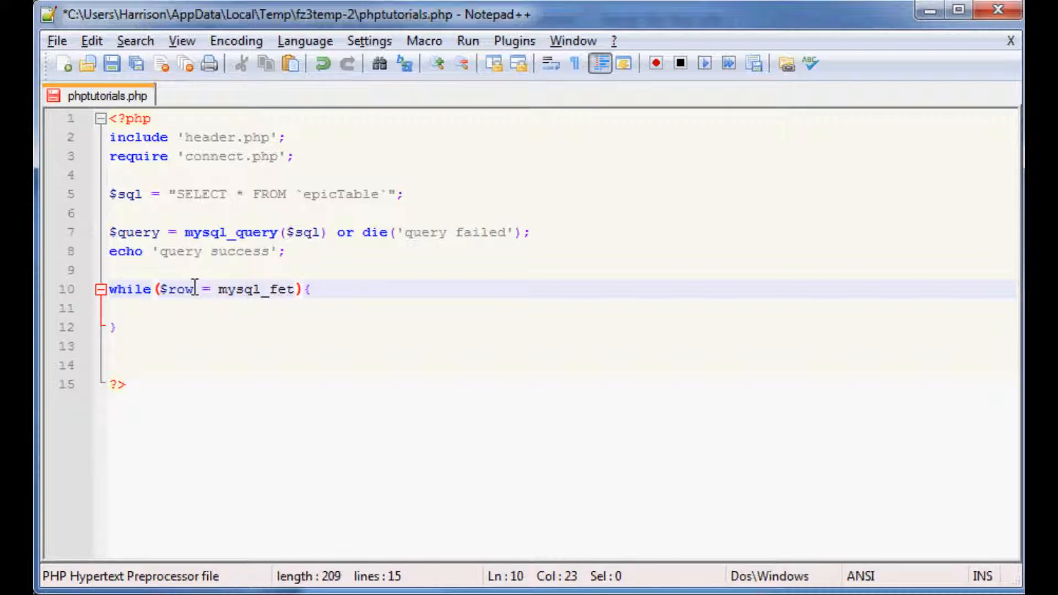
text(ch_)
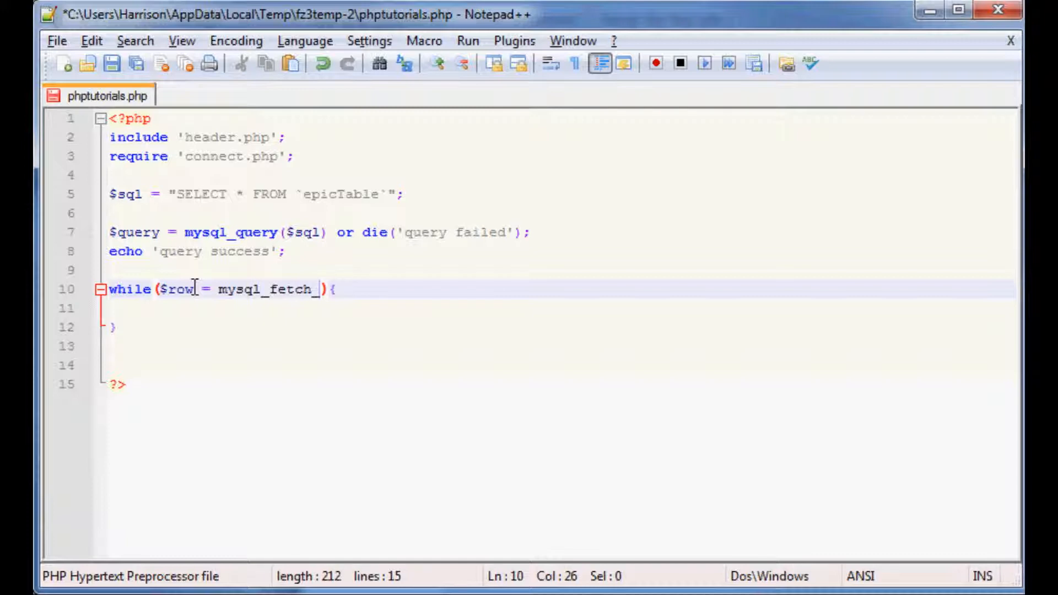
text(assoc)
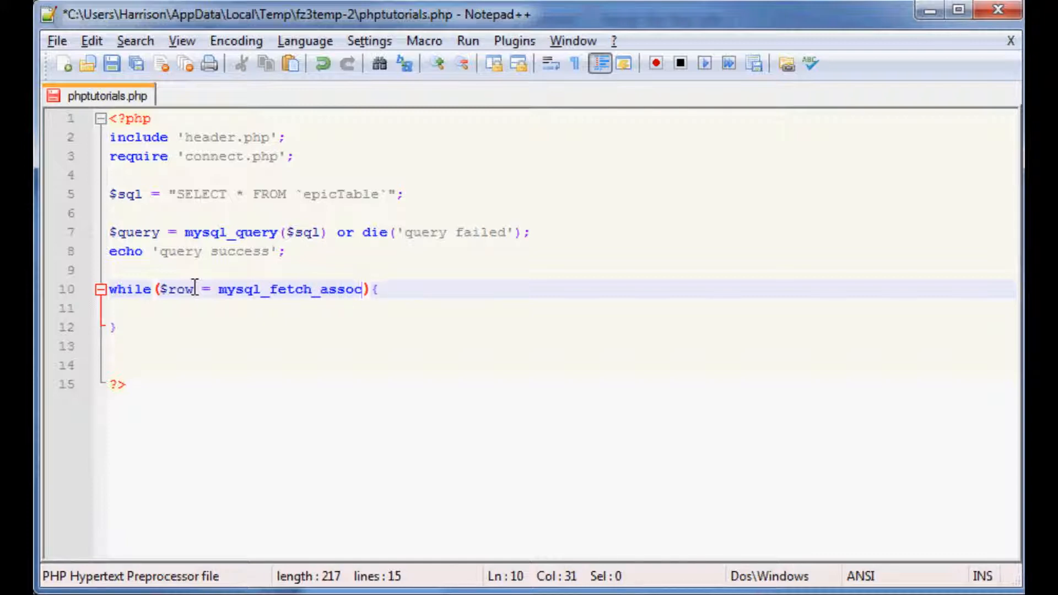
text(())
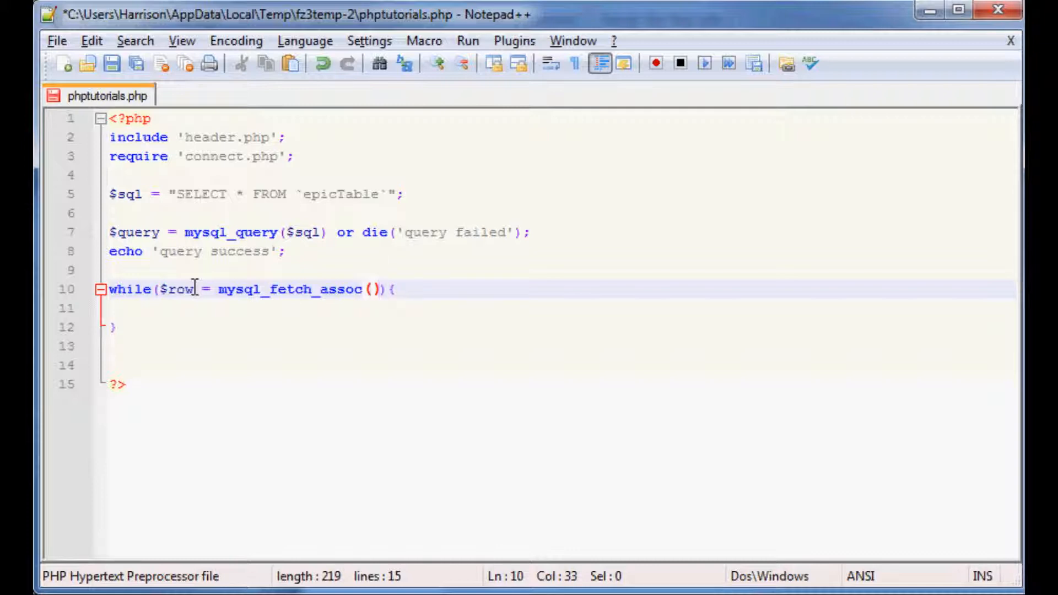
text($quer)
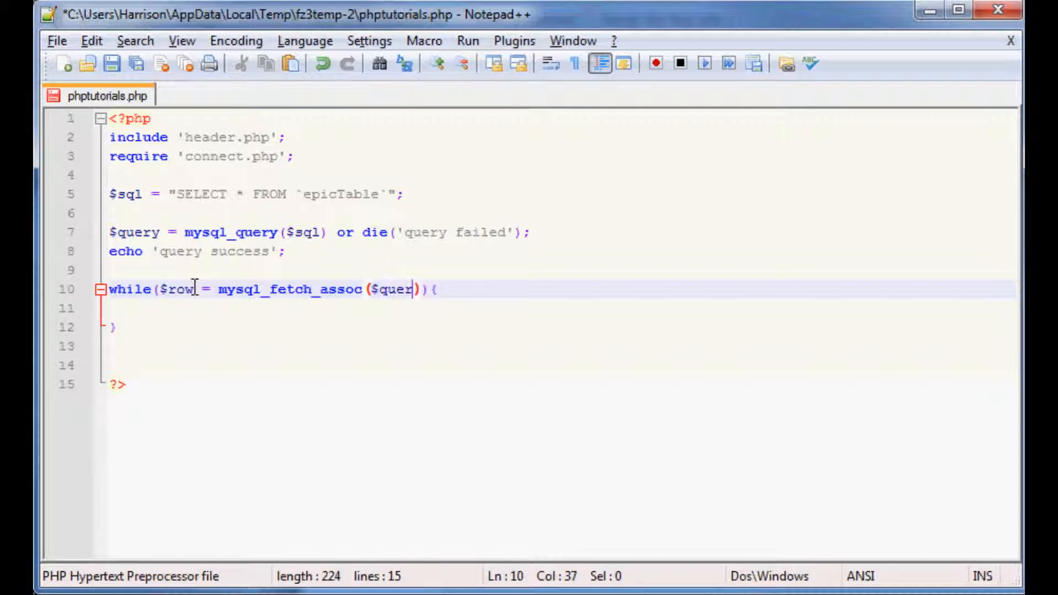
text(y)
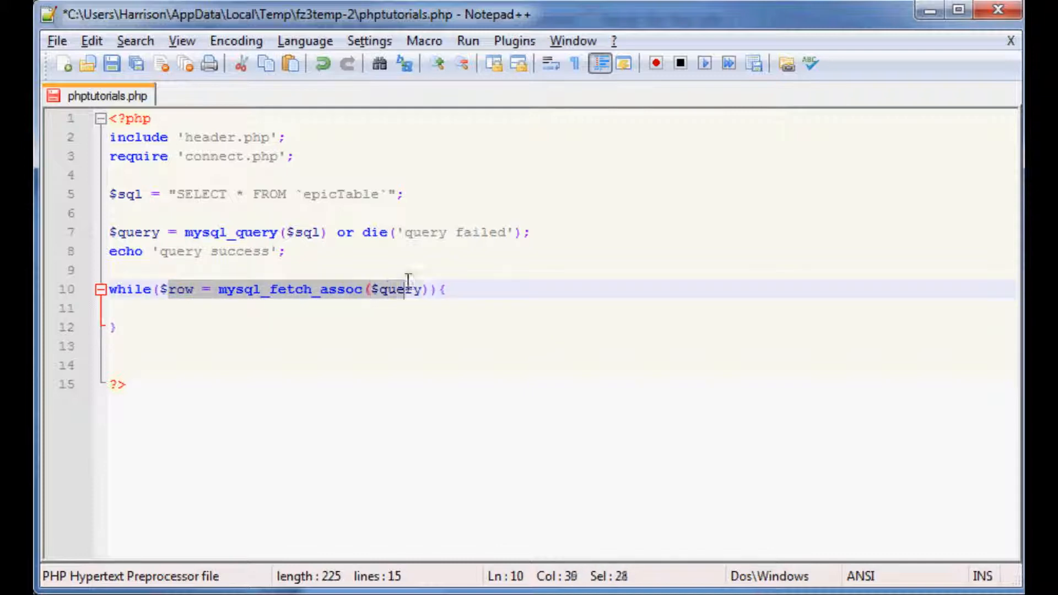
Step: Inside the loop, assign $name = $row['name'];
click(168, 307)
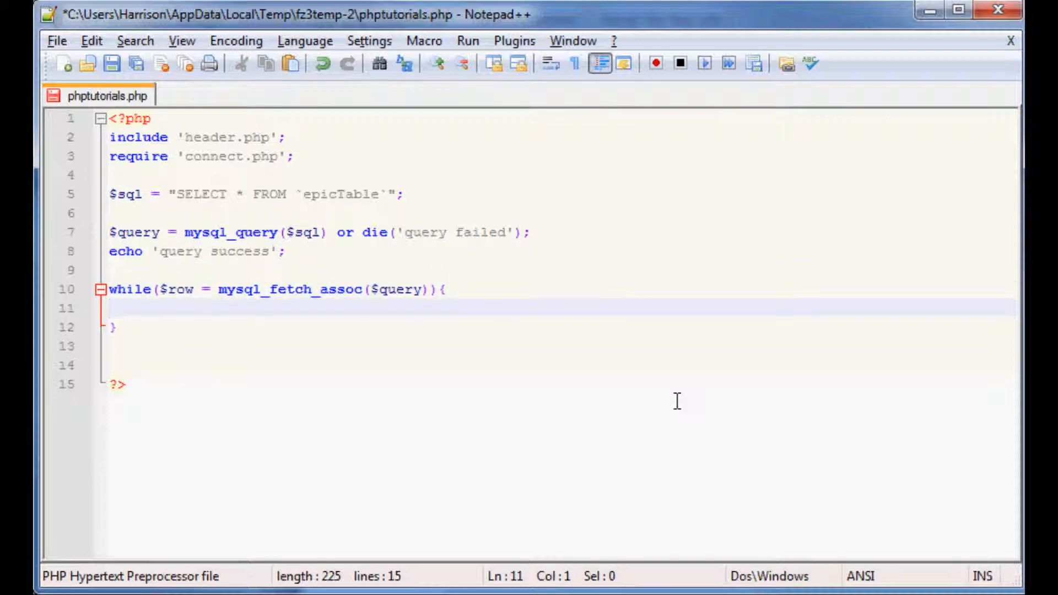
text($)
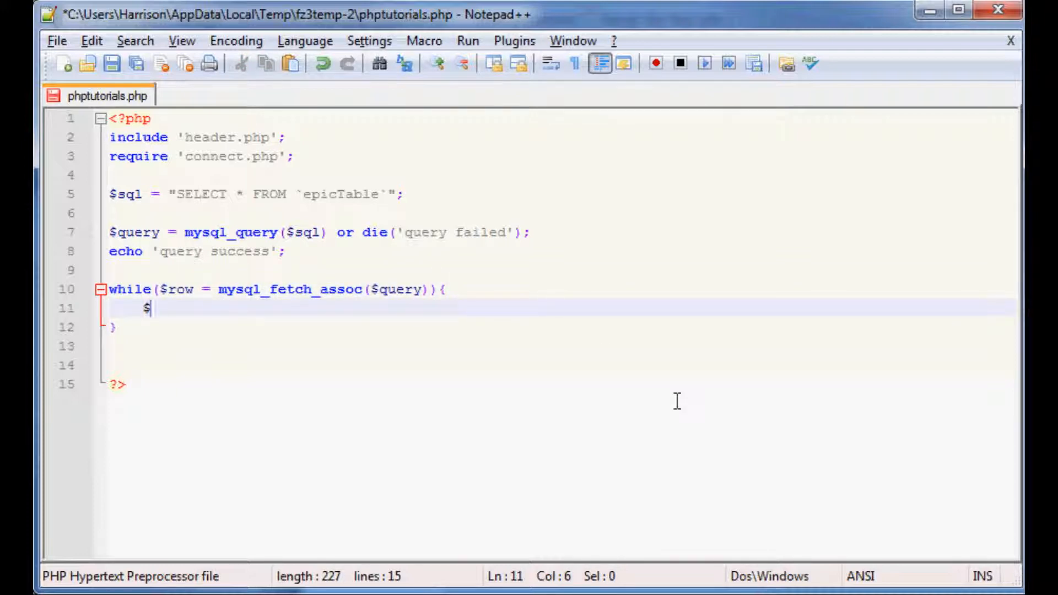
text(nam)
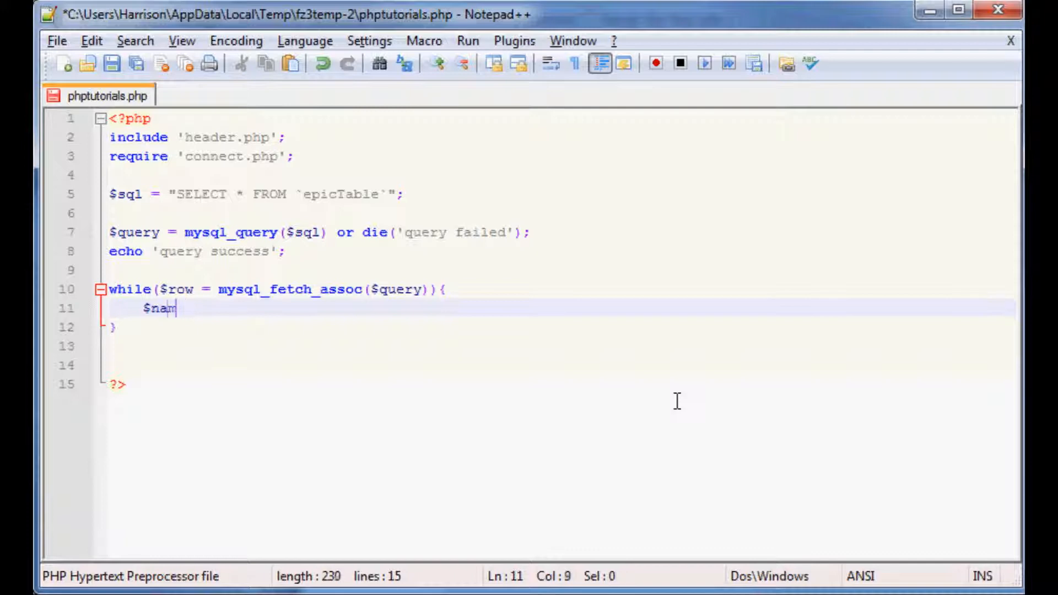
key(Backspace)
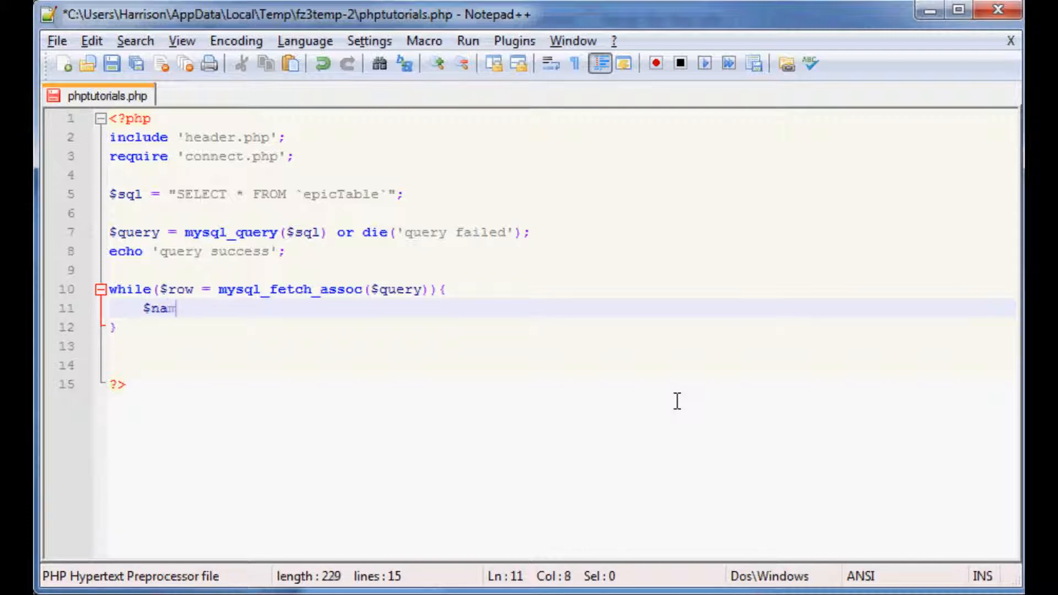
text(e =)
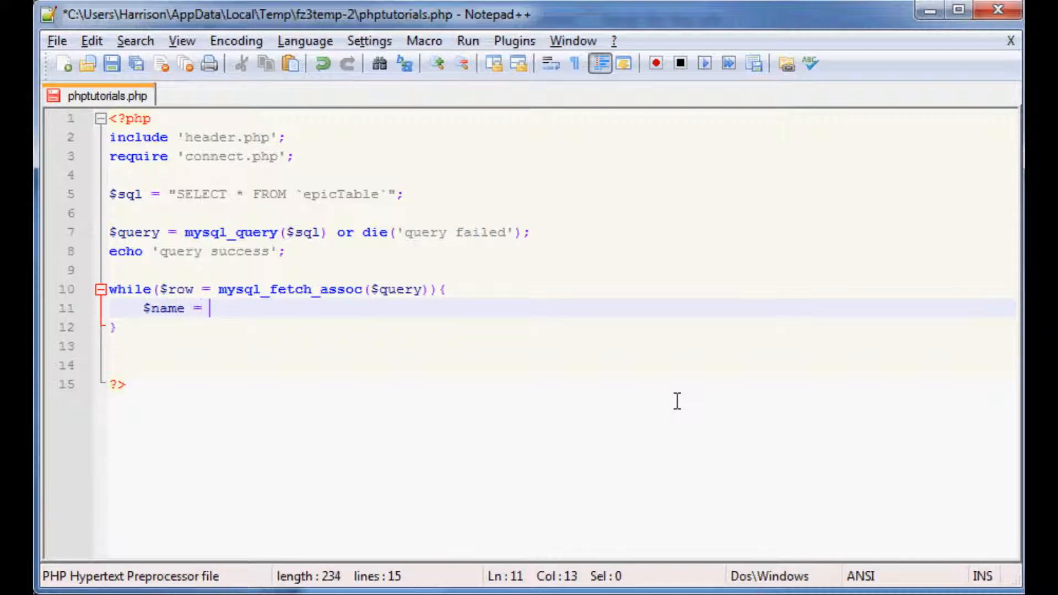
text($)
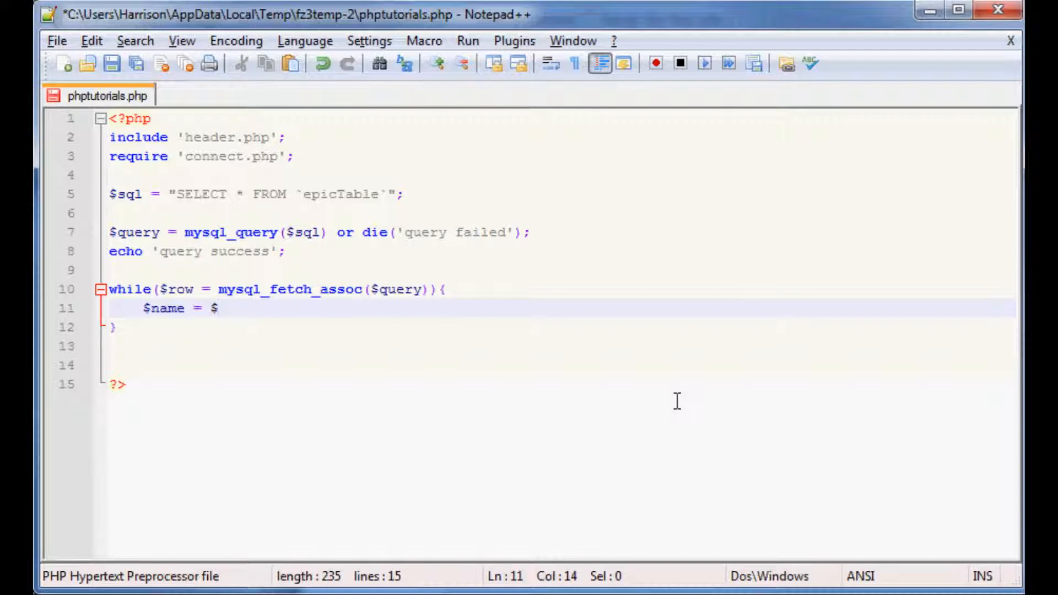
text(row)
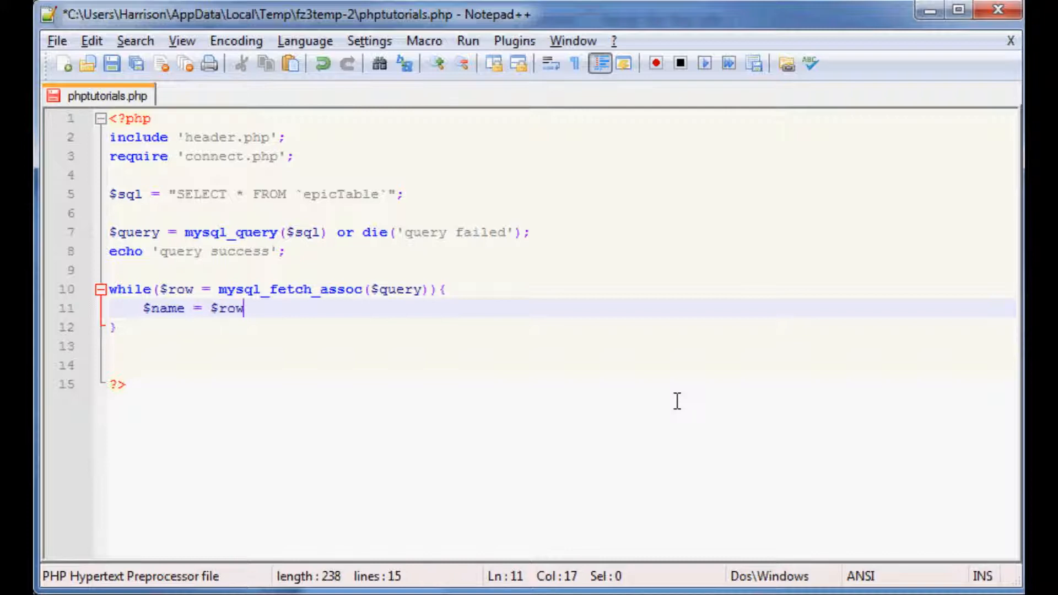
text([)
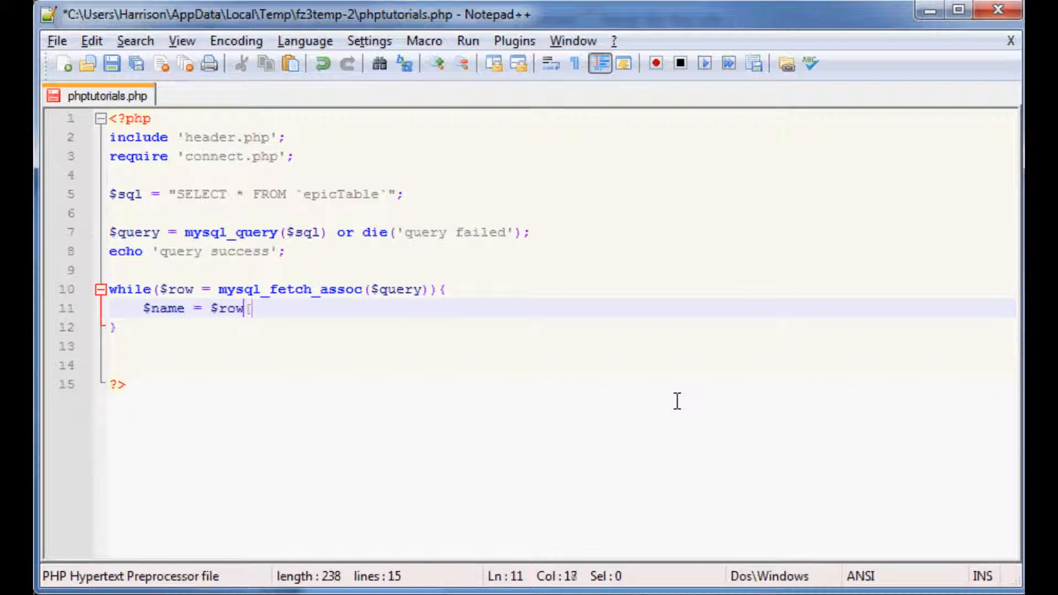
text([')
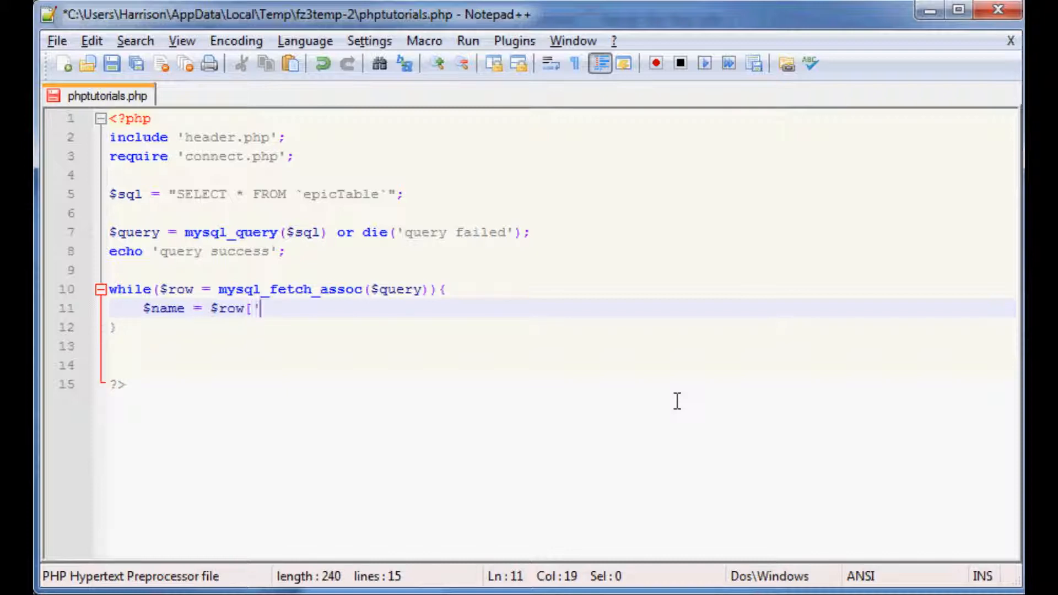
text(name')
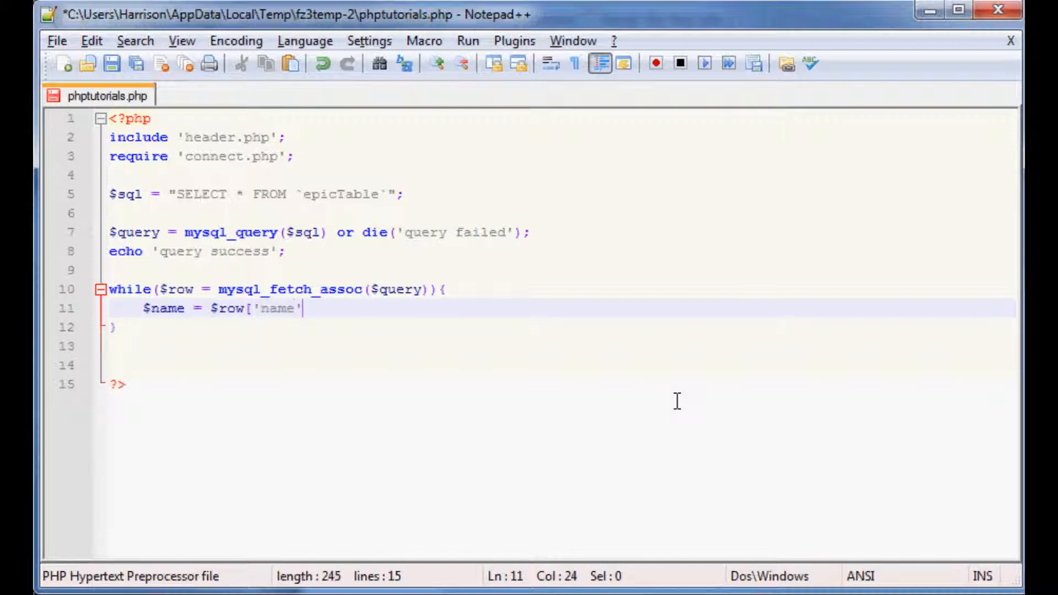
text(];)
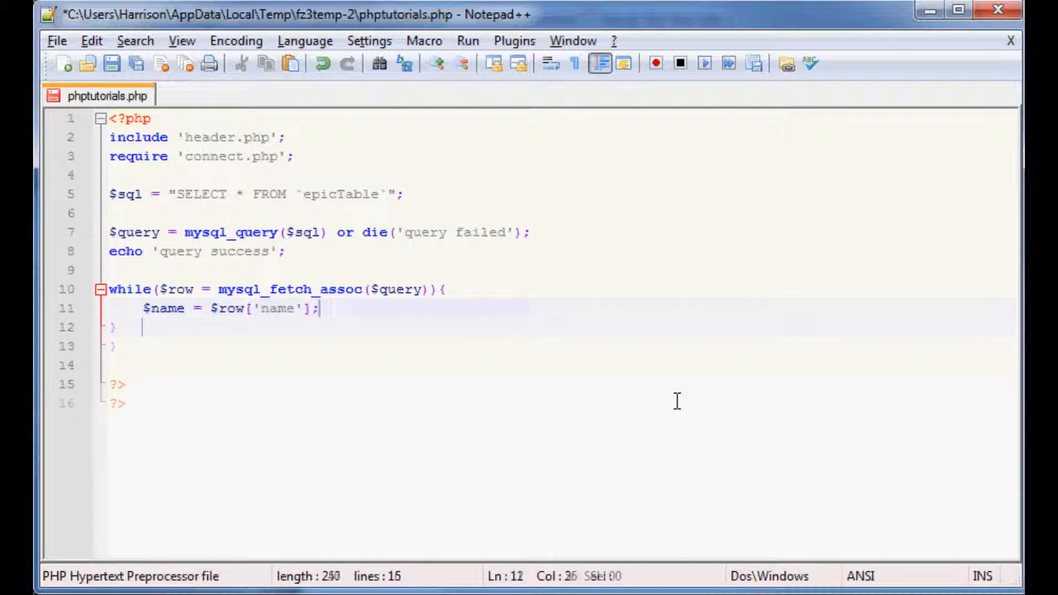
Step: Assign $age = $row['age']; on the next line of the loop body
text($age = $r)
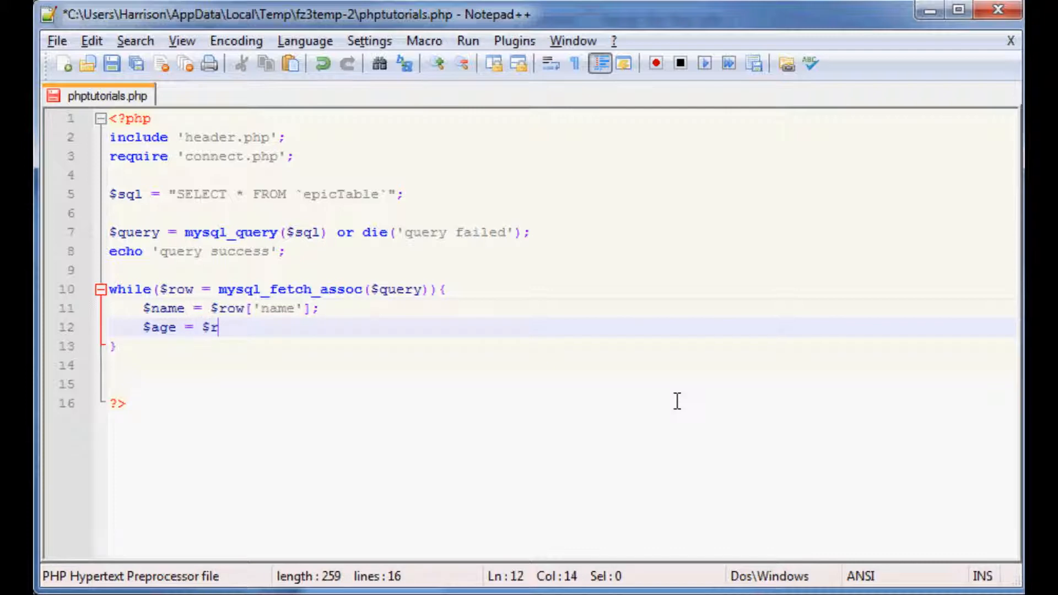
text(ow[')
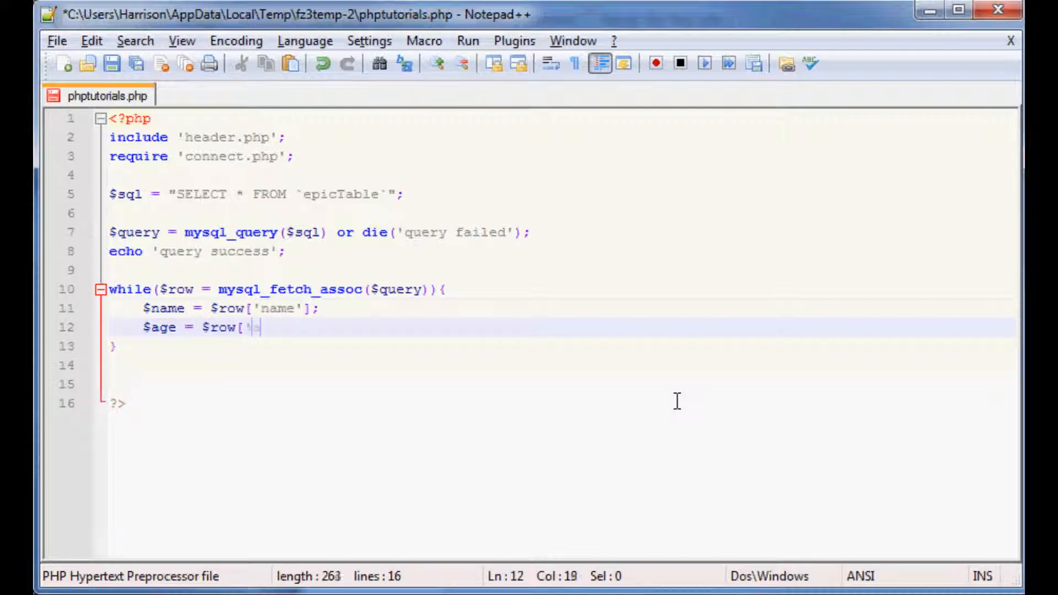
text(age'];)
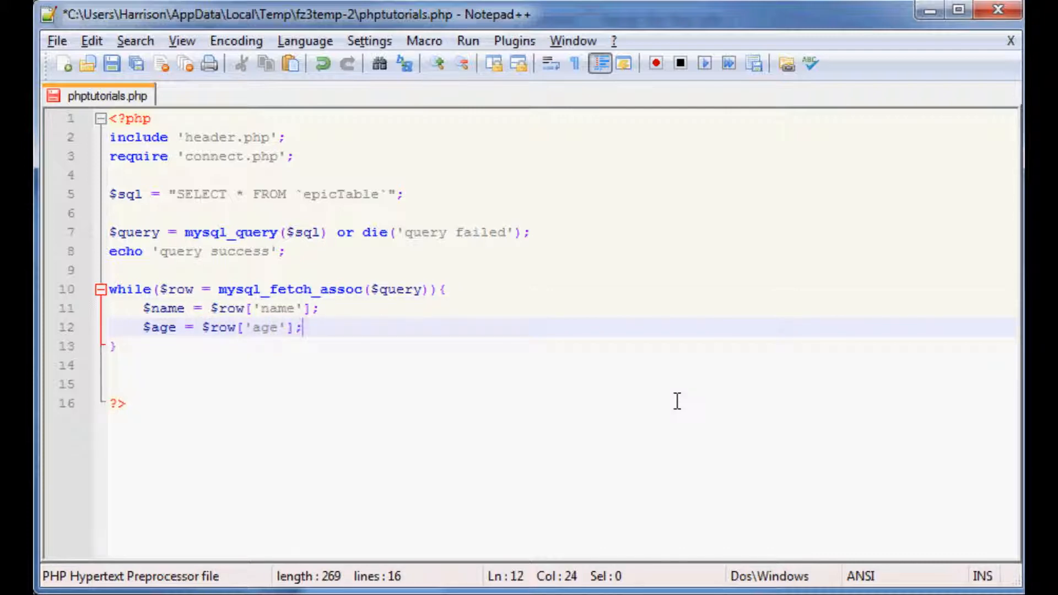
key(Enter)
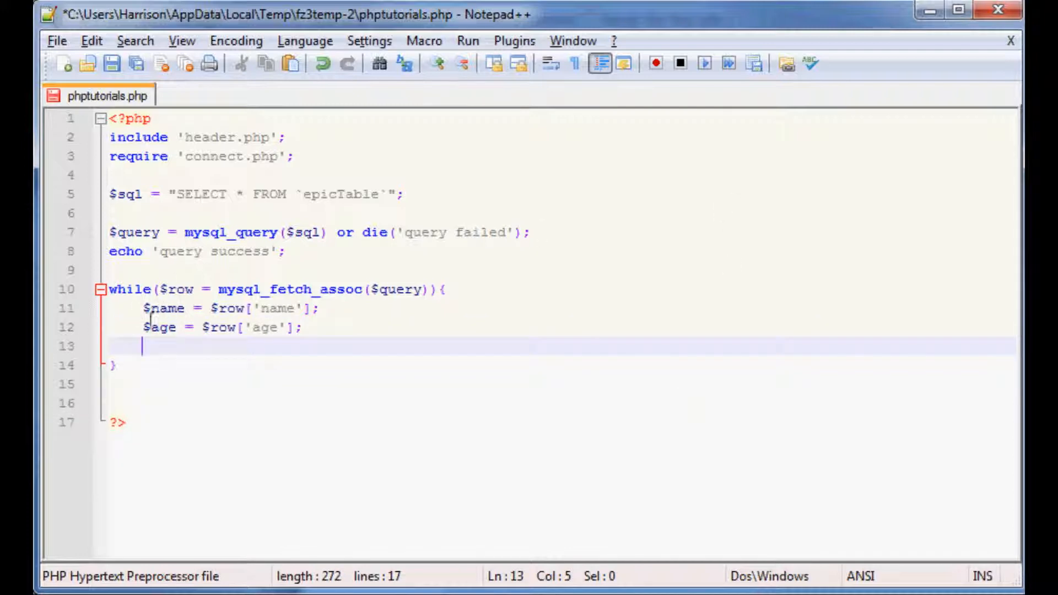
double_click(279, 308)
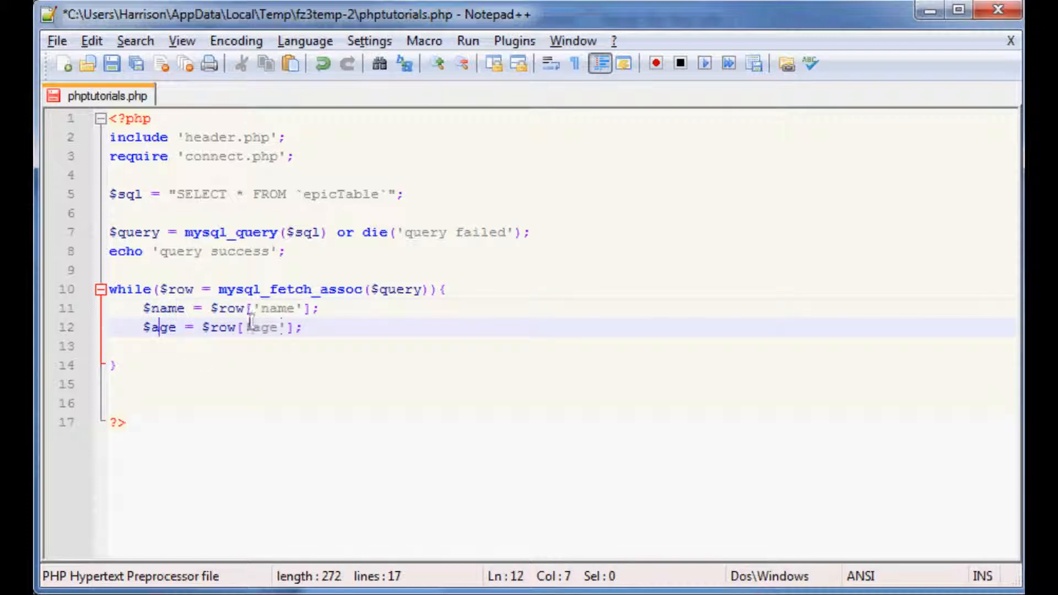
double_click(264, 327)
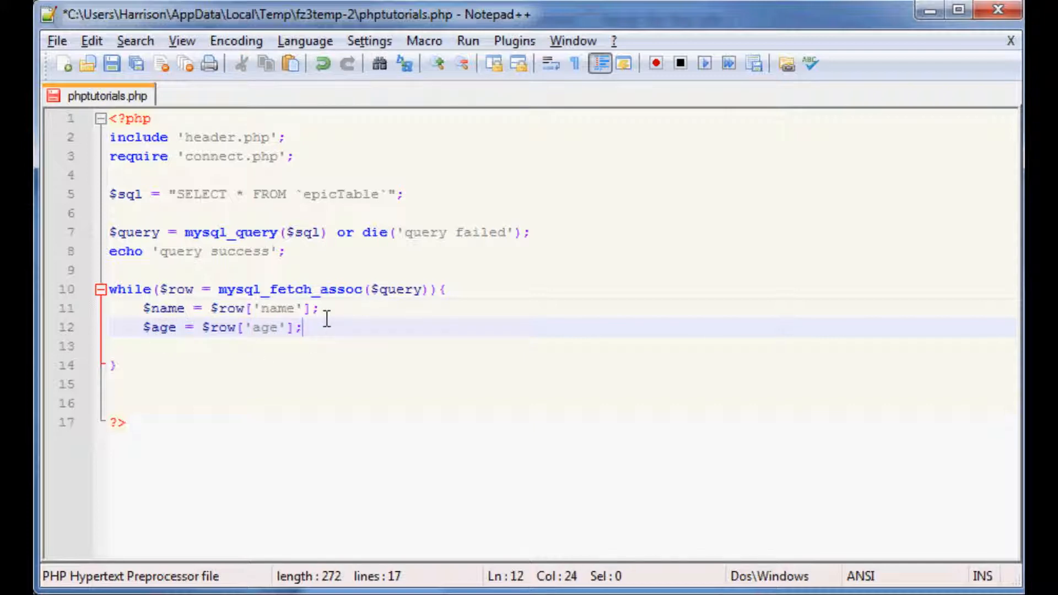
Step: Start the echo line with 'User\'s name is '.$name.
text(echo)
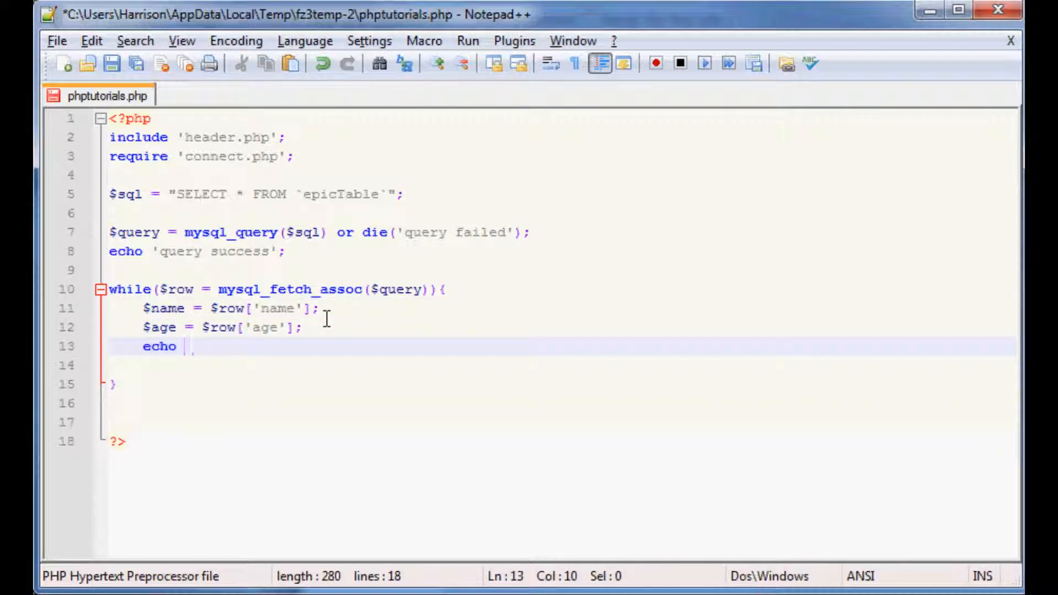
text($name)
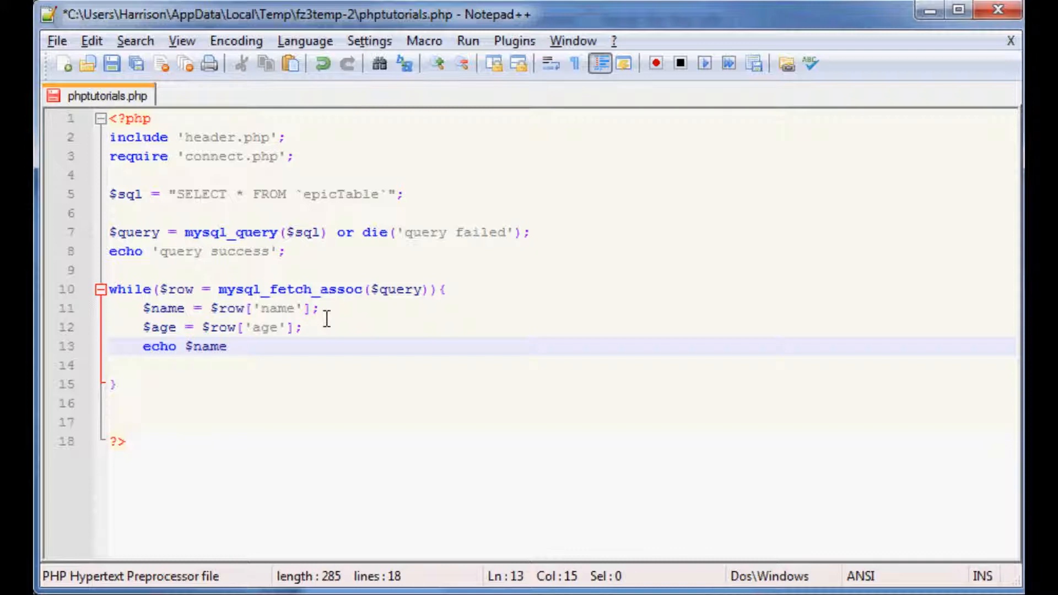
key(BackSpace)
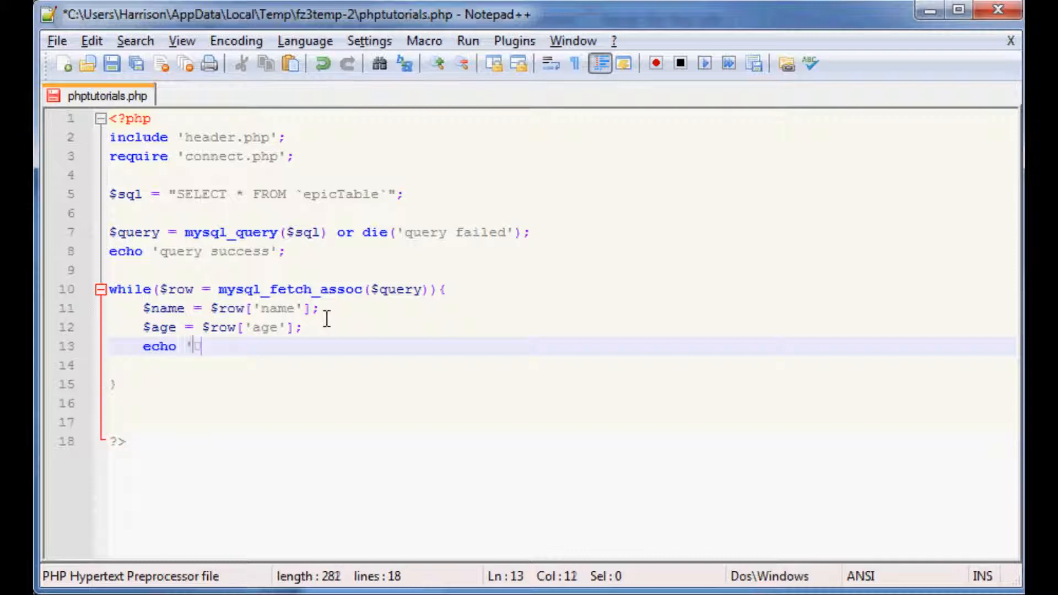
text(User)
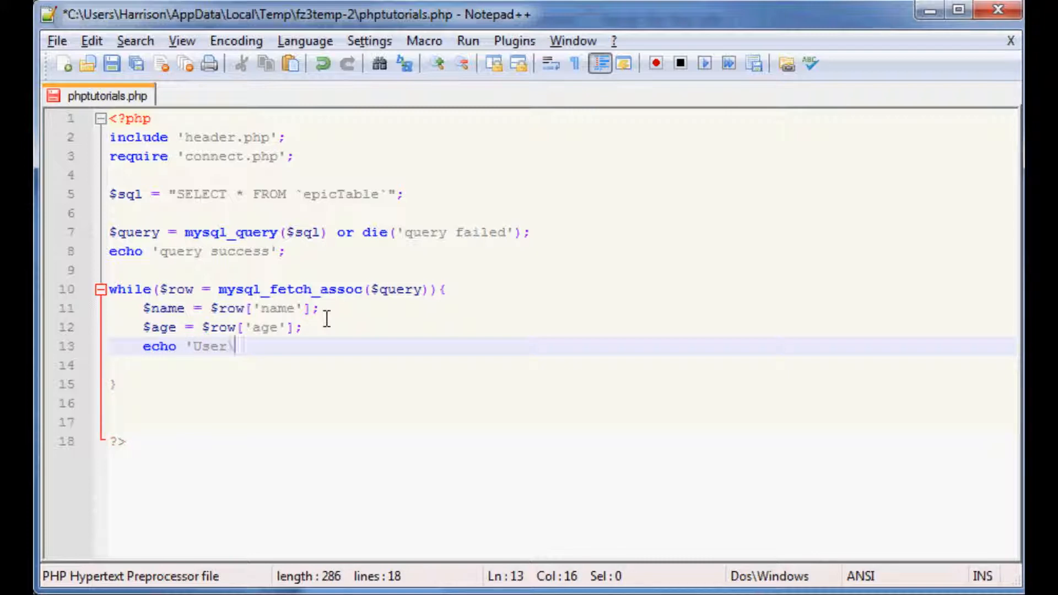
text(\'s ma)
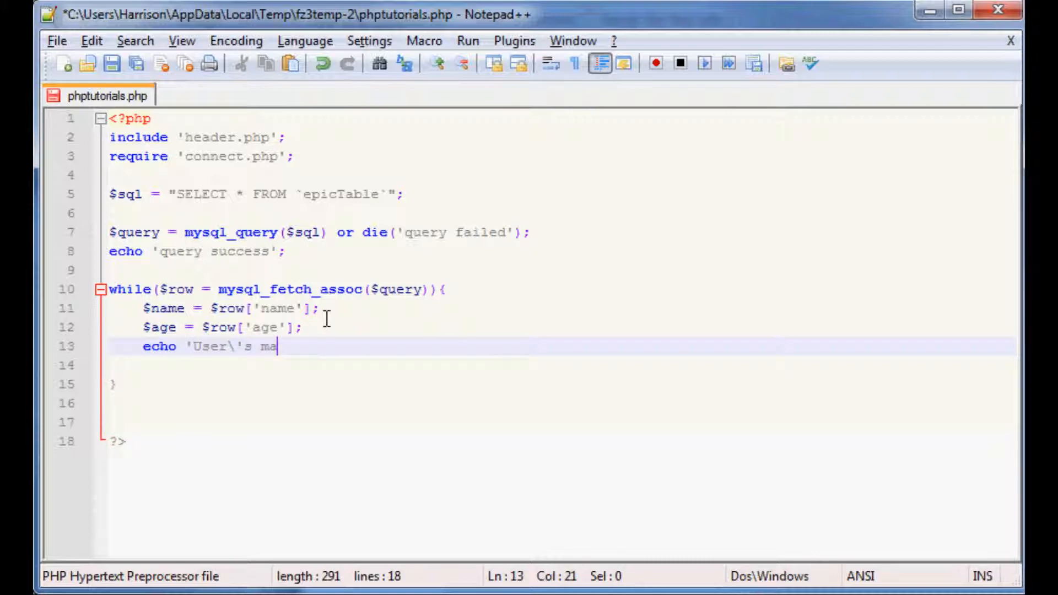
text(name is)
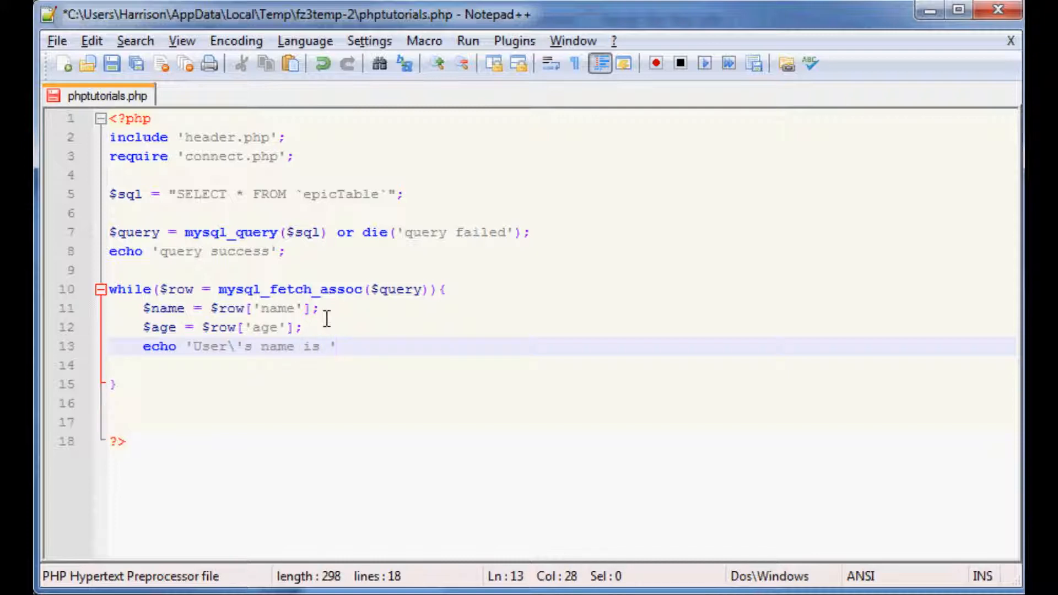
text(.)
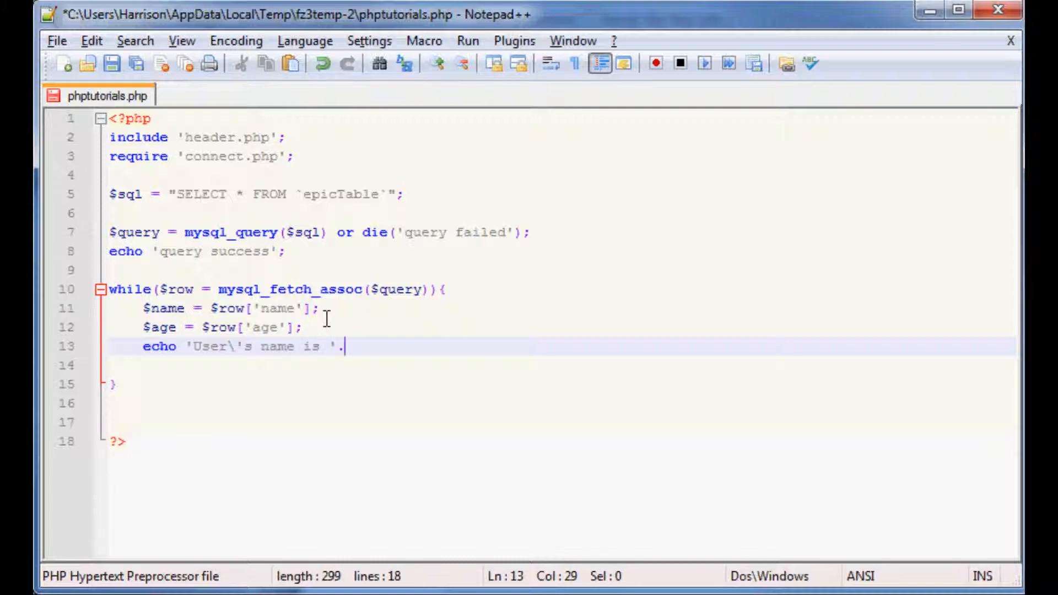
text($)
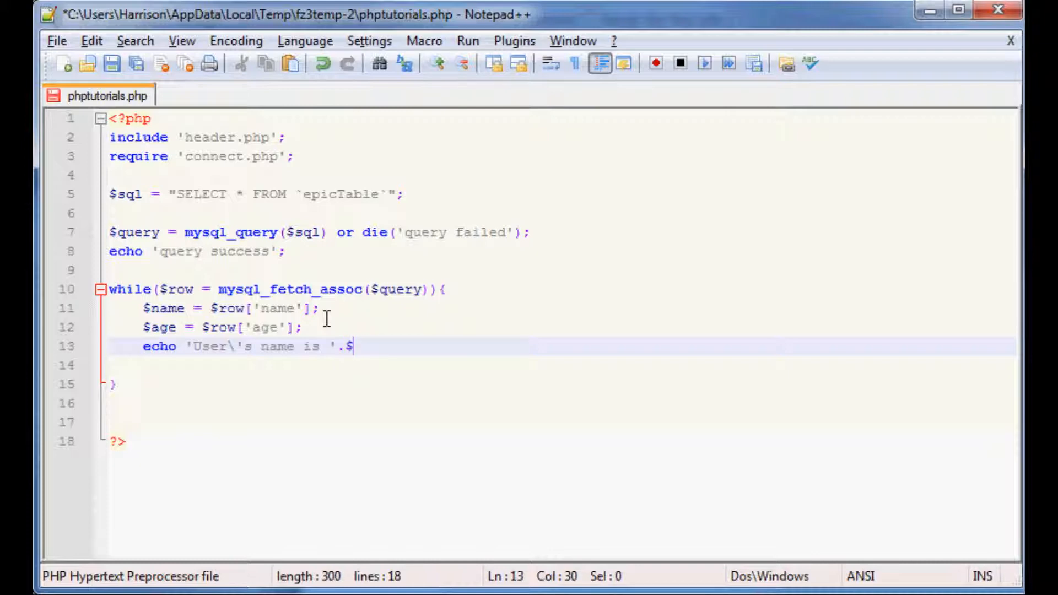
text(name.)
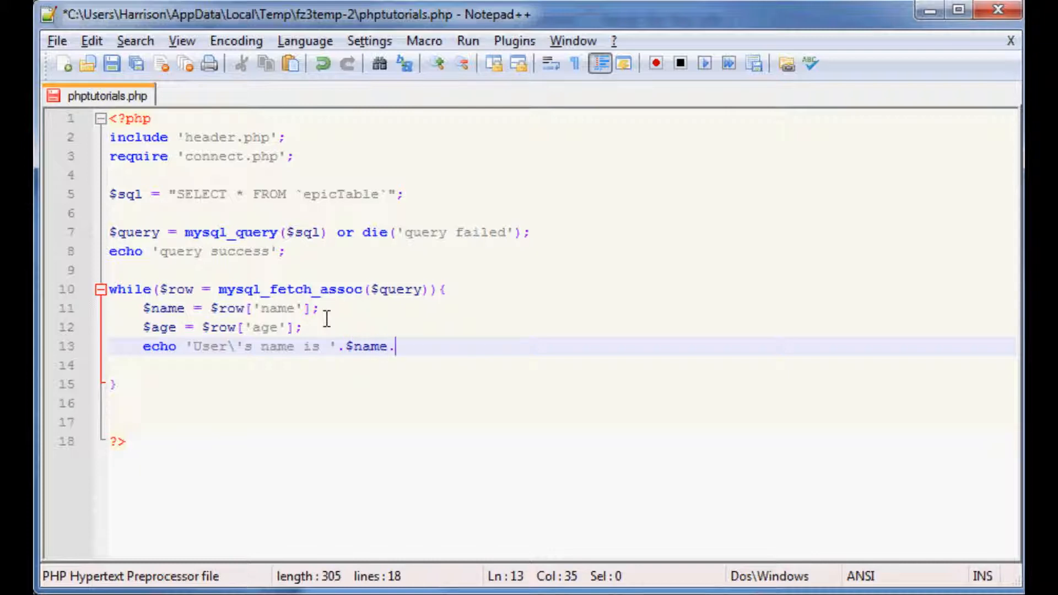
Step: Finish the echo with ' and their age is: '.$age and a <br> line break
text(a)
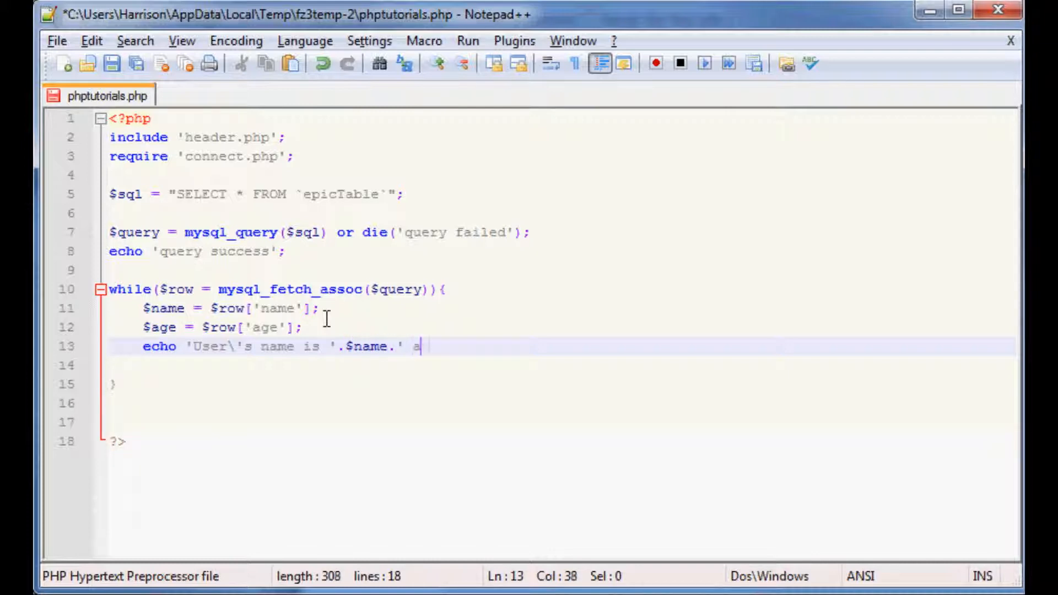
text(nd their age is)
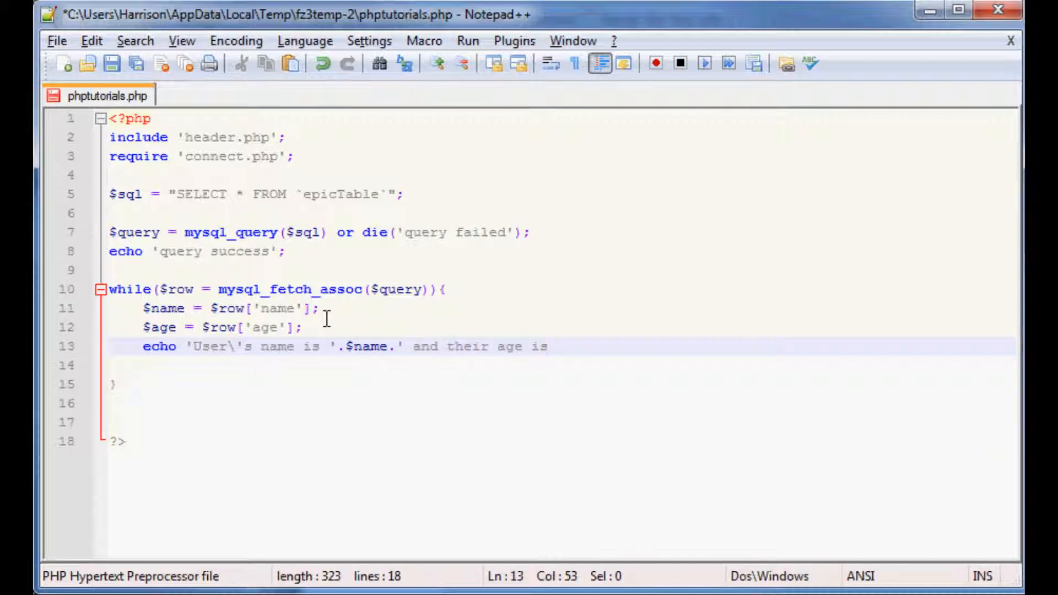
text(:)
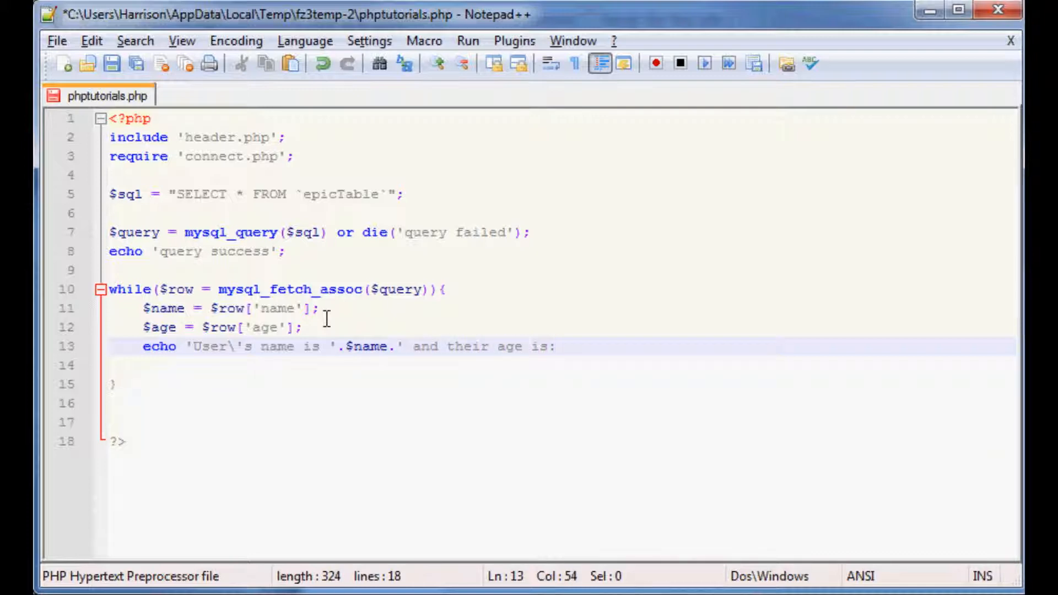
text(')
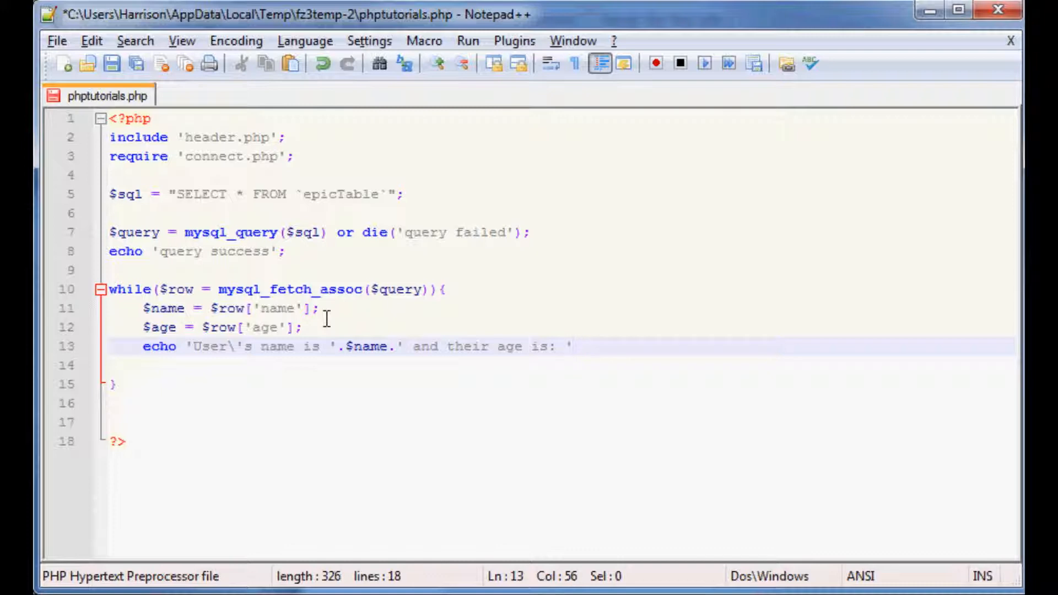
text(.$a)
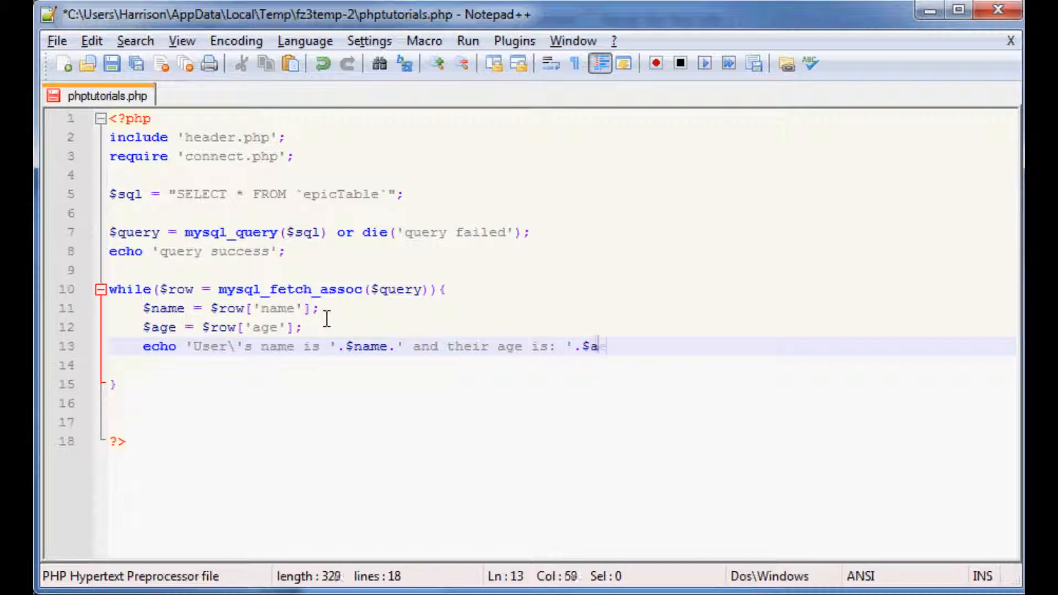
text(ge;)
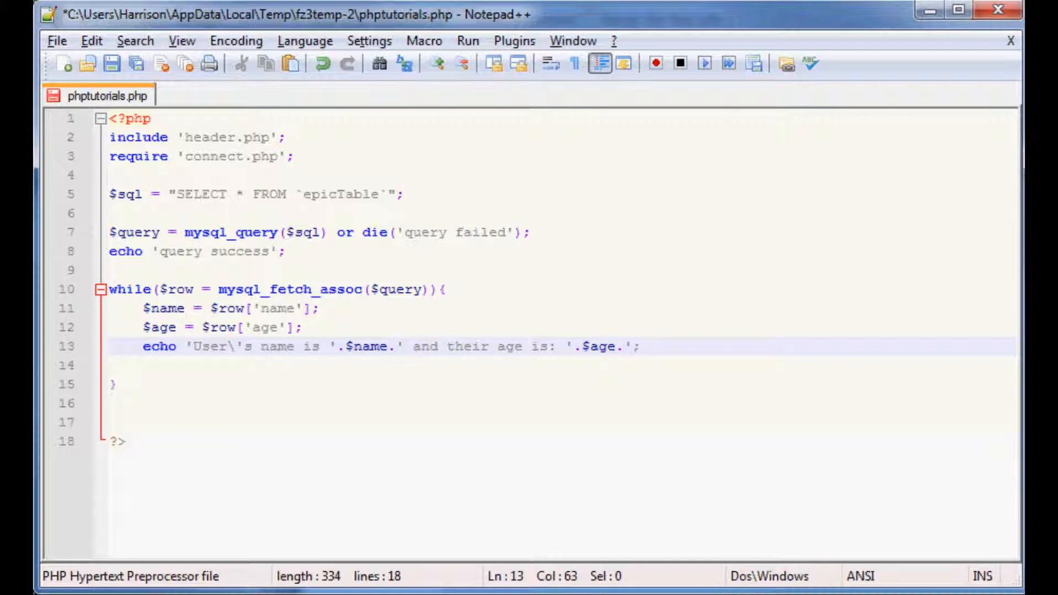
text(<>')
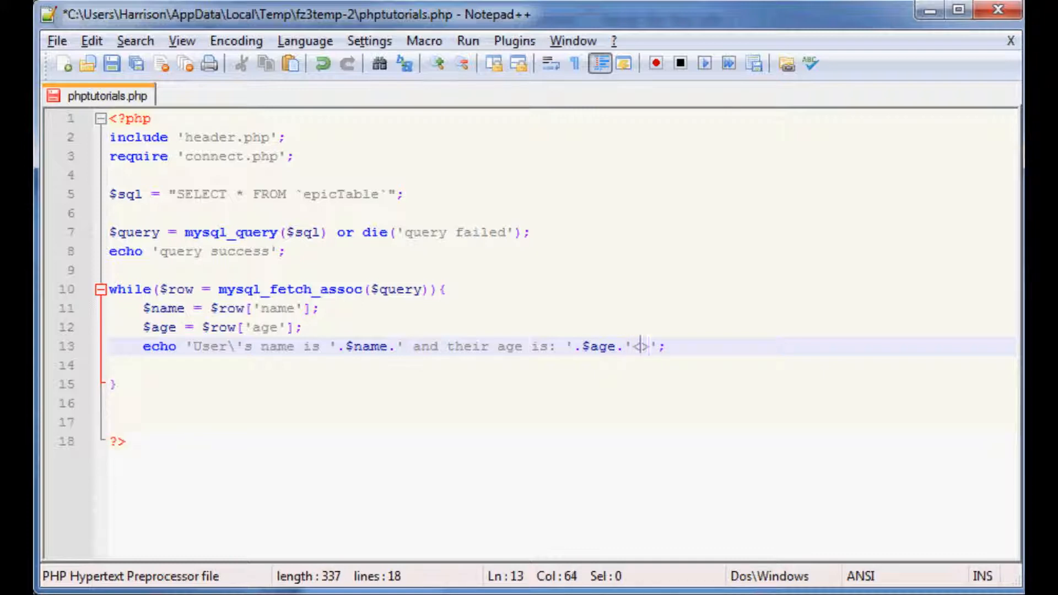
text(br)
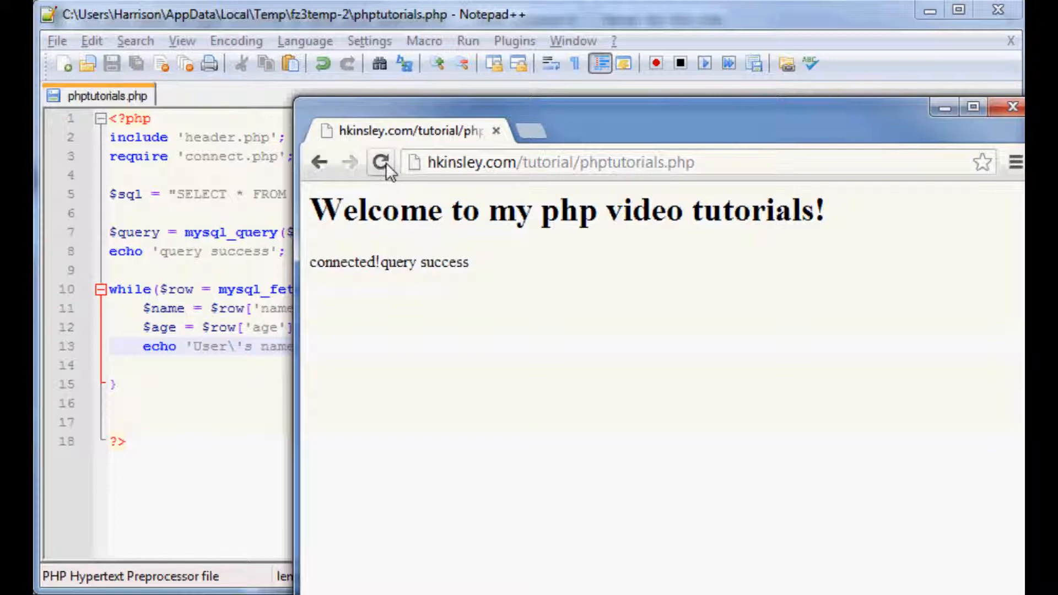
Step: Reload Chrome to list Harrison (99) and Jacky (55), and remove the 'query success' output
click(380, 162)
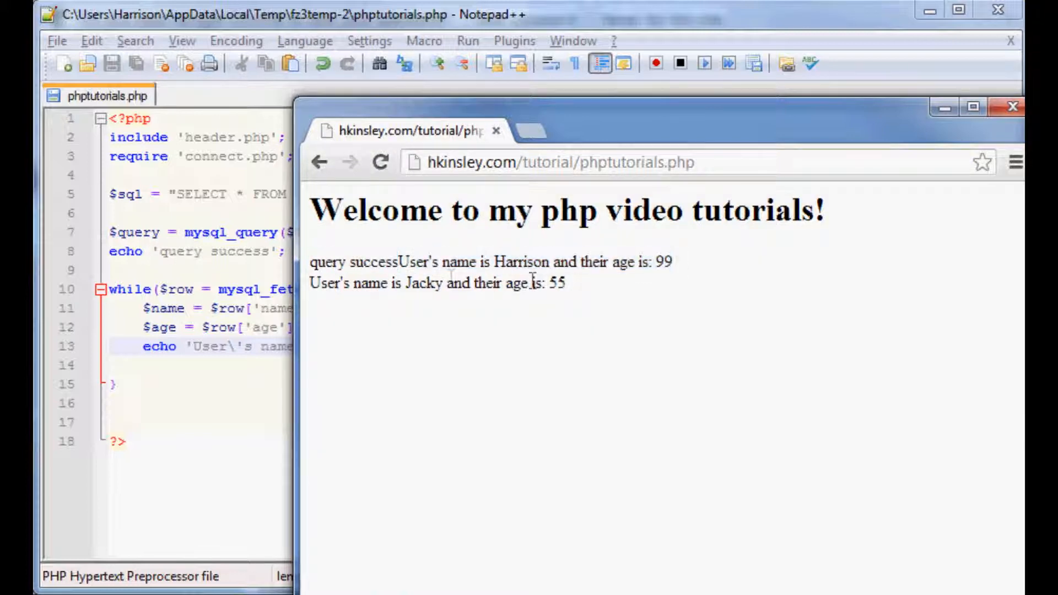
drag(340, 283, 568, 283)
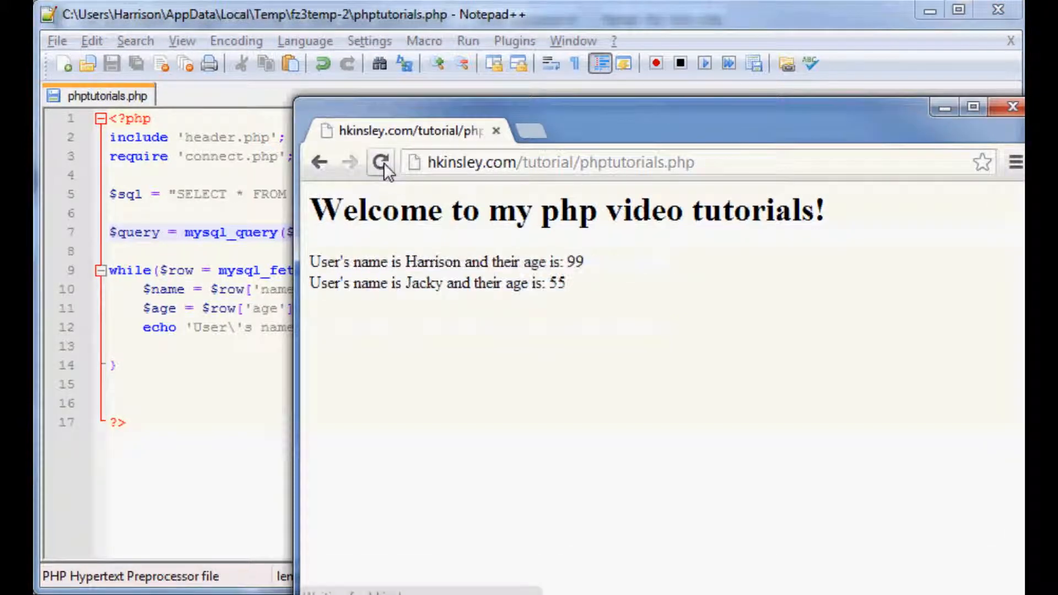
drag(318, 262, 493, 283)
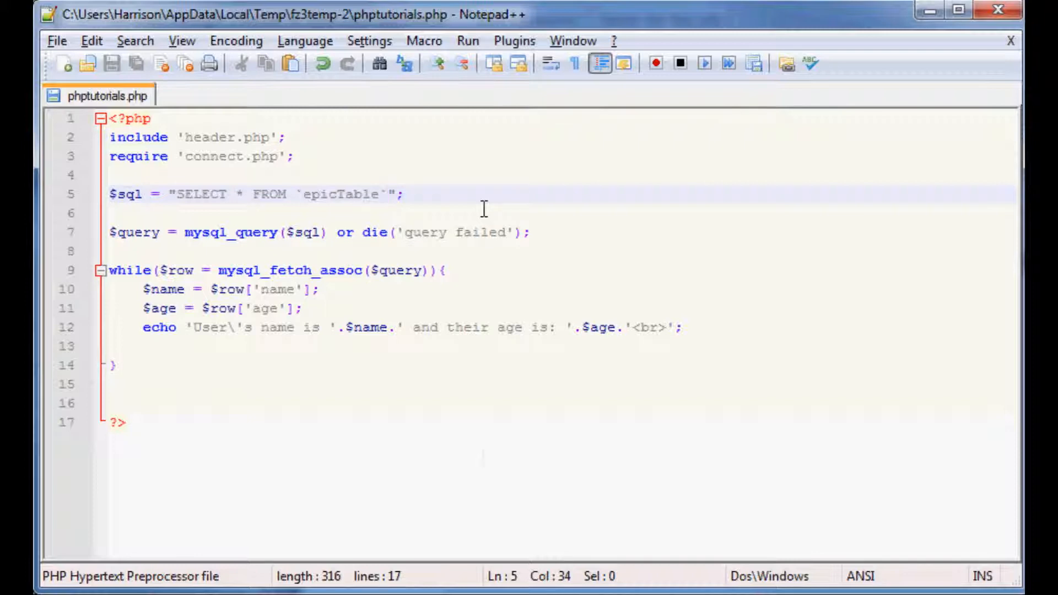
mouse_move(591, 331)
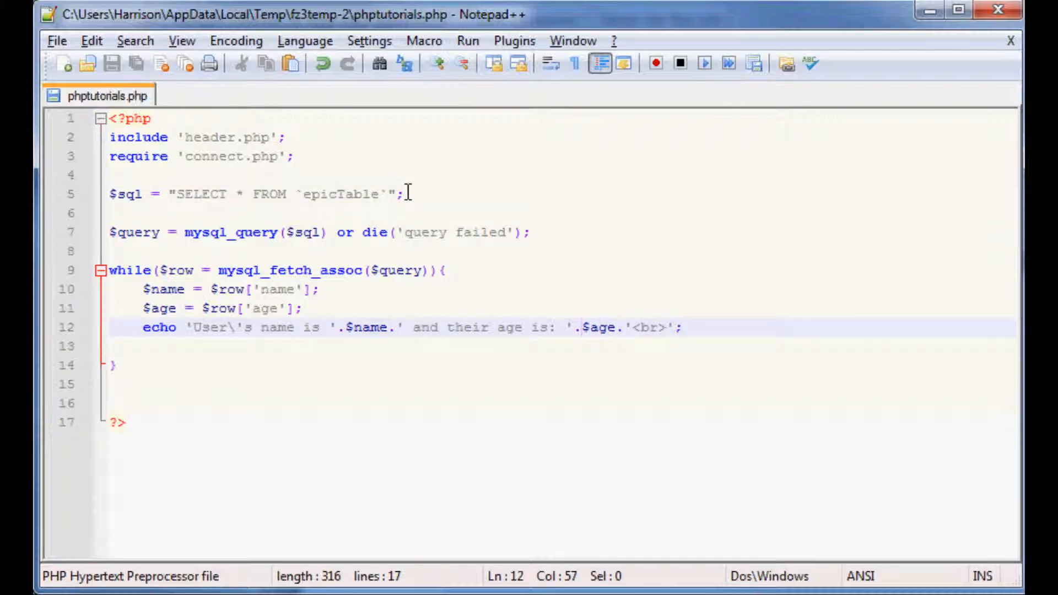
click(405, 195)
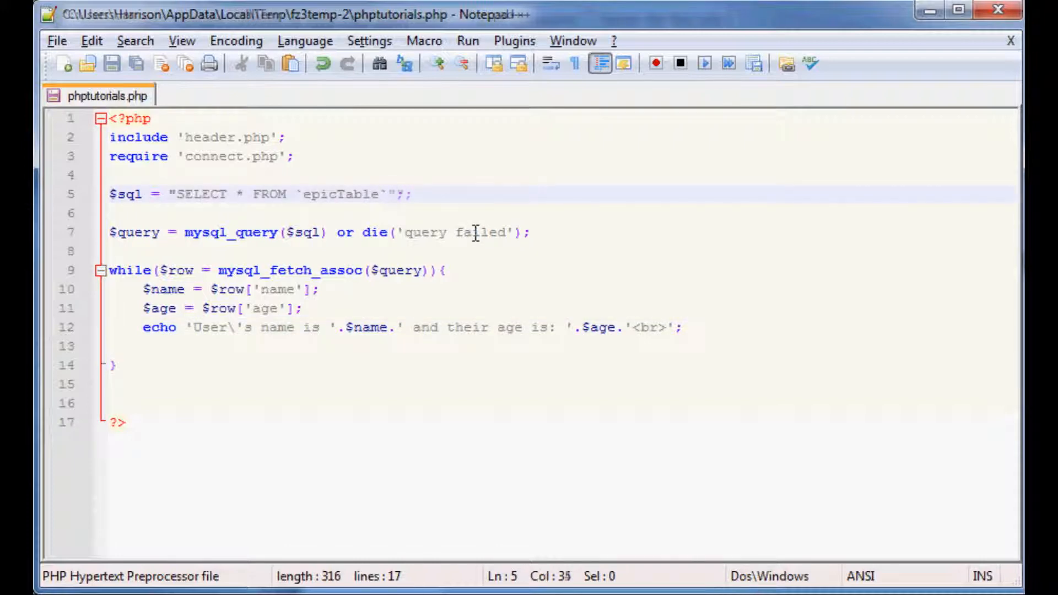
text(WHERE)
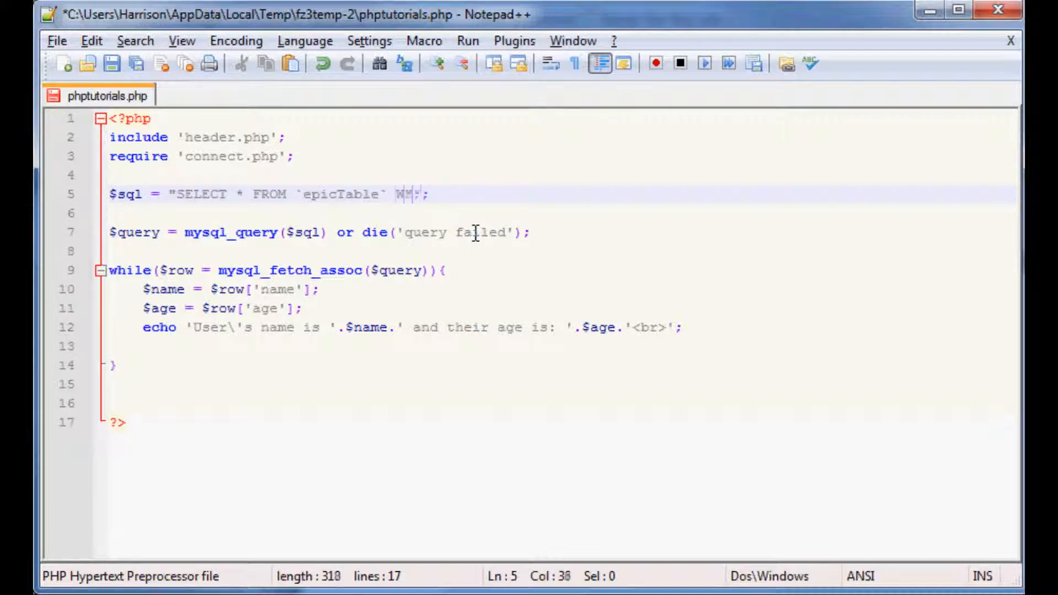
text(ORDER BY)
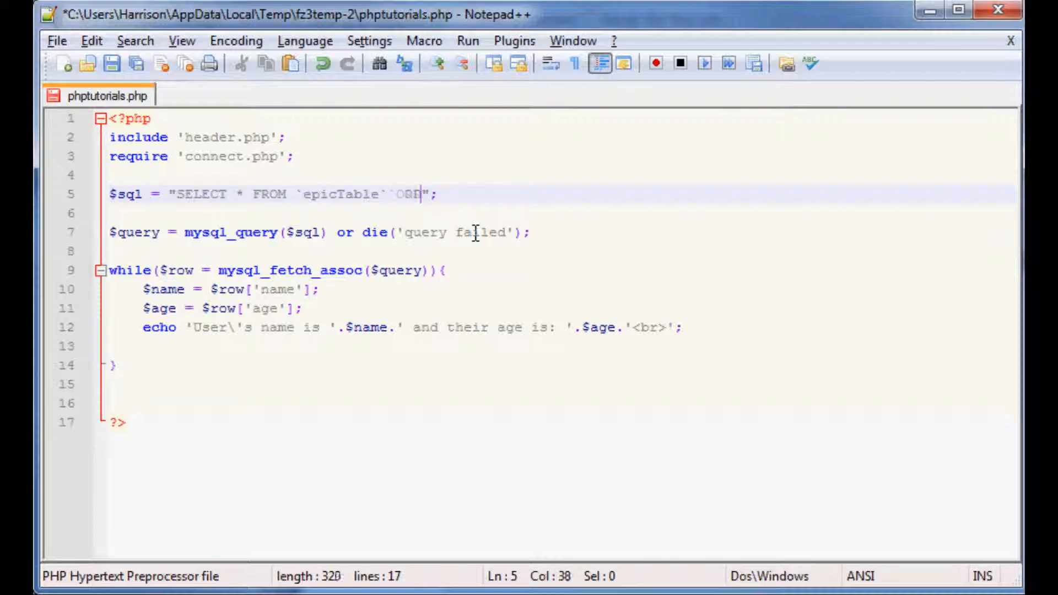
key(BackSpace)
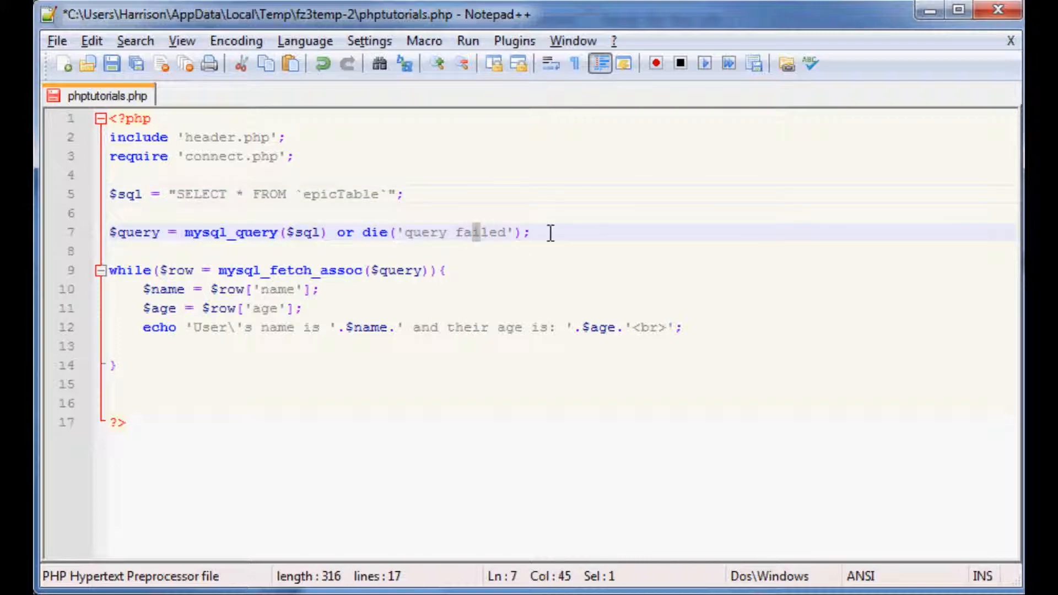
mouse_move(585, 258)
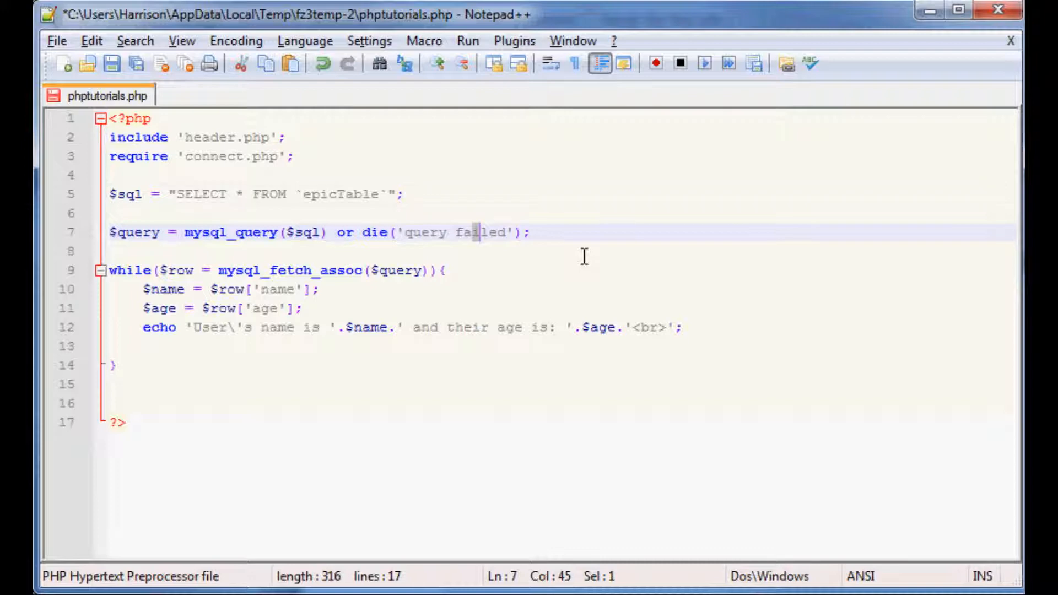